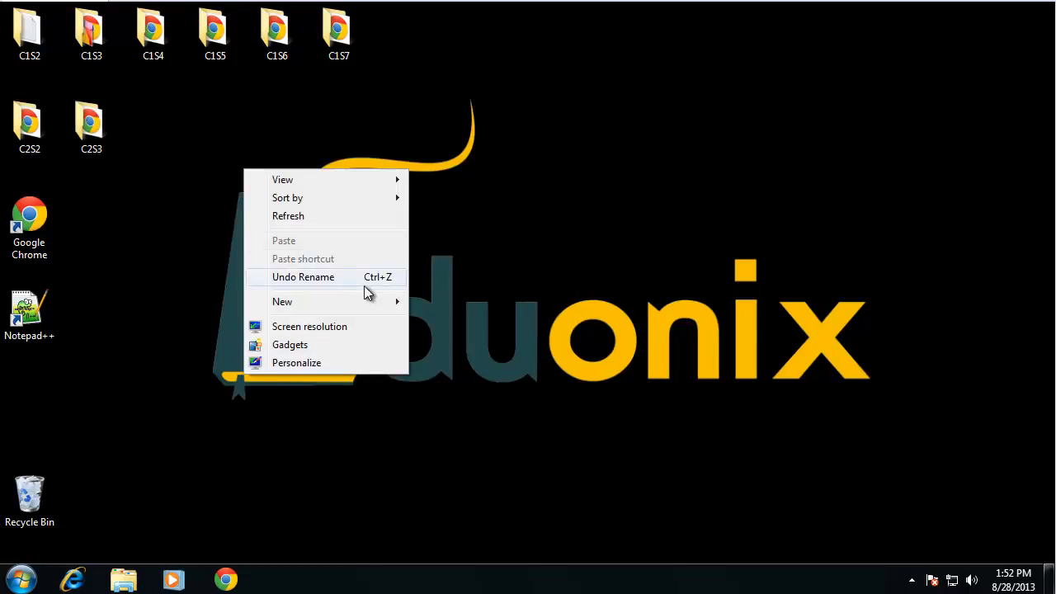
# Step: Create a new desktop folder named C2S4 and go into it
pyautogui.click(282, 301)
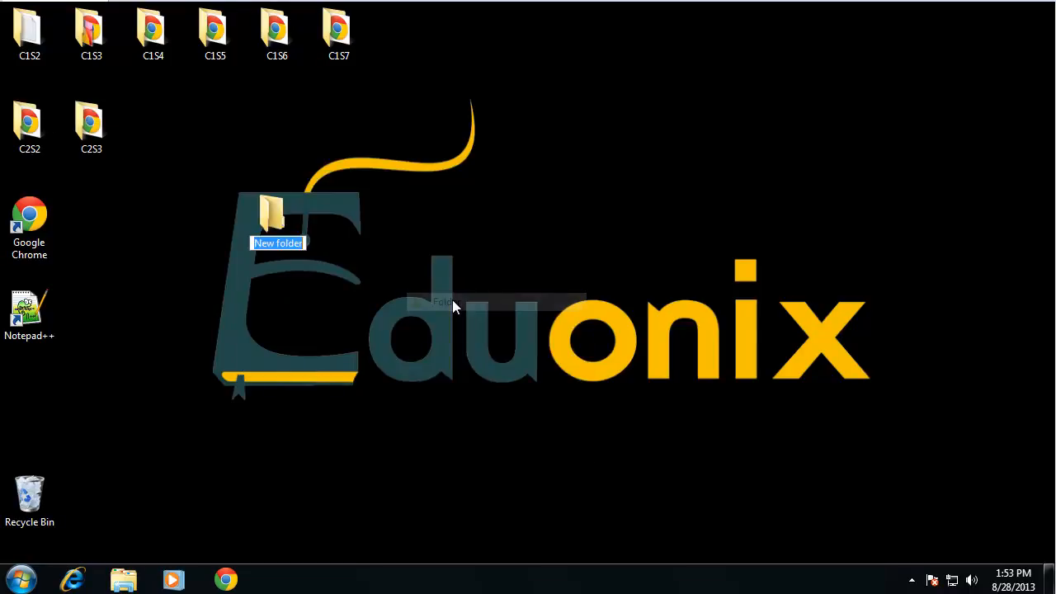
pyautogui.write('C')
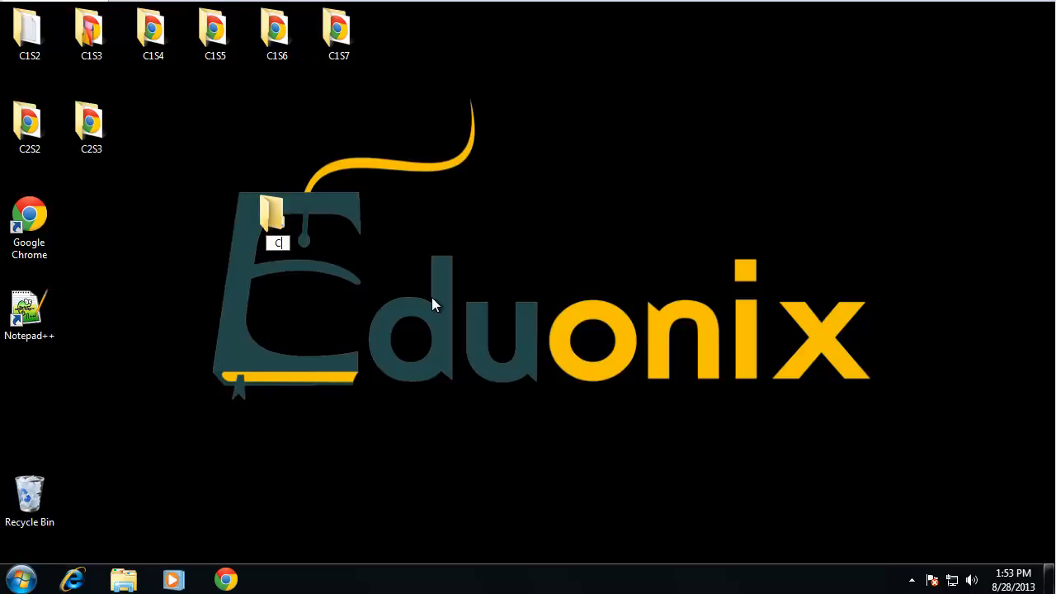
pyautogui.write('2S4')
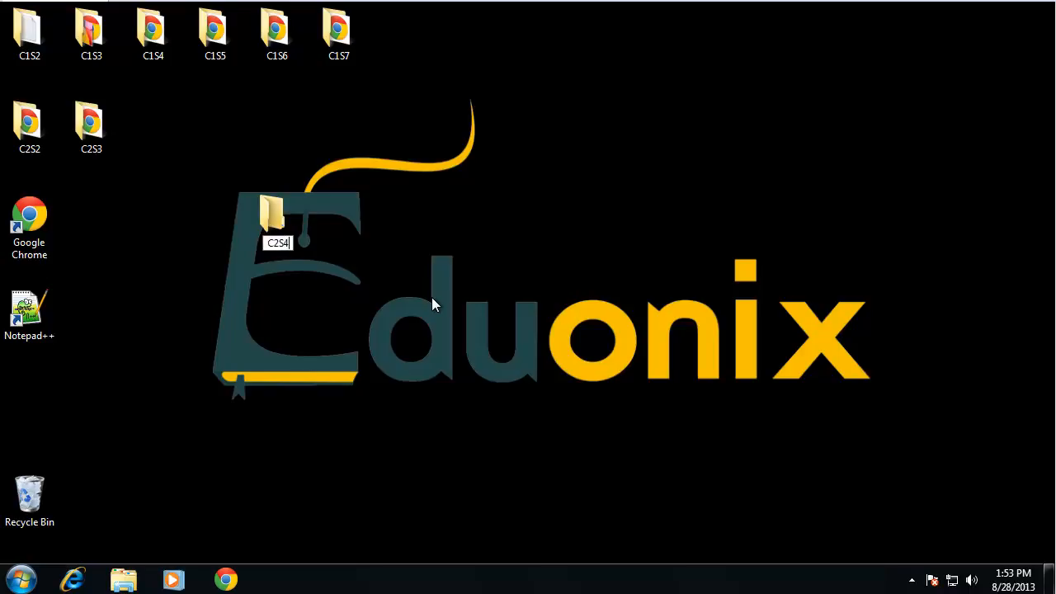
pyautogui.moveTo(277, 217); pyautogui.dragTo(152, 128)
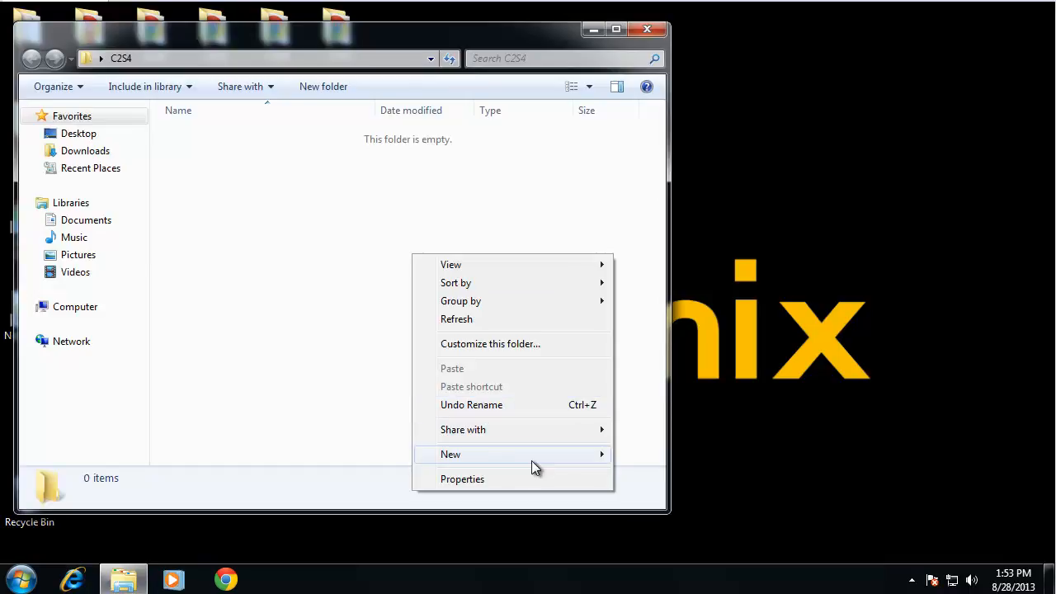
# Step: Create a new text document inside C2S4 and name it index.html
pyautogui.click(451, 454)
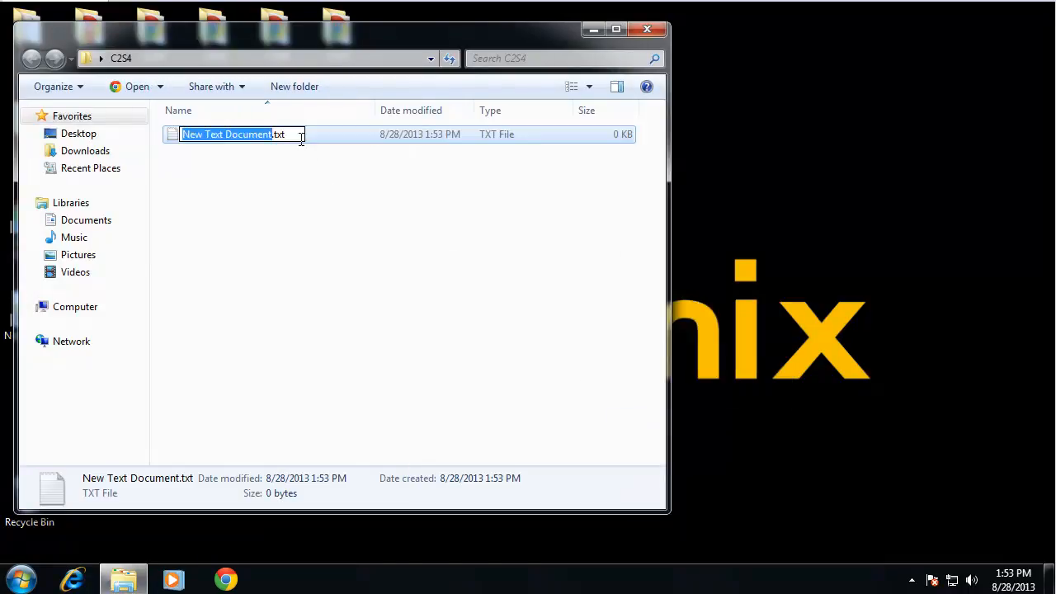
pyautogui.write('inde')
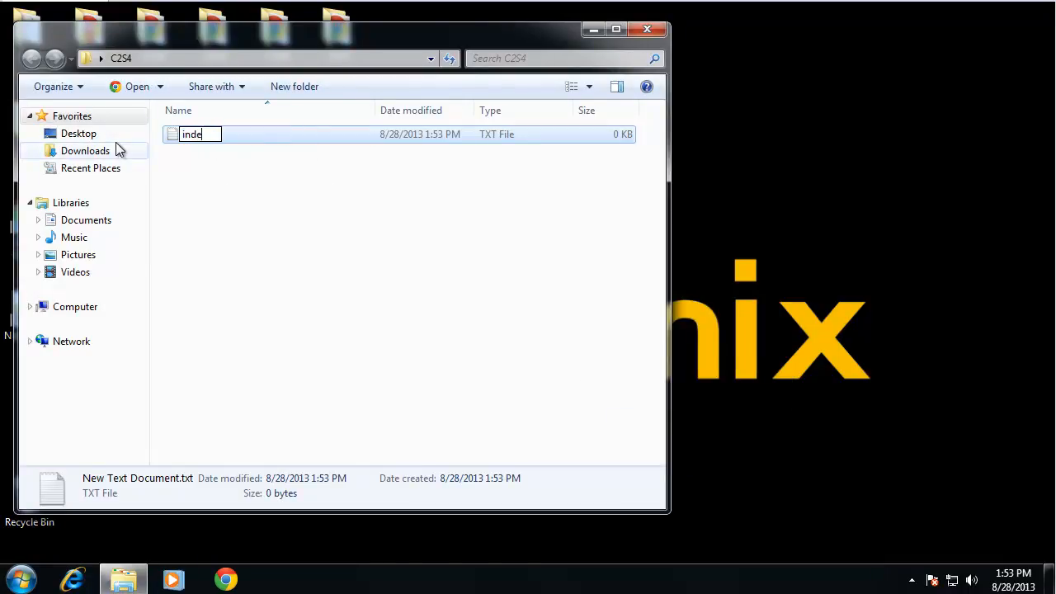
pyautogui.write('x.html')
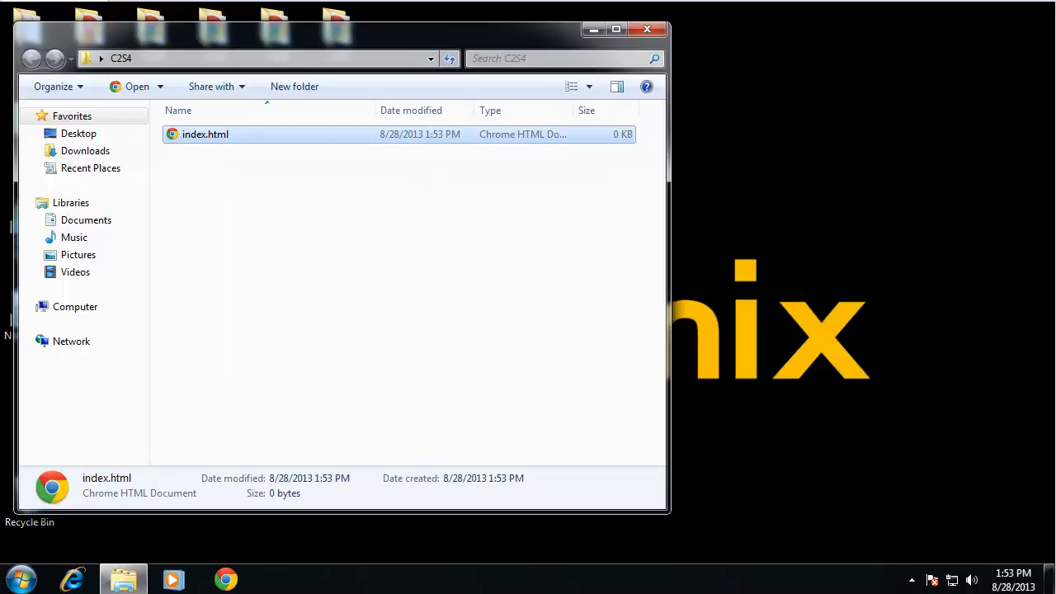
# Step: Open index.html with Notepad++ and write an HTML skeleton titled Javascript Functions
pyautogui.rightClick(205, 134)
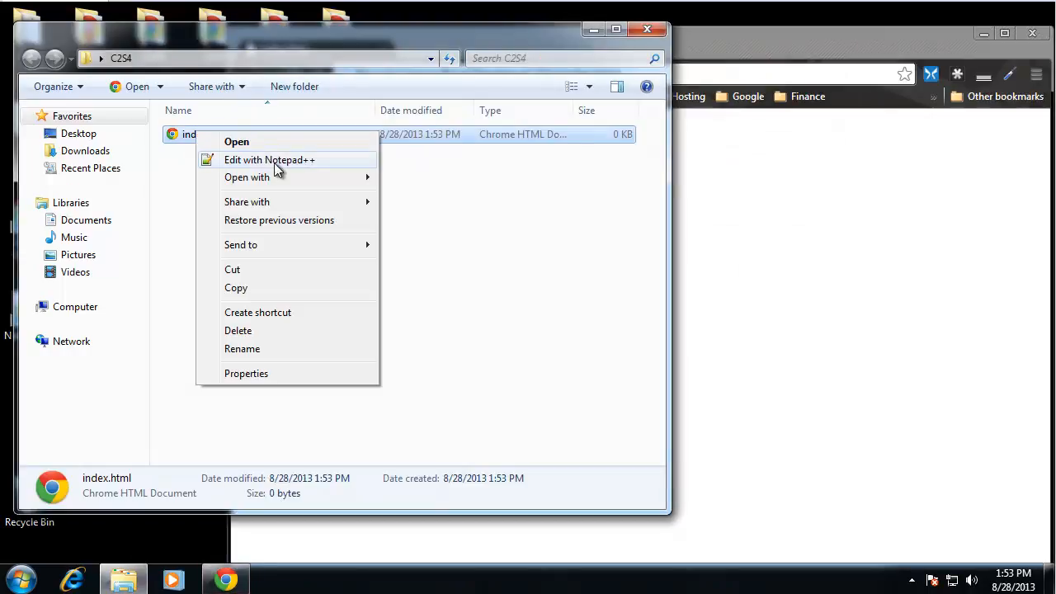
pyautogui.click(269, 159)
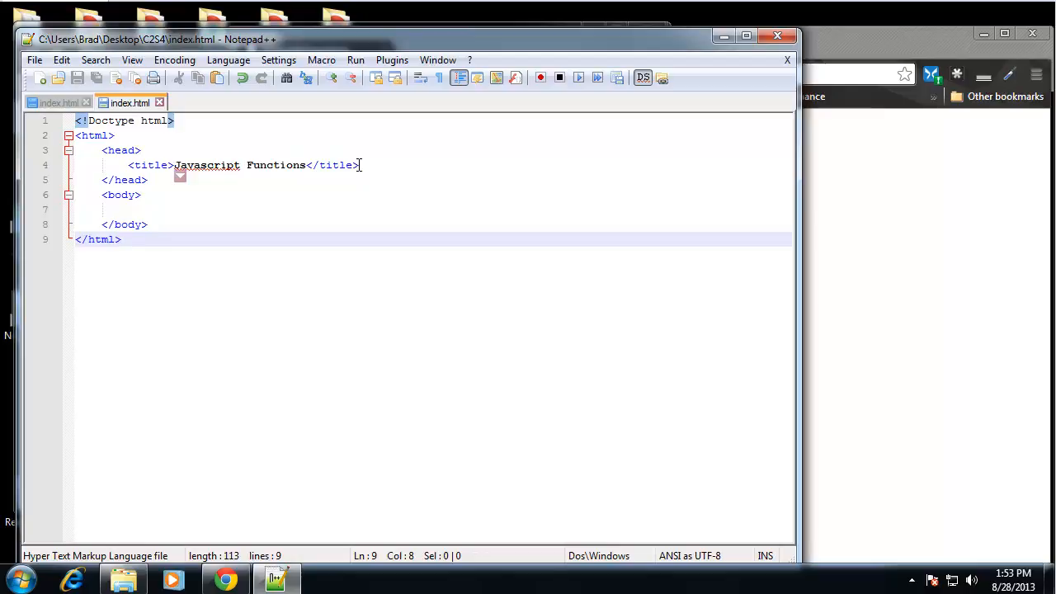
pyautogui.moveTo(165, 155)
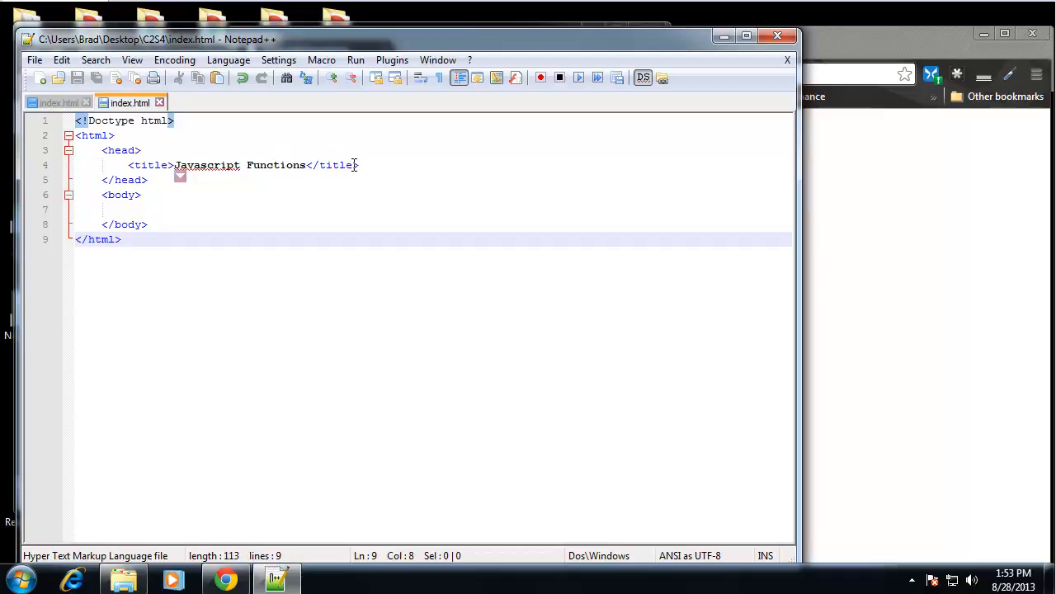
pyautogui.click(360, 165)
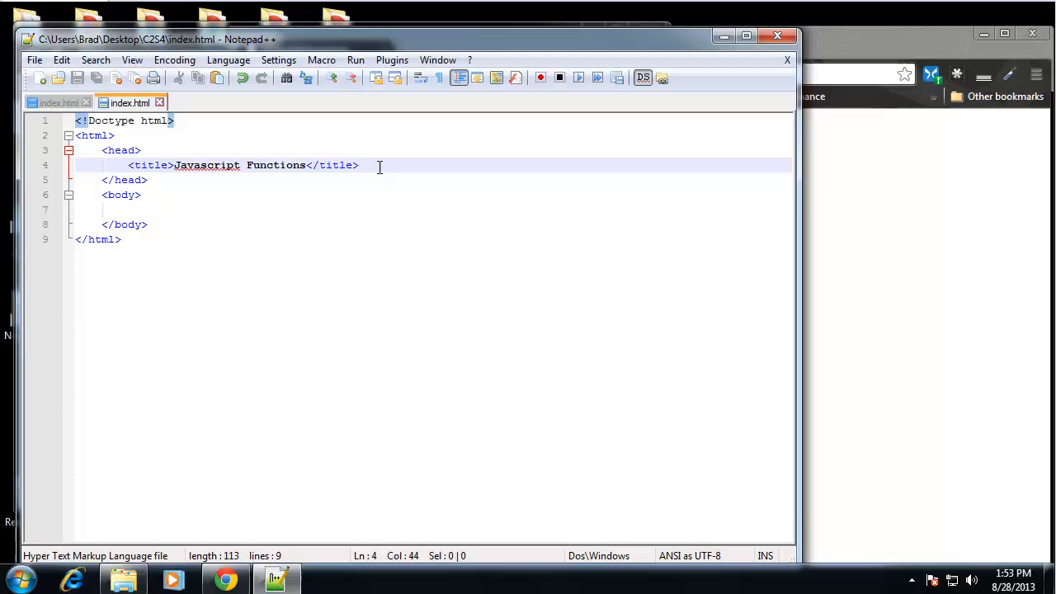
# Step: Add <script></script> blocks in the head and in the body
pyautogui.press('Return')
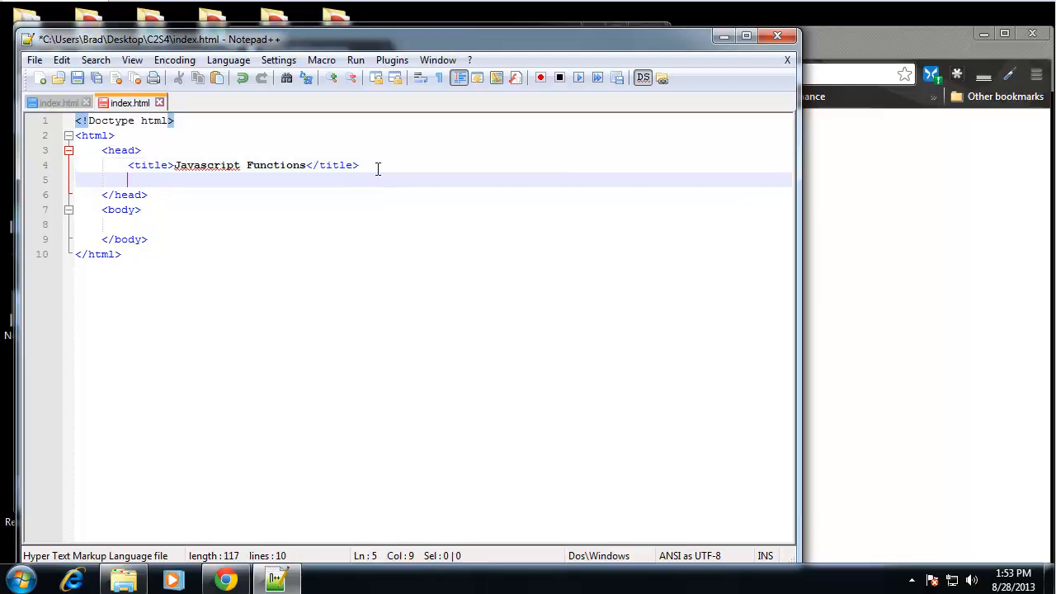
pyautogui.write('<script>')
pyautogui.write('</sc')
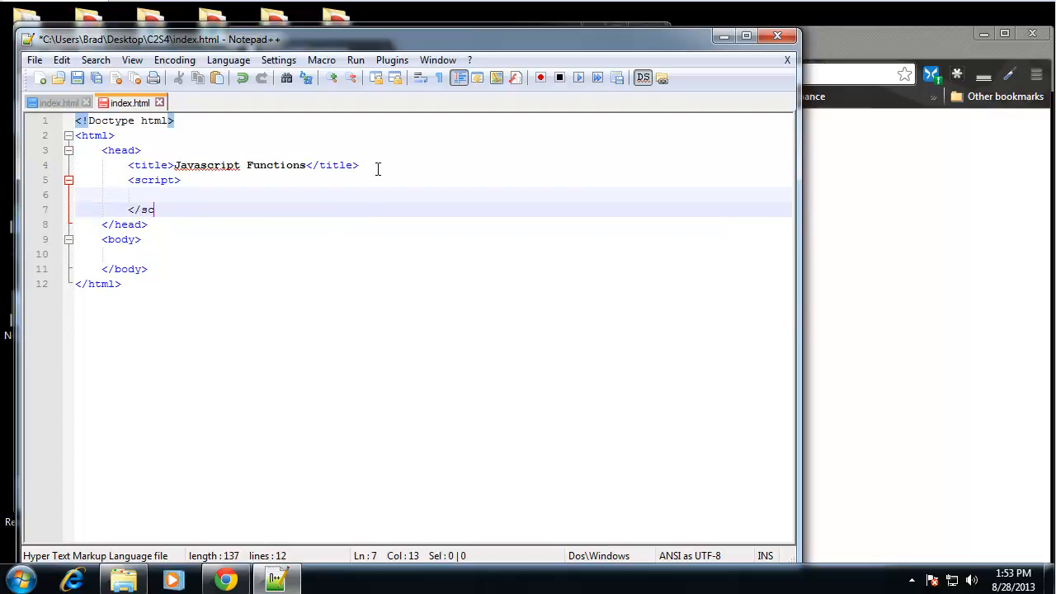
pyautogui.write('ript>')
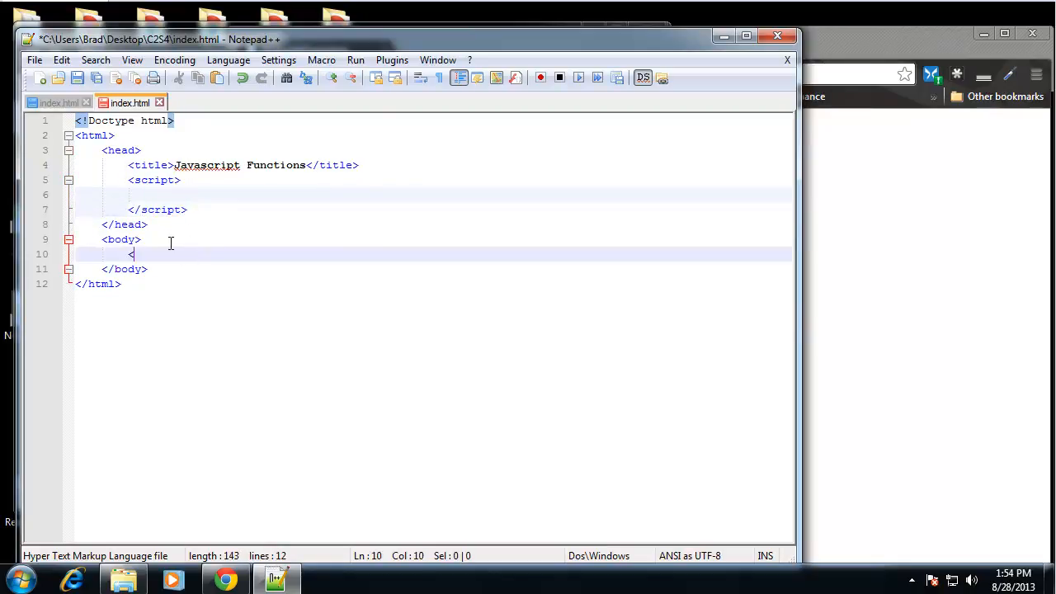
pyautogui.write('<script>')
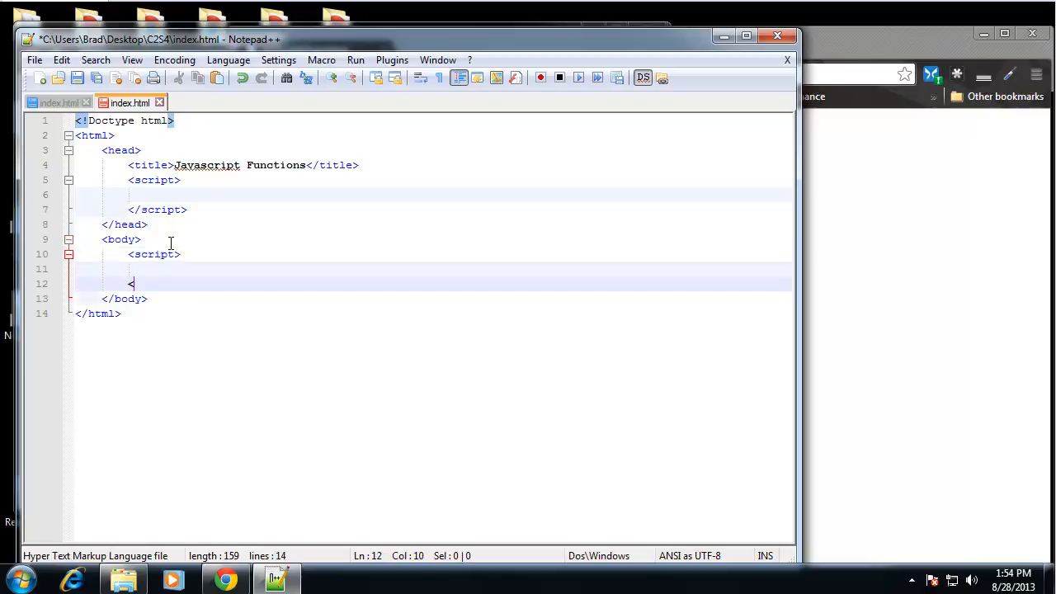
pyautogui.write('/script>')
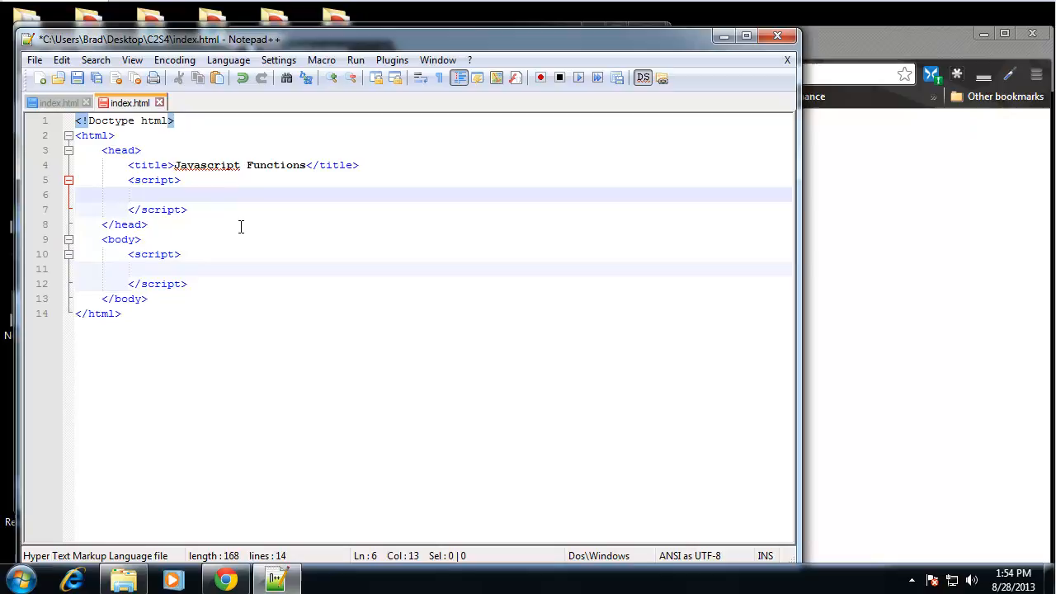
# Step: Define function sayHello(){ document.write('Hello'); } in the head script
pyautogui.write('function')
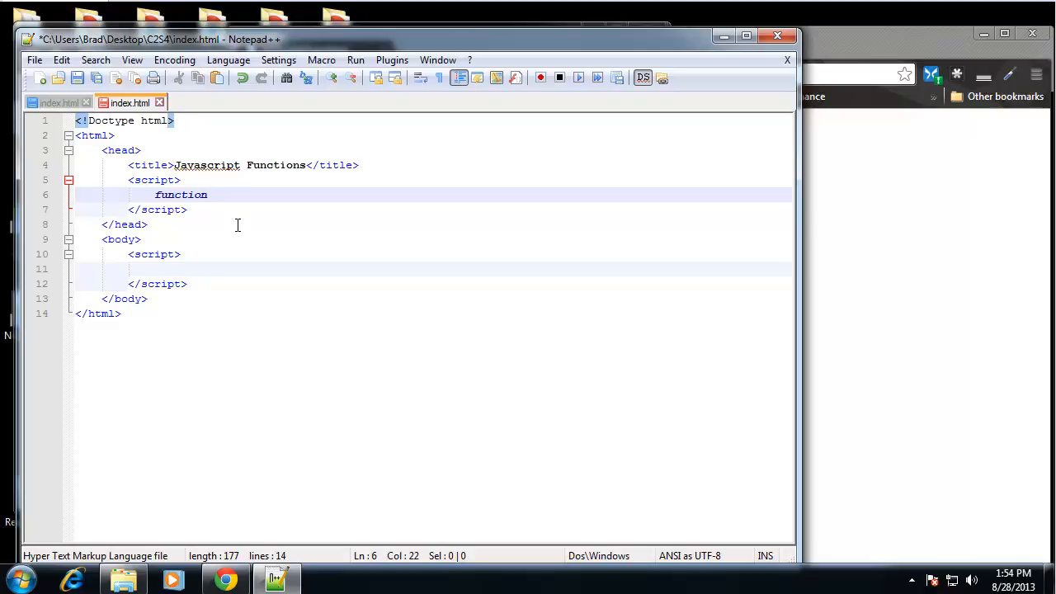
pyautogui.write('sayHello')
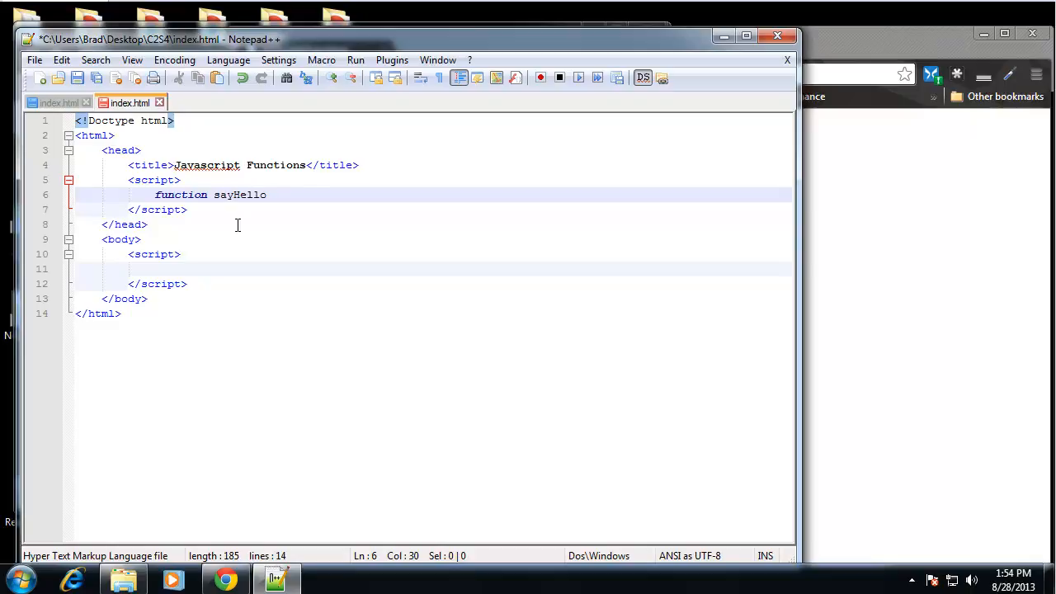
pyautogui.write('()')
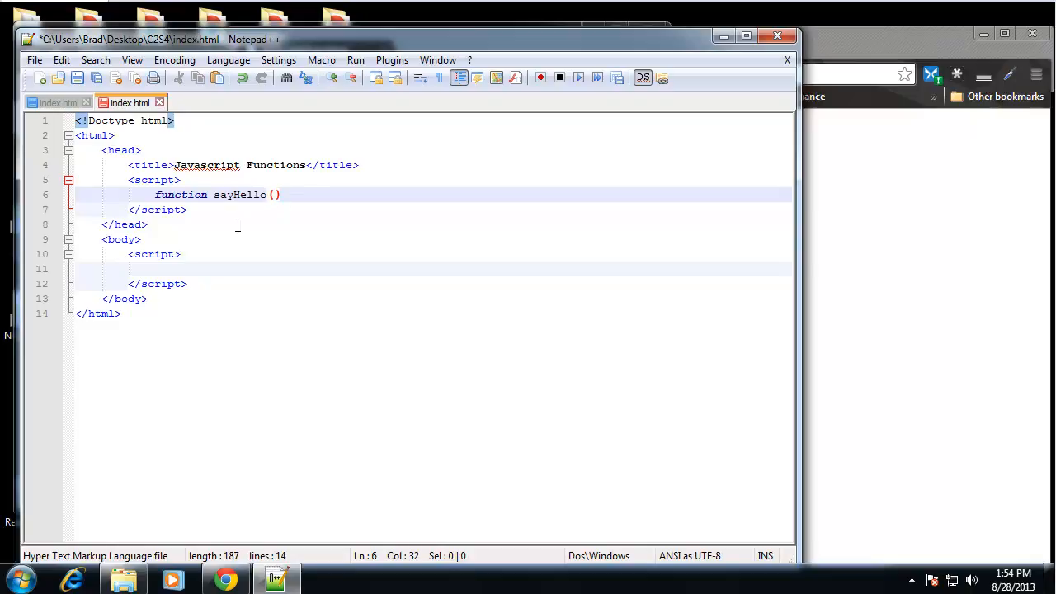
pyautogui.write('{')
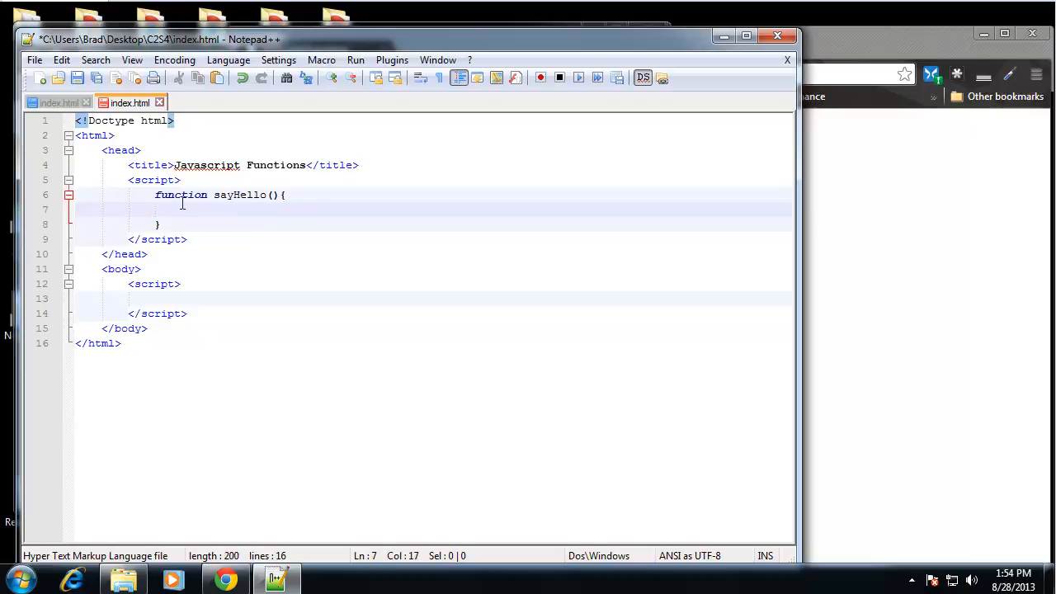
pyautogui.moveTo(317, 204)
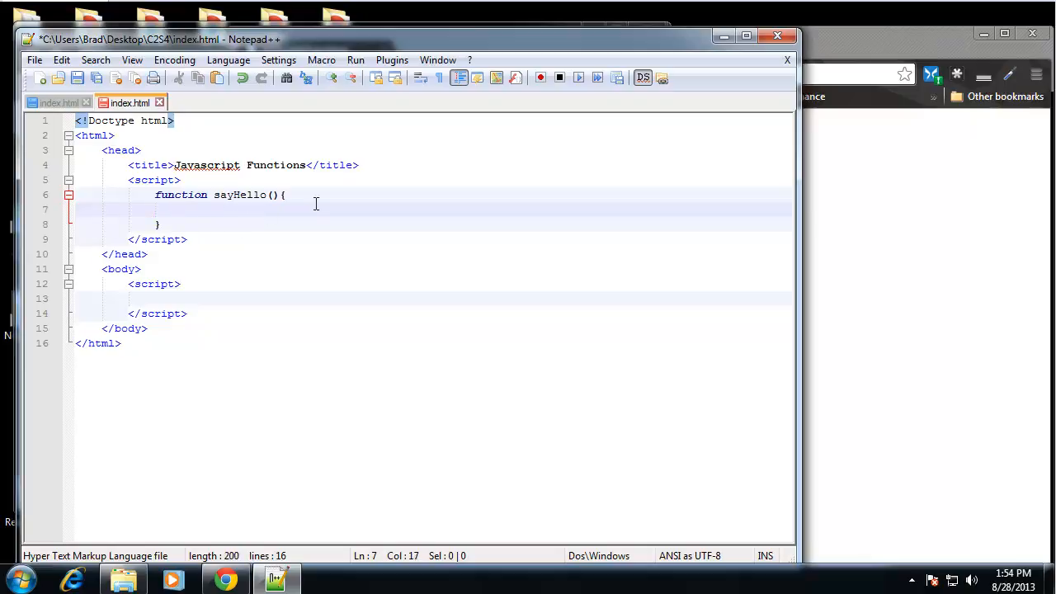
pyautogui.moveTo(228, 211)
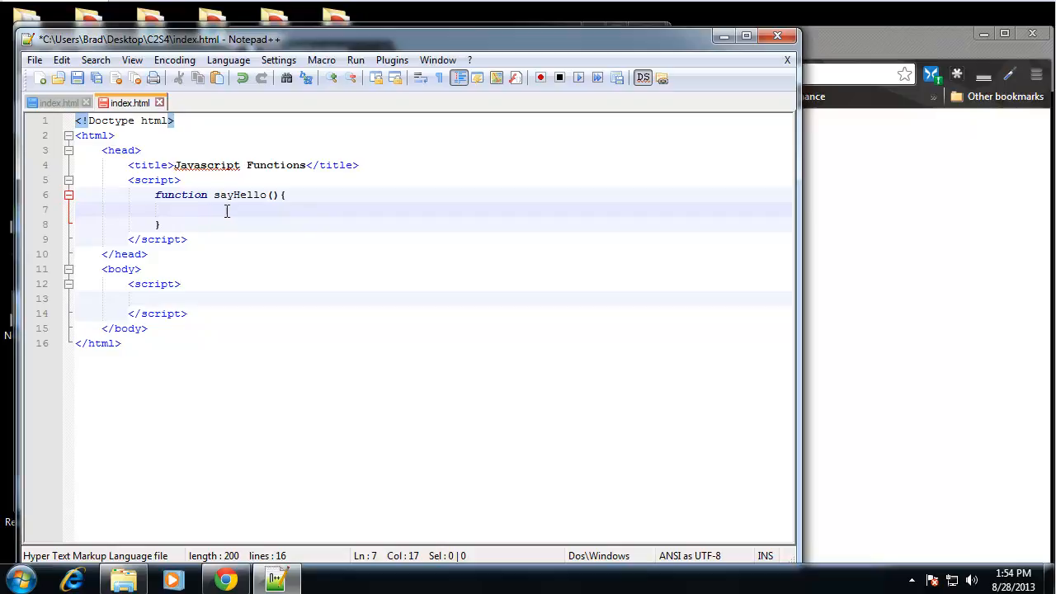
pyautogui.write('d')
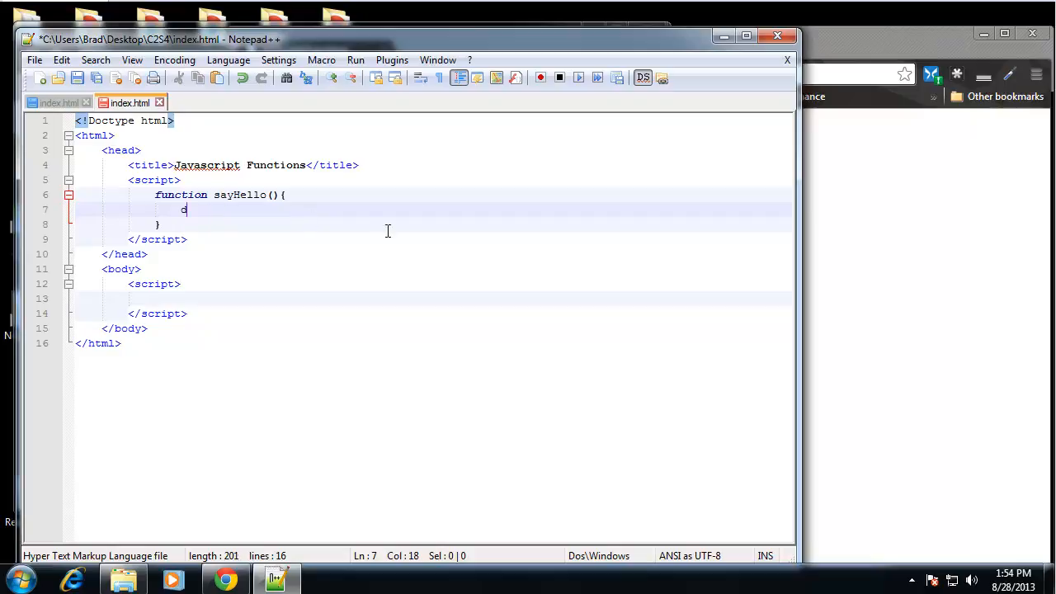
pyautogui.write('document.wr')
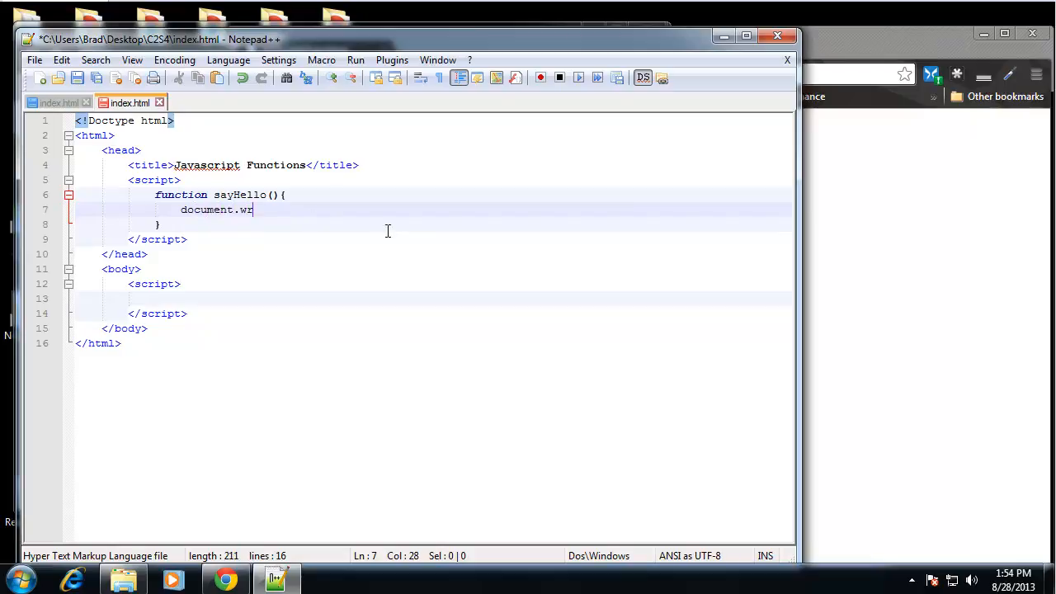
pyautogui.write('it')
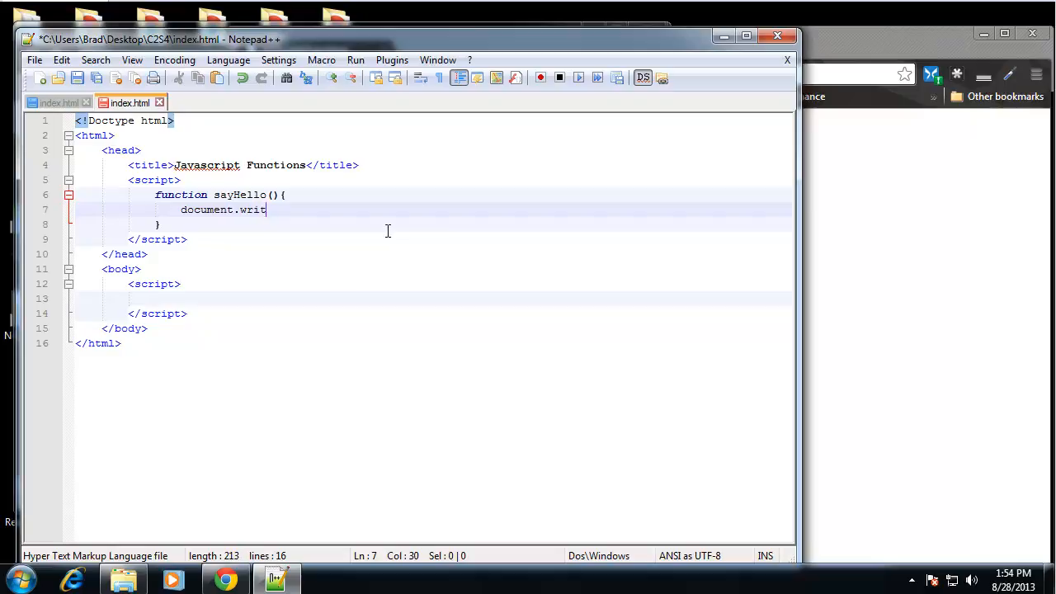
pyautogui.write('e();')
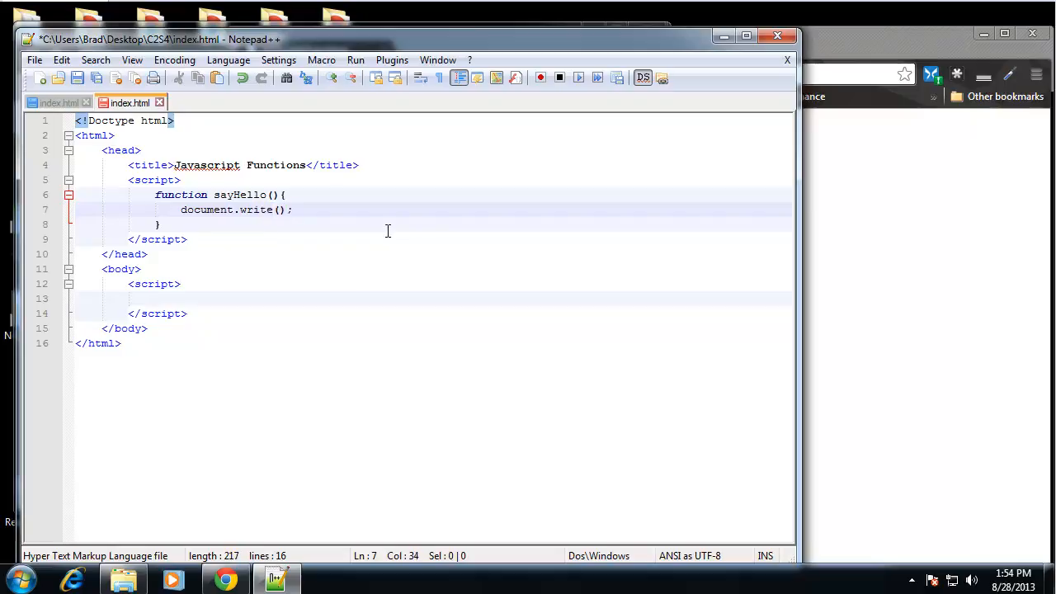
pyautogui.write("''")
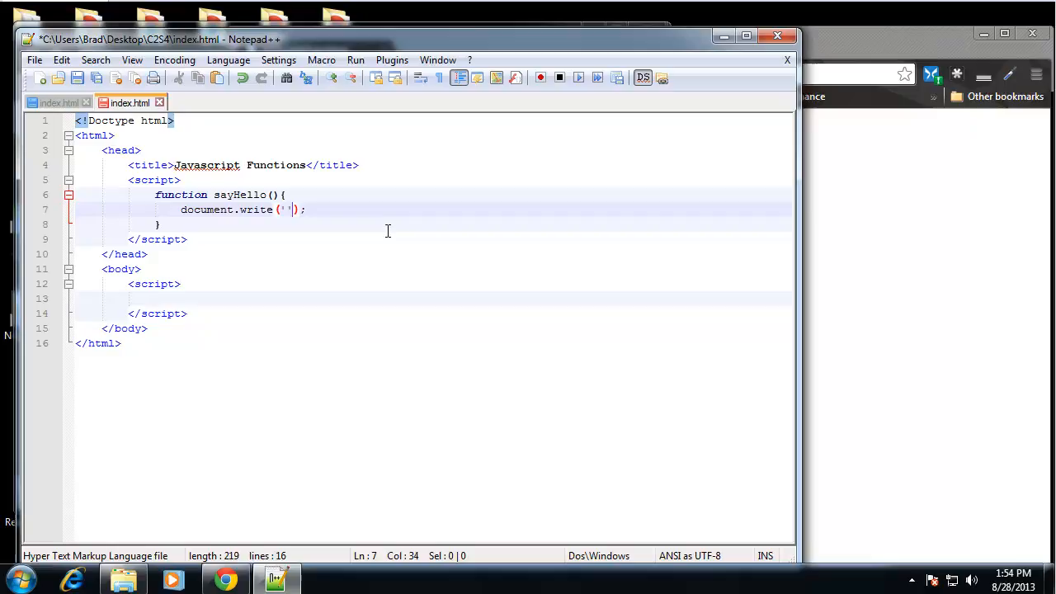
pyautogui.write('Hello')
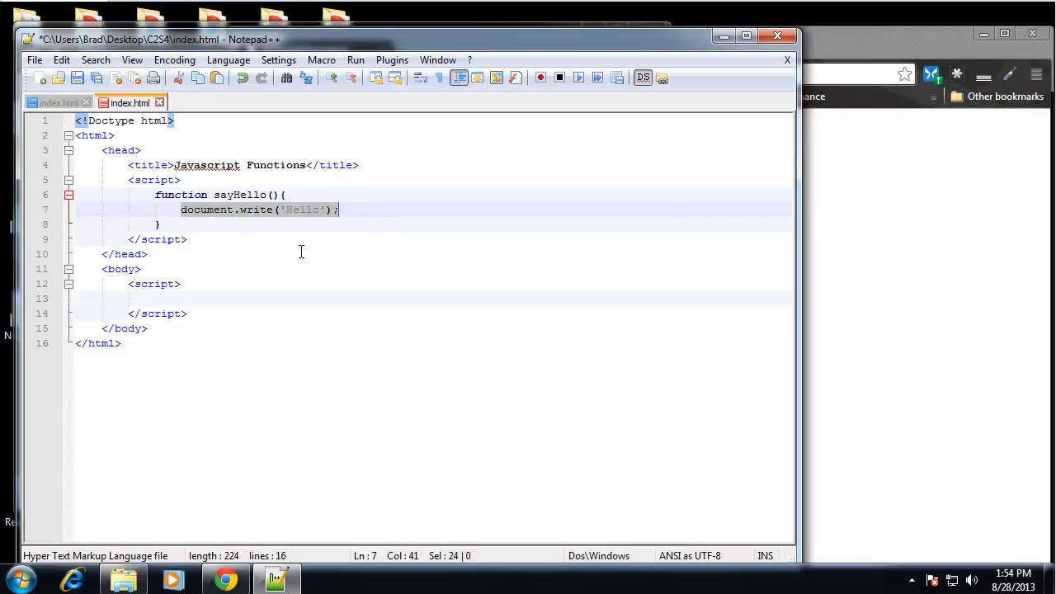
pyautogui.click(348, 239)
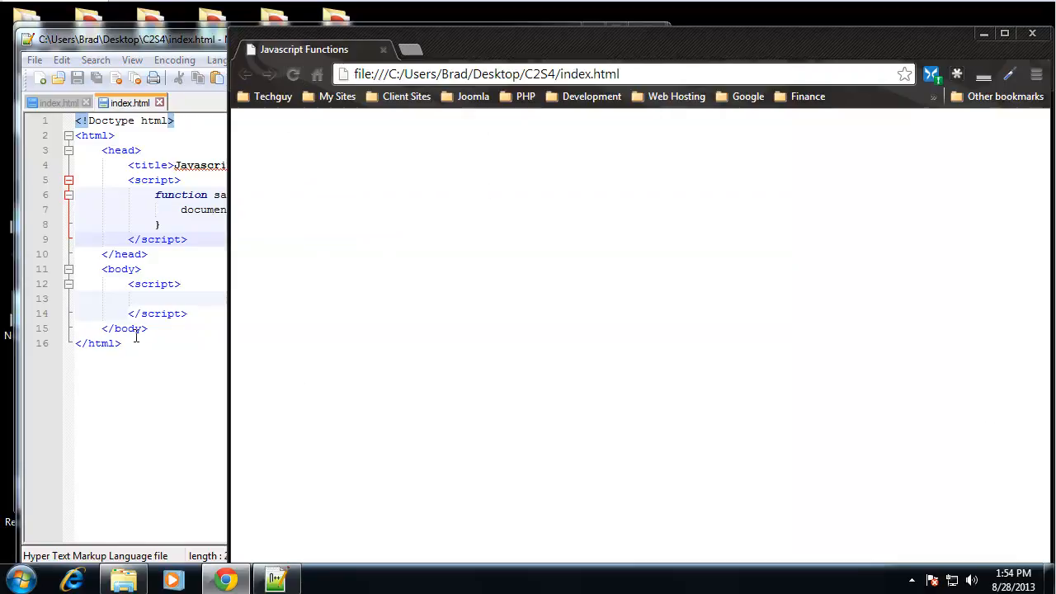
pyautogui.moveTo(251, 272)
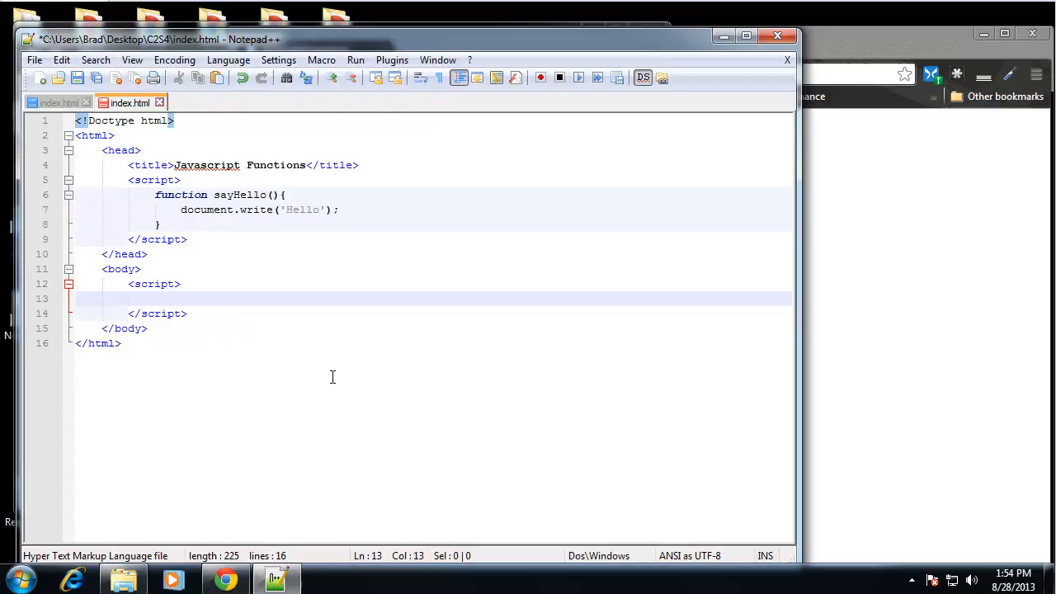
# Step: Call sayHello(); in the body script and save index.html
pyautogui.write('sayH')
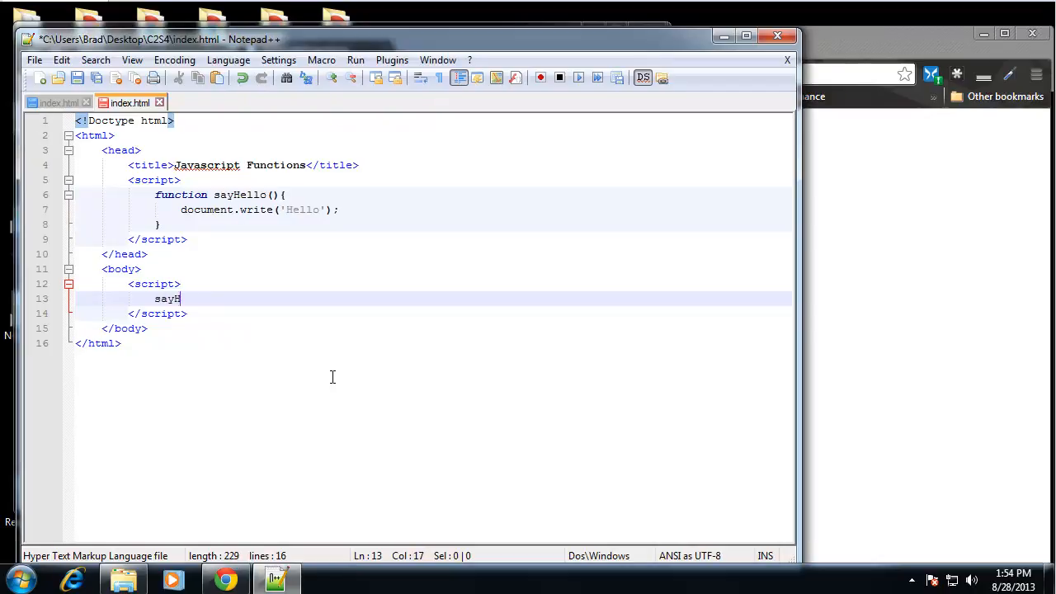
pyautogui.write('ello()')
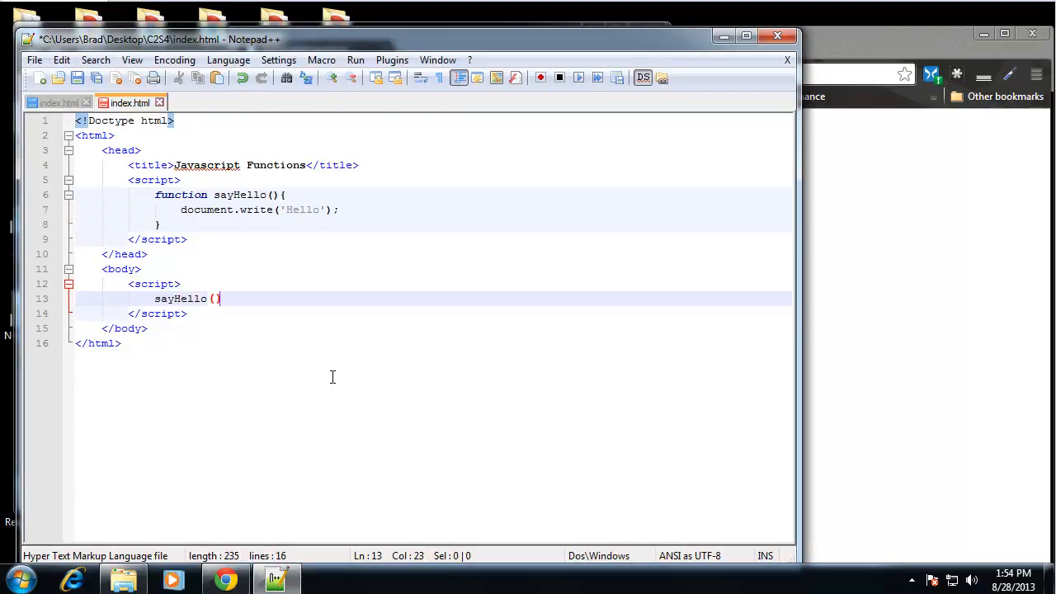
pyautogui.write(';')
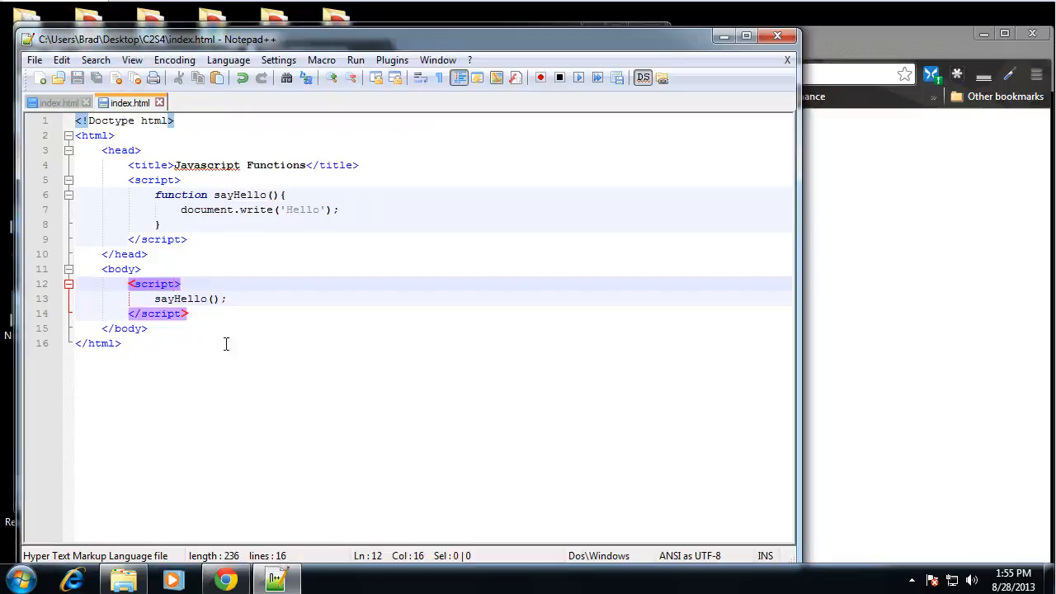
pyautogui.click(147, 328)
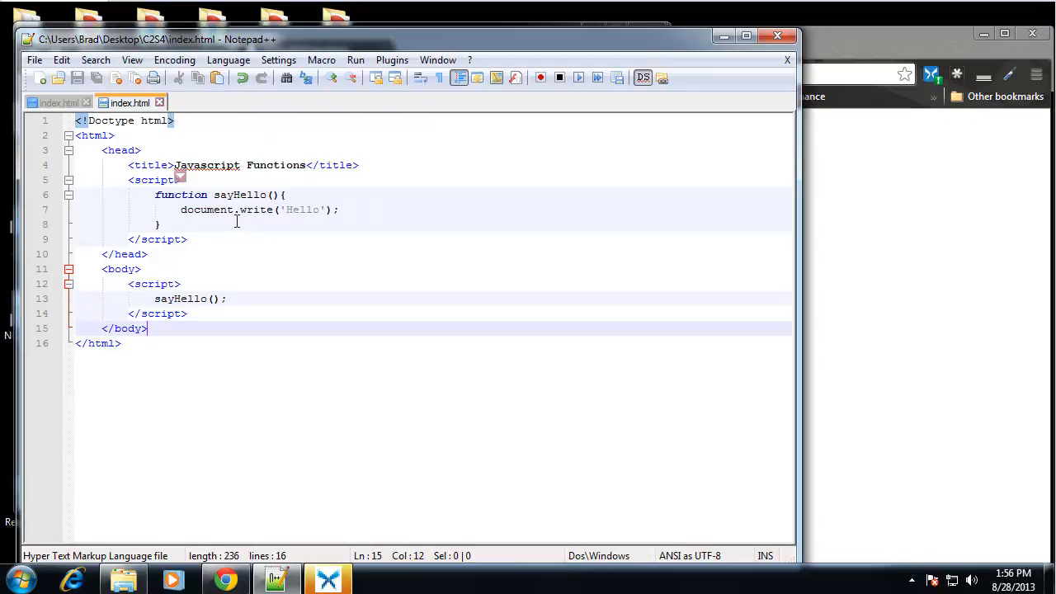
pyautogui.moveTo(326, 297)
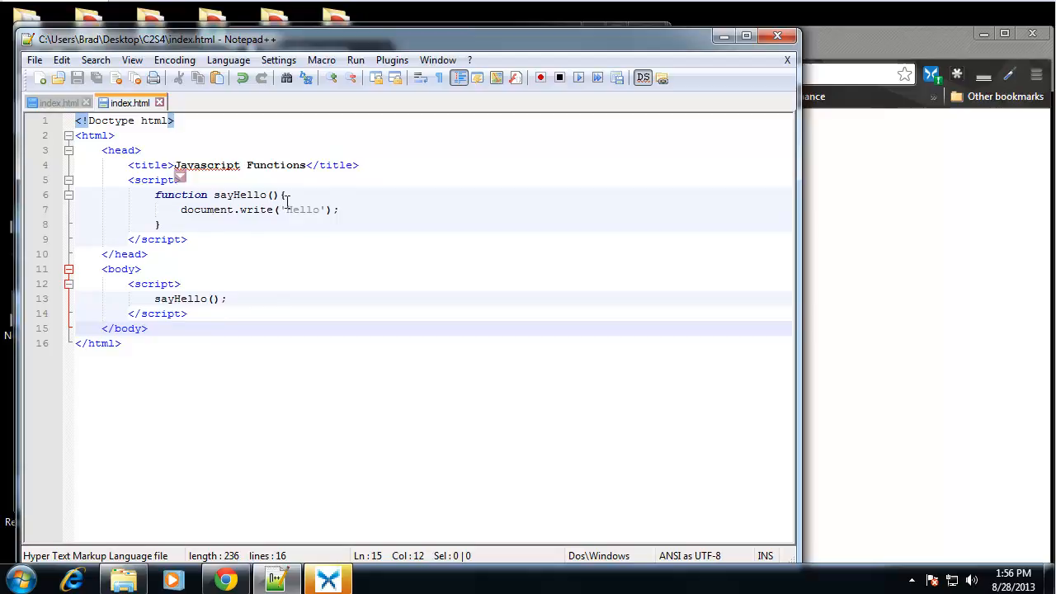
pyautogui.click(274, 195)
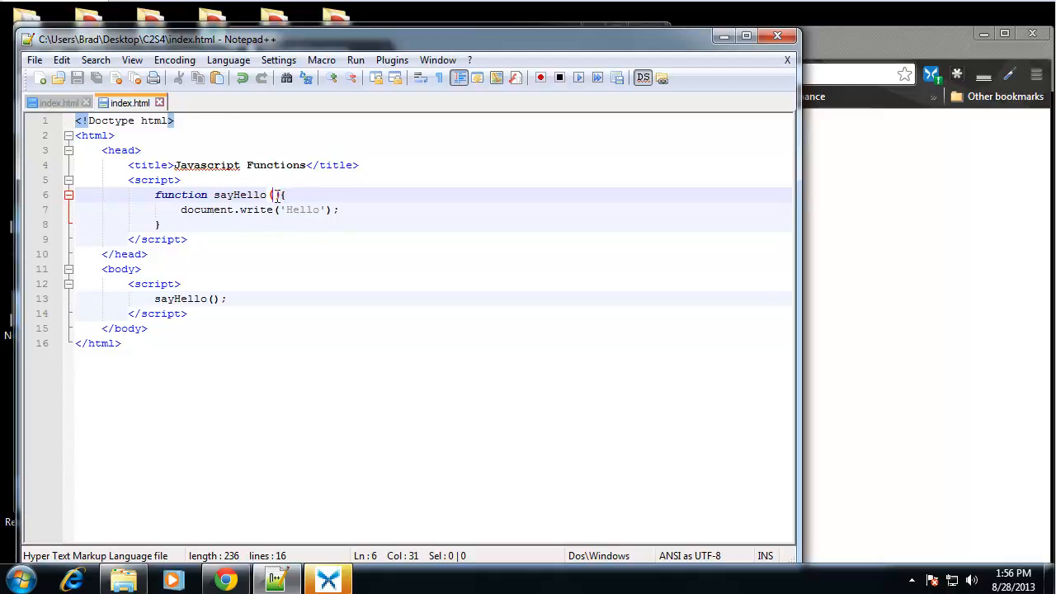
# Step: Rename the function to sayIt and give it a word parameter
pyautogui.doubleClick(248, 195)
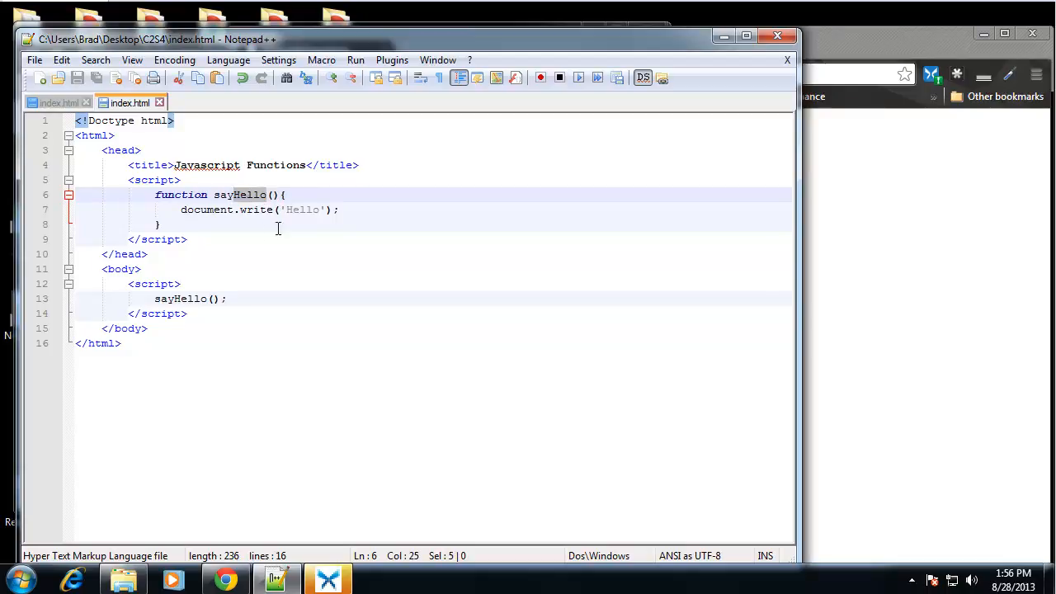
pyautogui.write('sayIt')
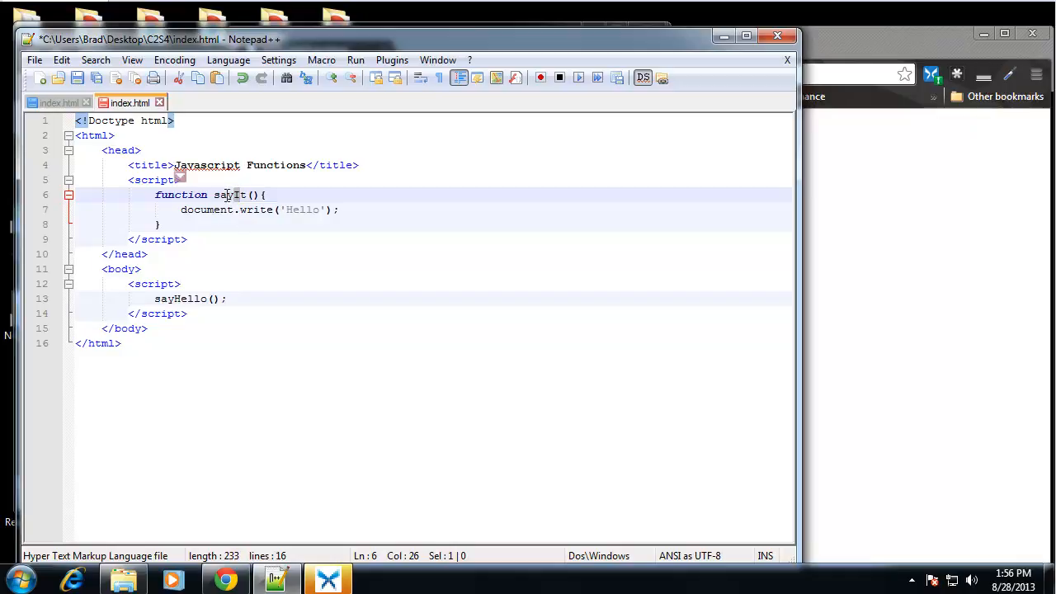
pyautogui.click(214, 195)
pyautogui.write('_i')
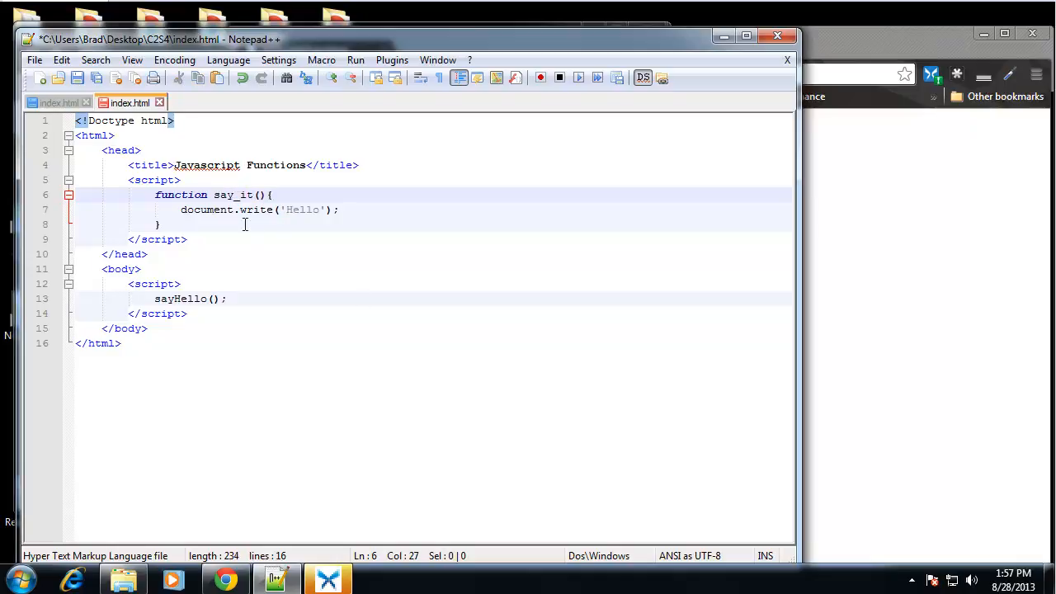
pyautogui.moveTo(482, 233)
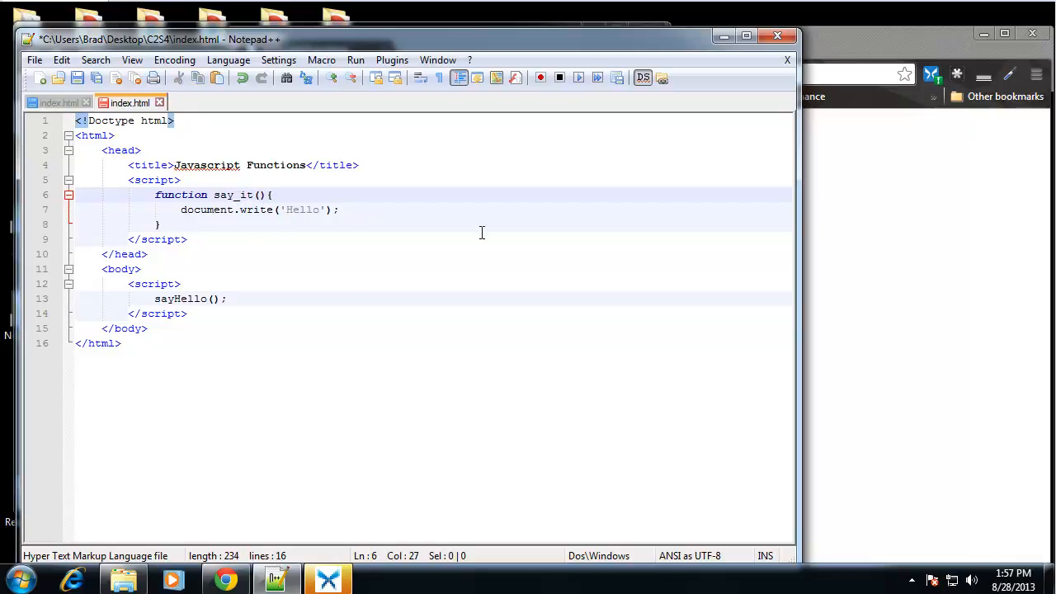
pyautogui.press('Backspace')
pyautogui.write('I')
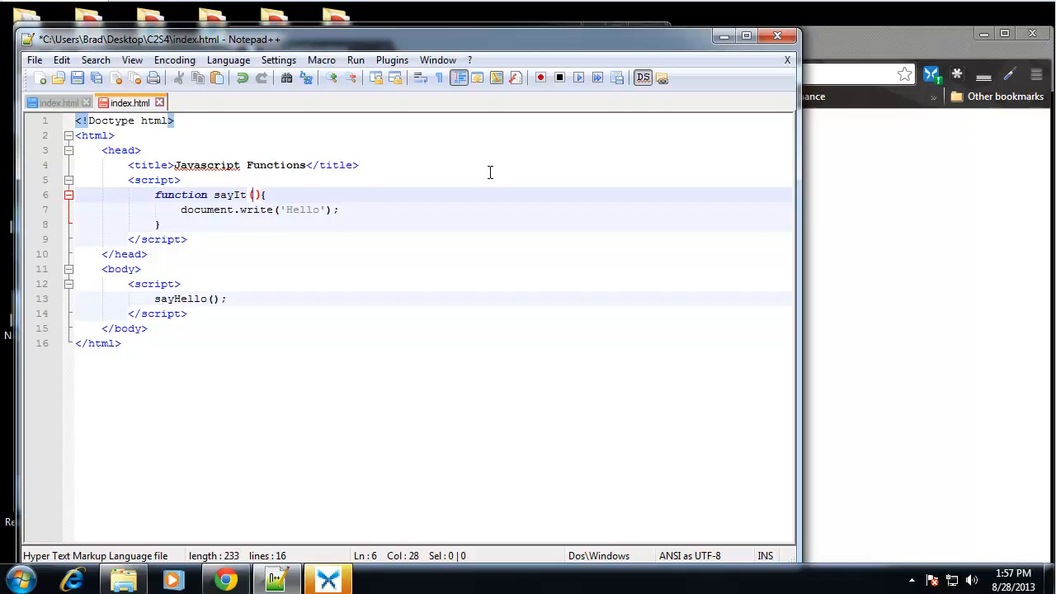
pyautogui.write('word')
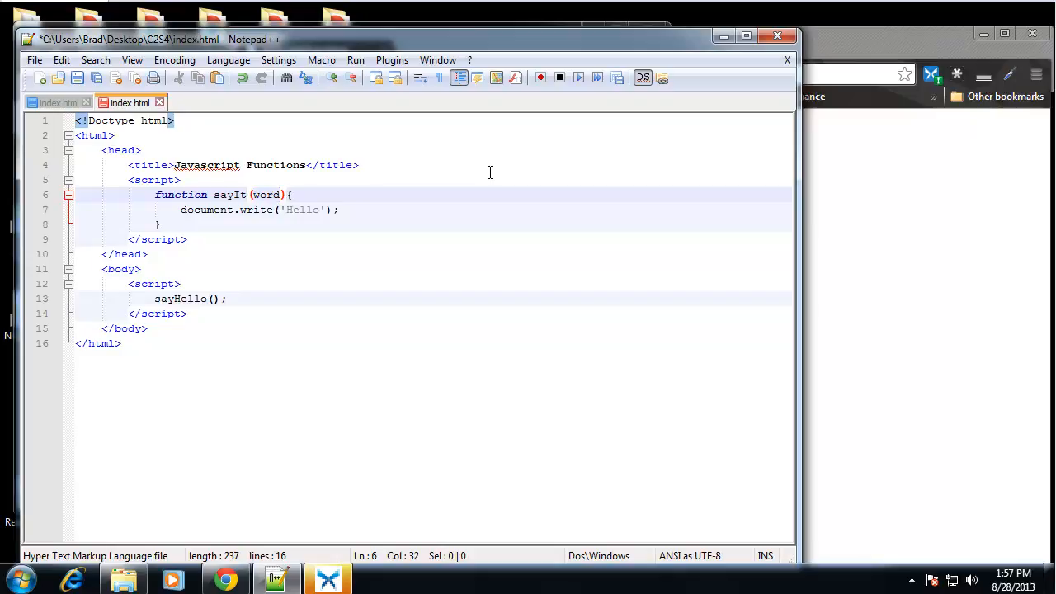
# Step: Make document.write output word and remove the old sayHello call from the body
pyautogui.click(198, 225)
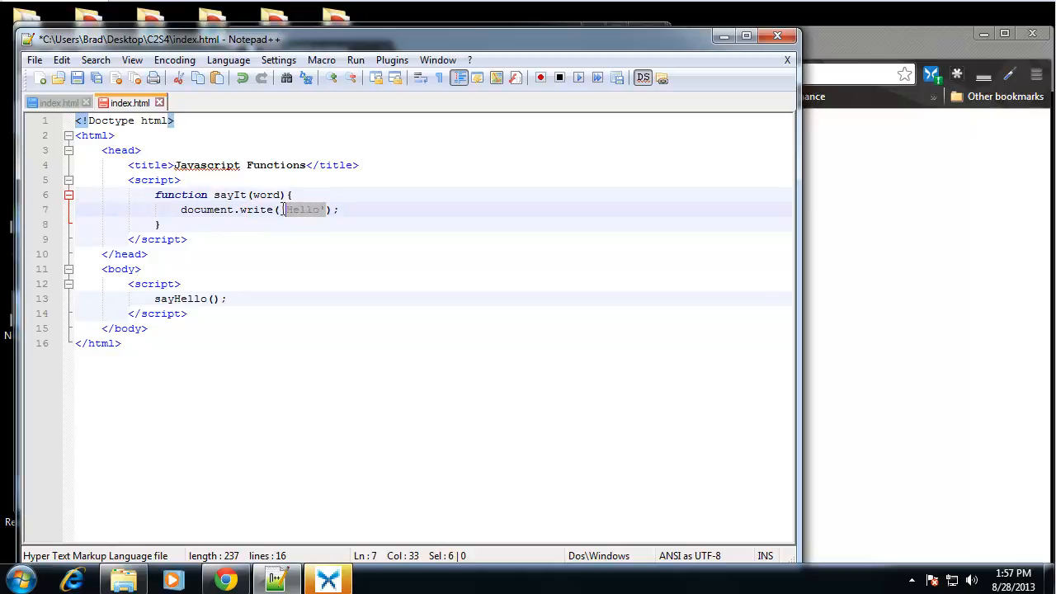
pyautogui.press('Delete')
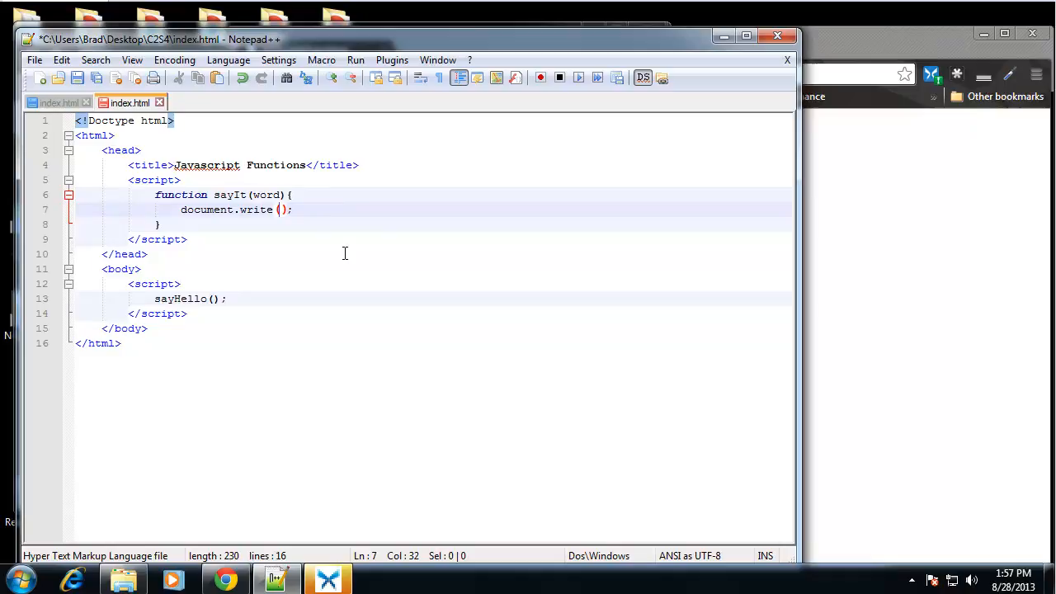
pyautogui.write('word')
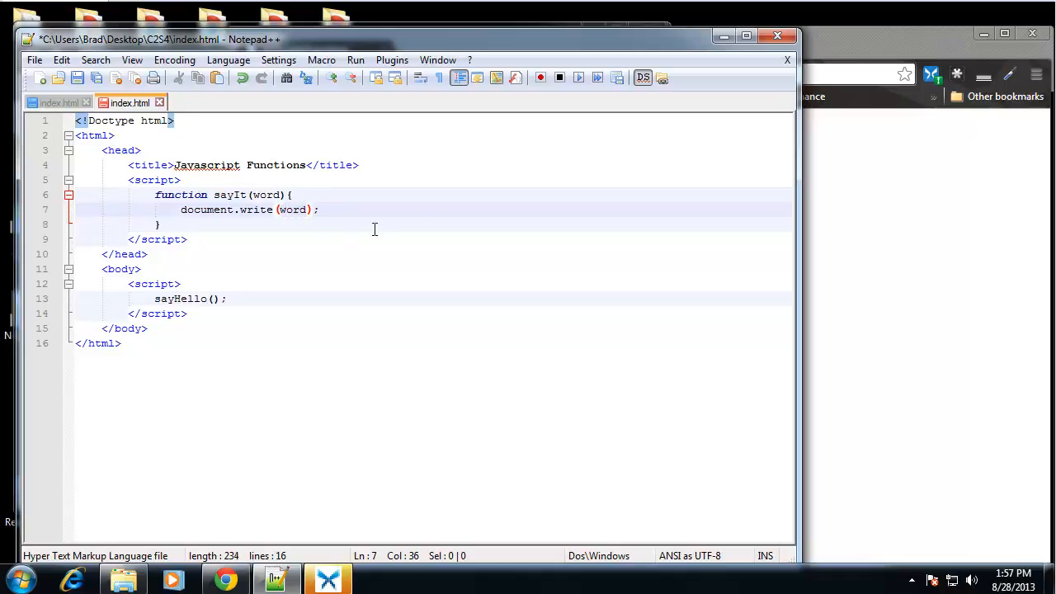
pyautogui.doubleClick(179, 298)
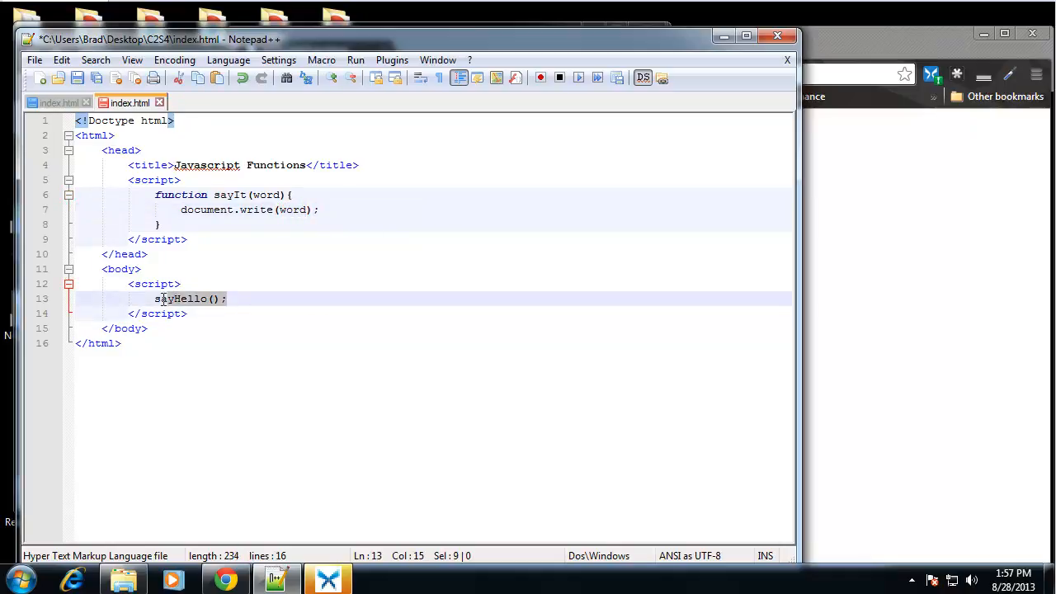
pyautogui.press('Delete')
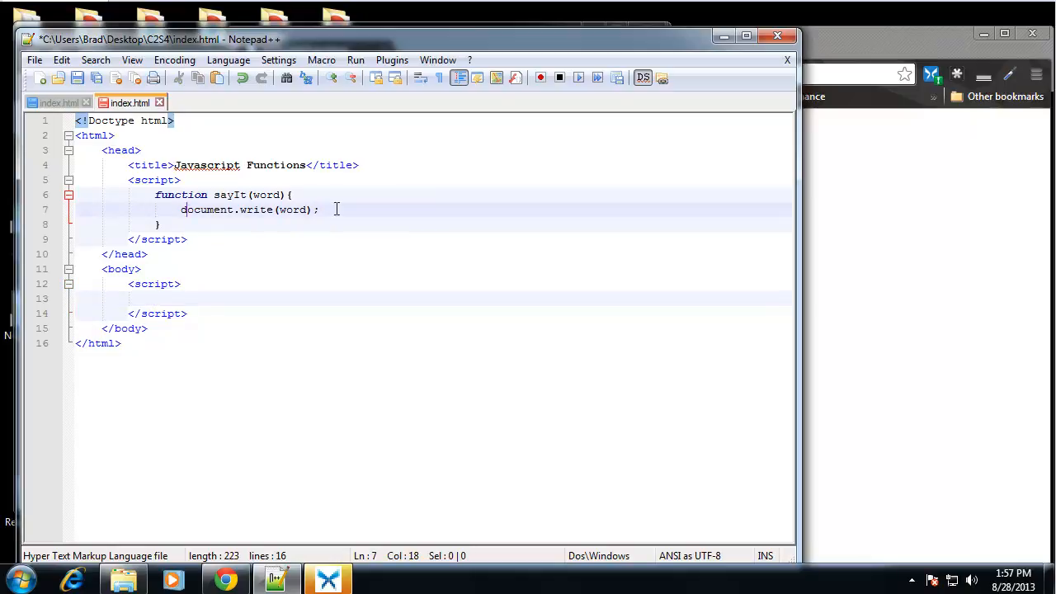
# Step: Call sayIt('This is my function'); in the body script and save
pyautogui.doubleClick(292, 210)
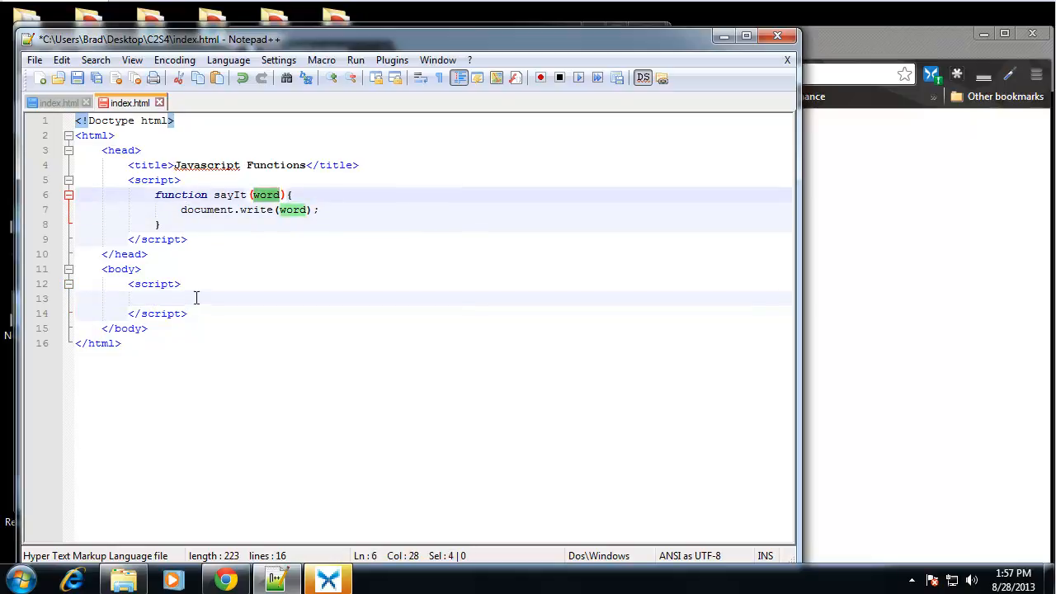
pyautogui.write('say')
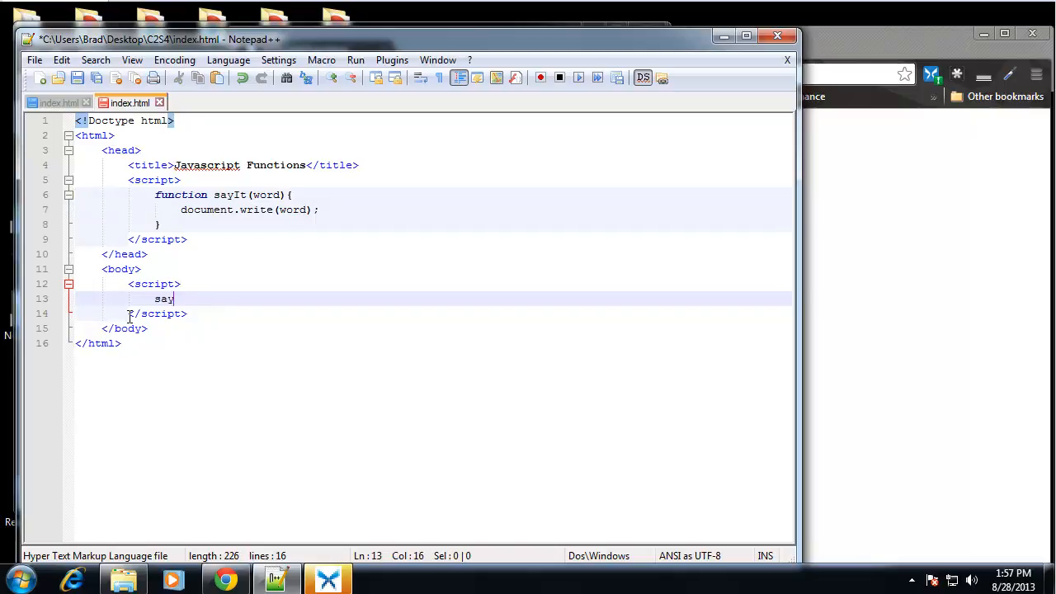
pyautogui.write('It();')
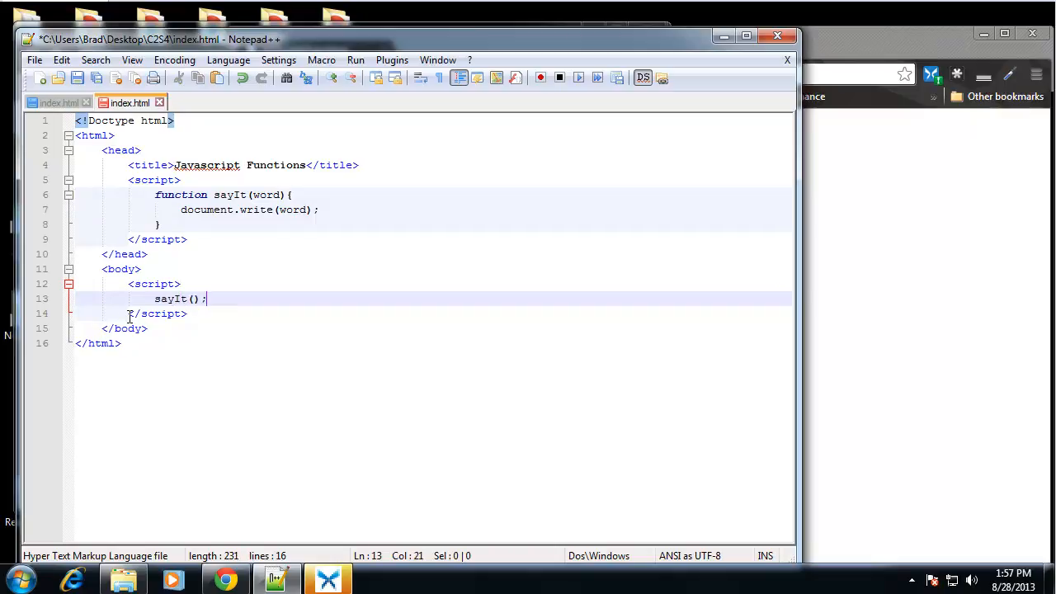
pyautogui.write("'")
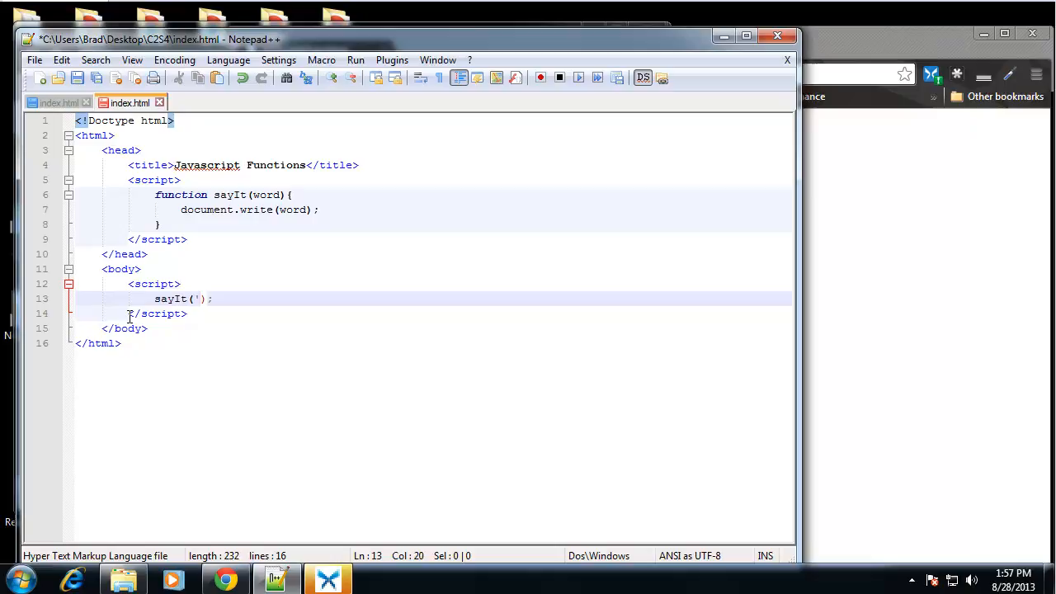
pyautogui.write("'")
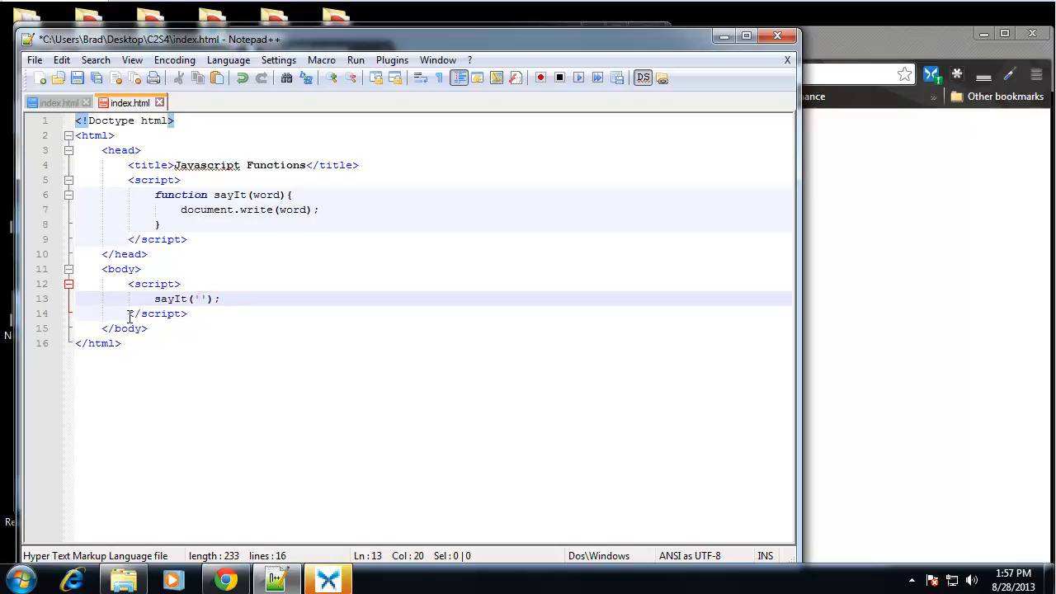
pyautogui.write('This is m')
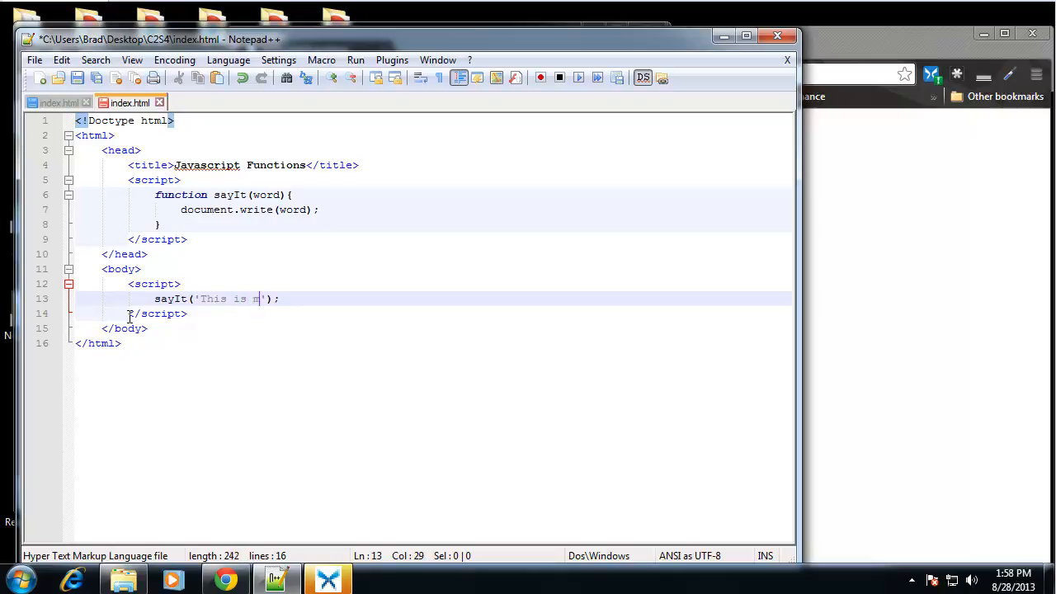
pyautogui.write('y function')
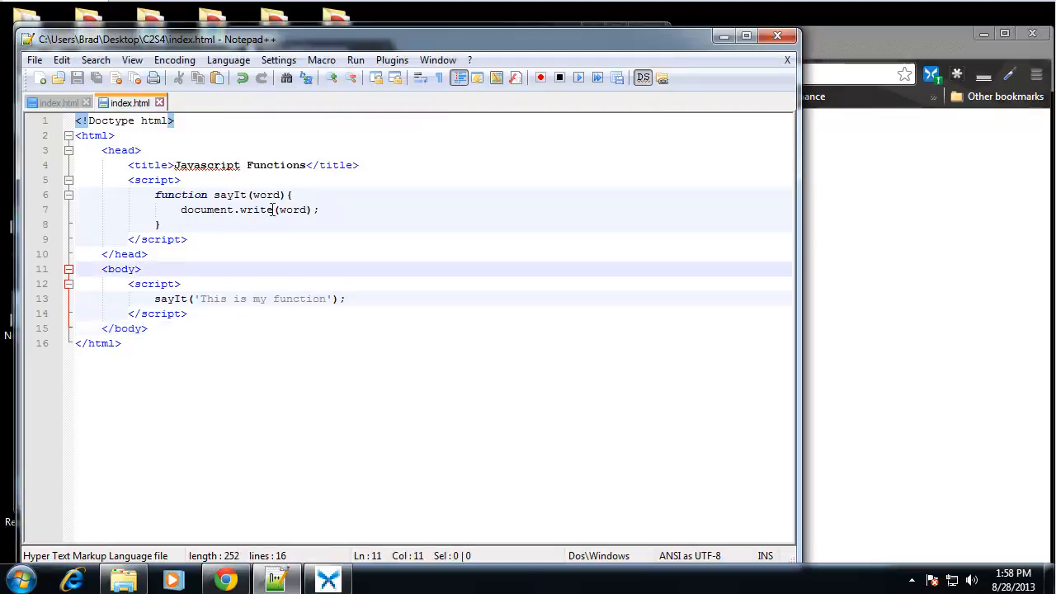
# Step: Change sayIt to take word1,word2 and write word1+' '+word2
pyautogui.click(287, 194)
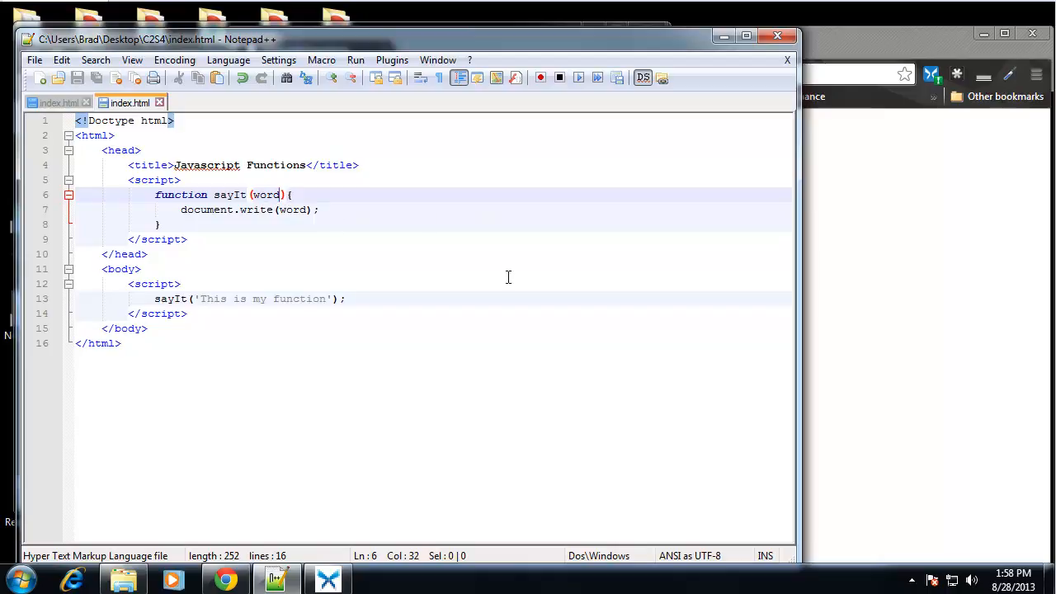
pyautogui.moveTo(512, 267)
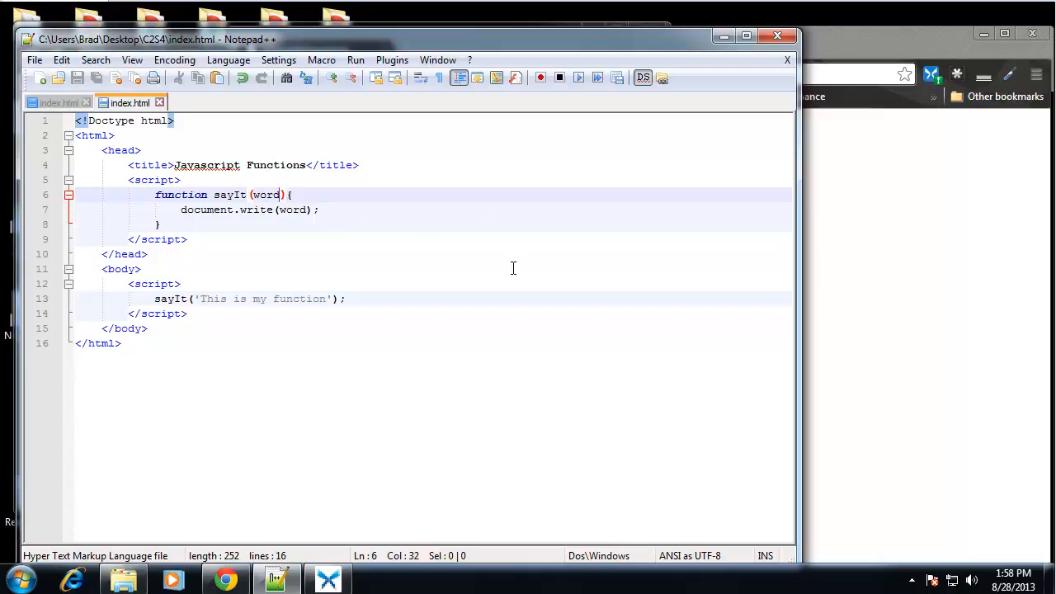
pyautogui.write('1,')
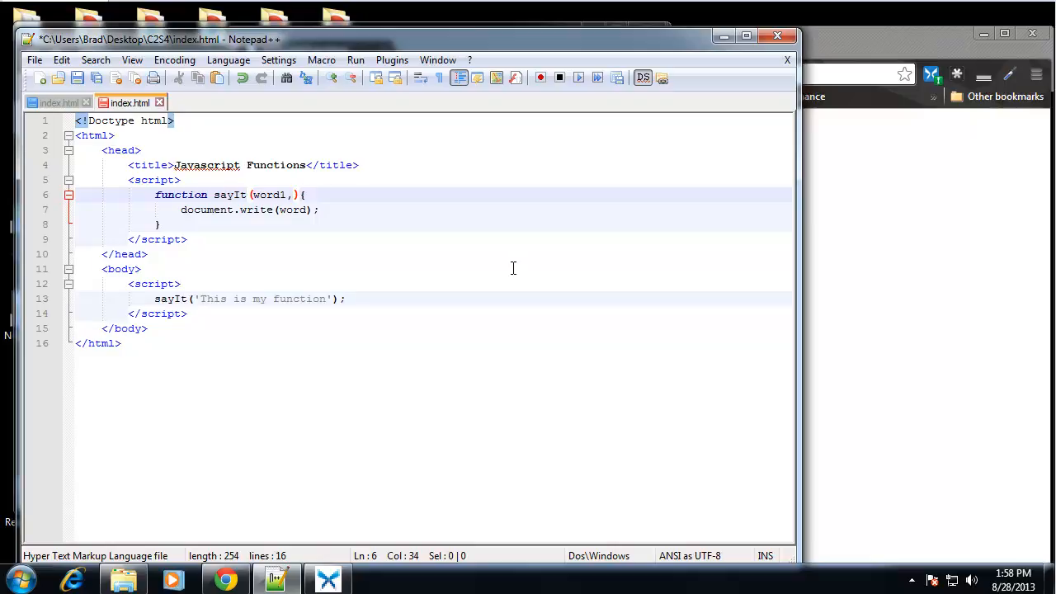
pyautogui.write('word2')
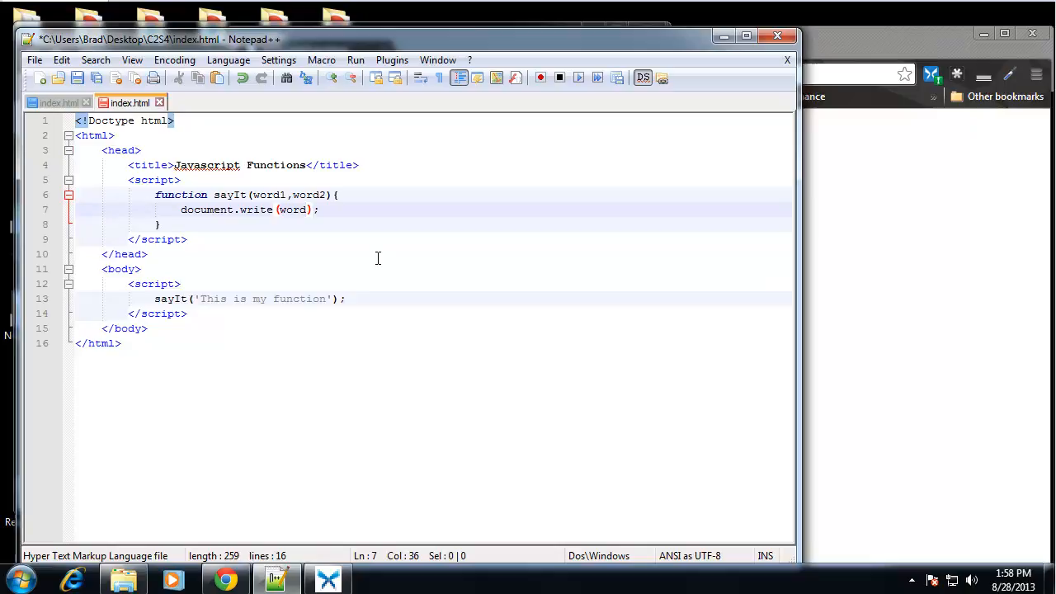
pyautogui.write('1')
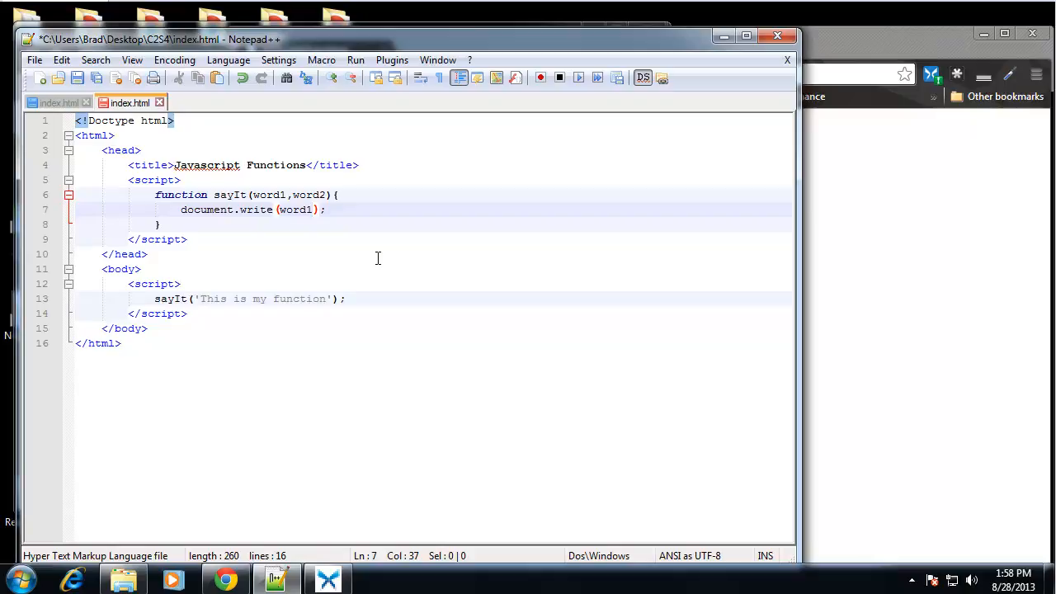
pyautogui.write("+'")
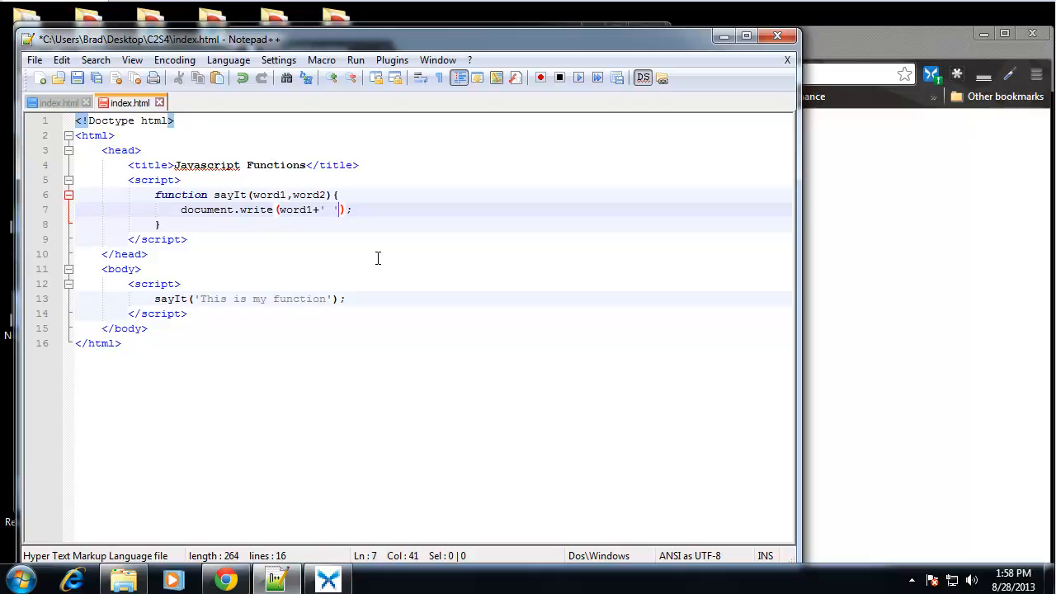
pyautogui.write('+w')
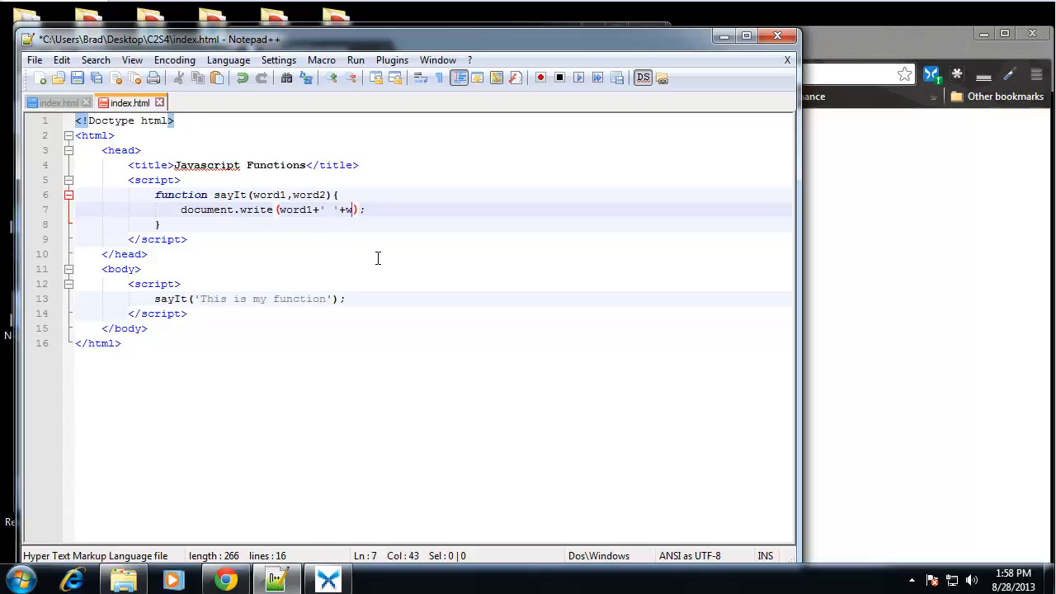
pyautogui.write('ord2')
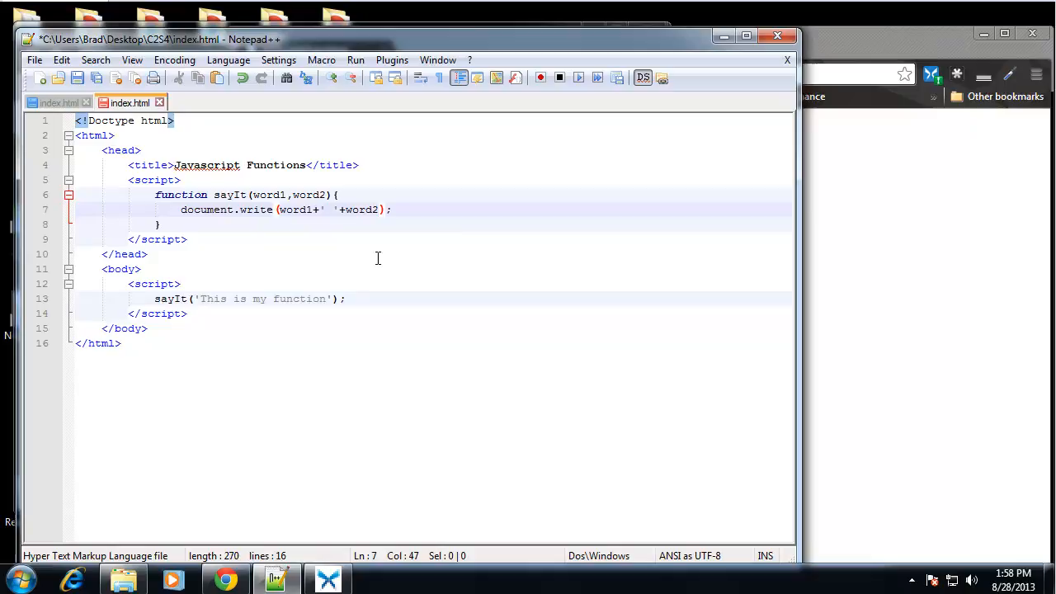
pyautogui.click(188, 239)
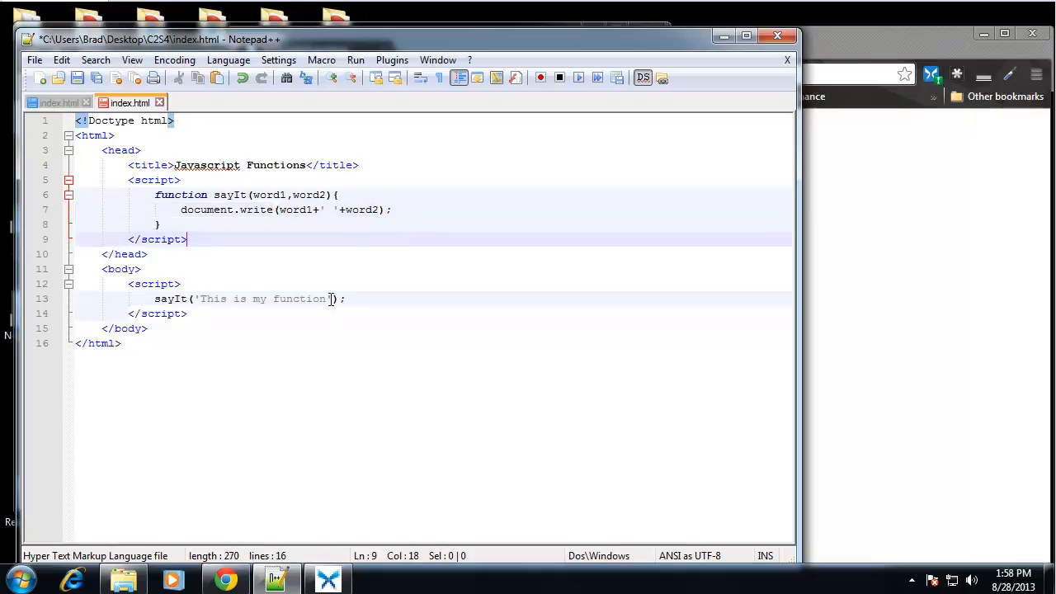
# Step: Replace the call text with 'Hello','World' and save
pyautogui.doubleClick(264, 298)
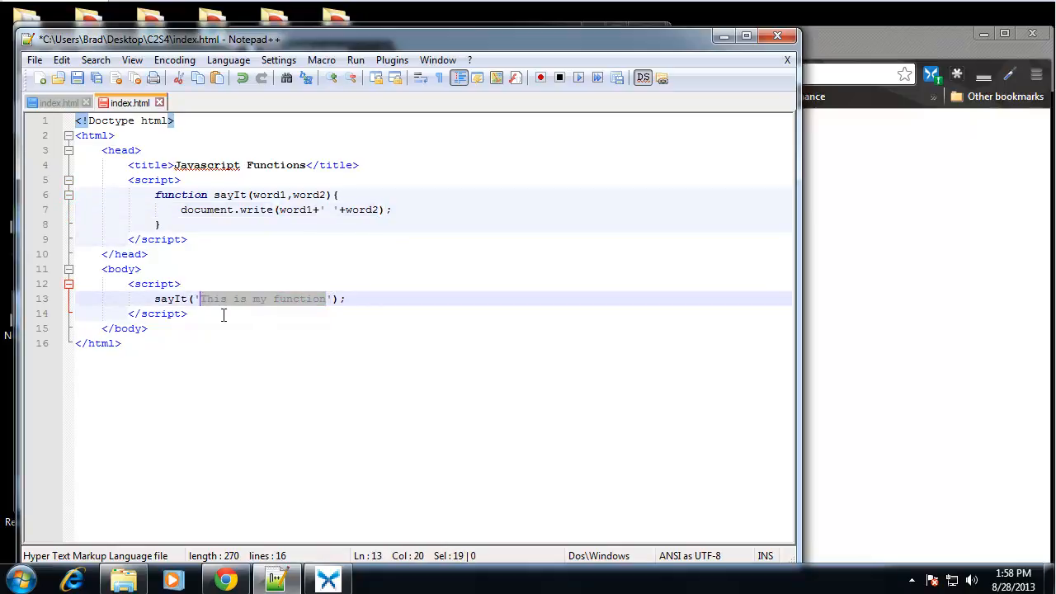
pyautogui.press('Delete')
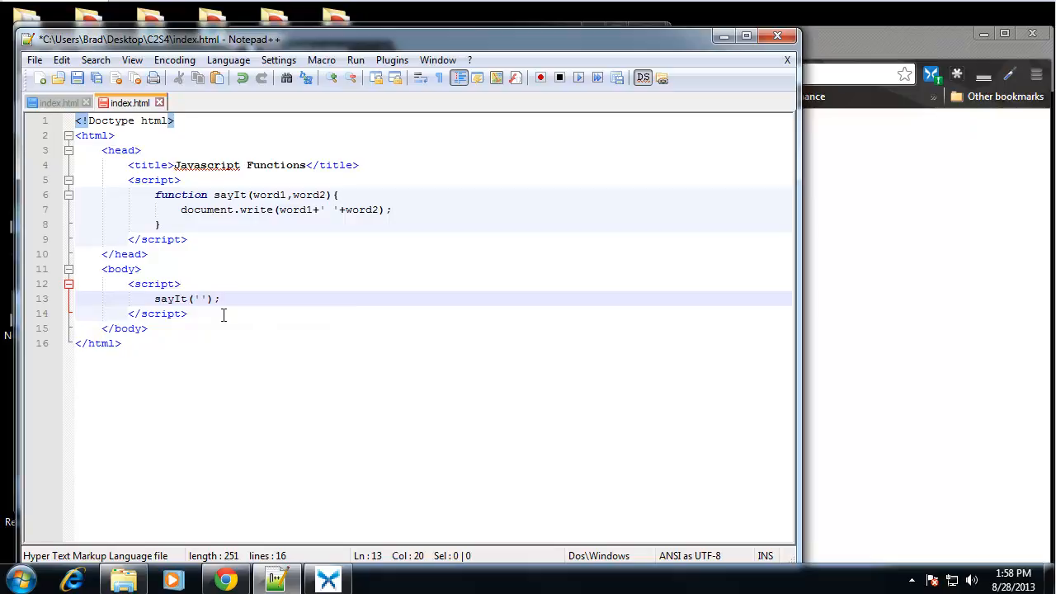
pyautogui.write('Hell')
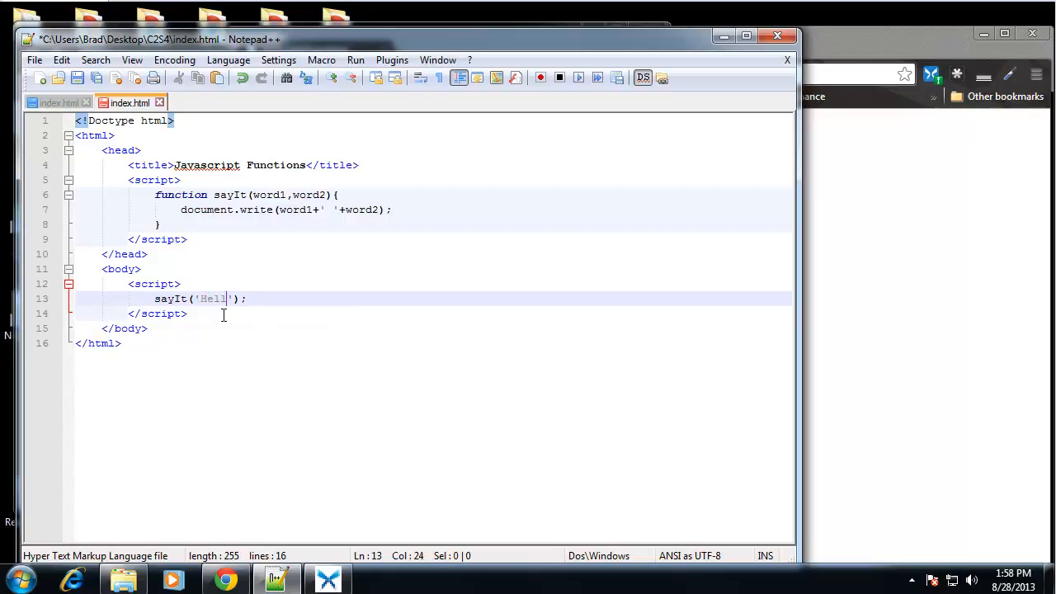
pyautogui.write('o')
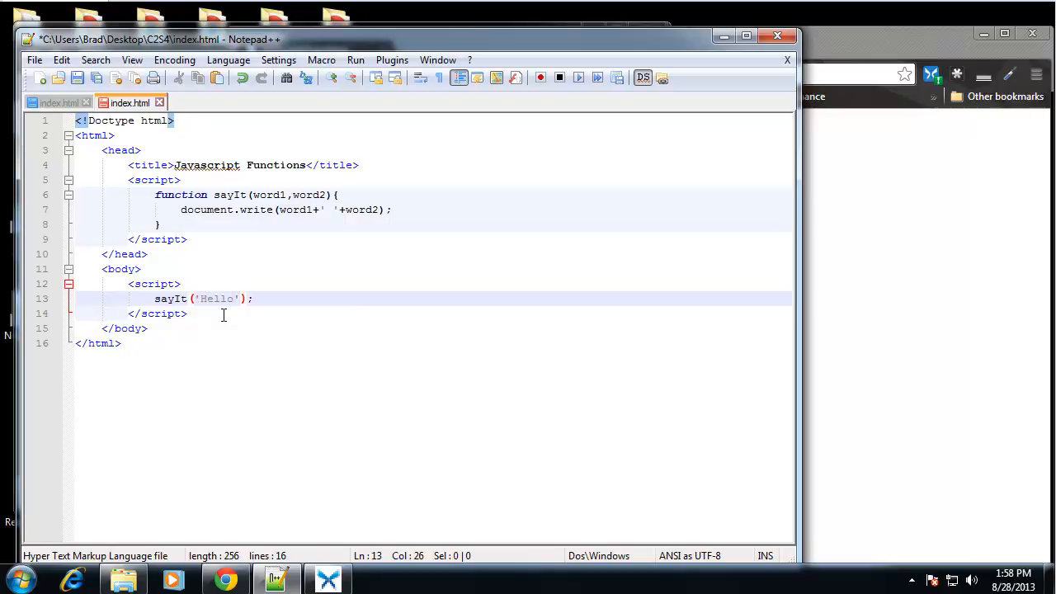
pyautogui.write(',')
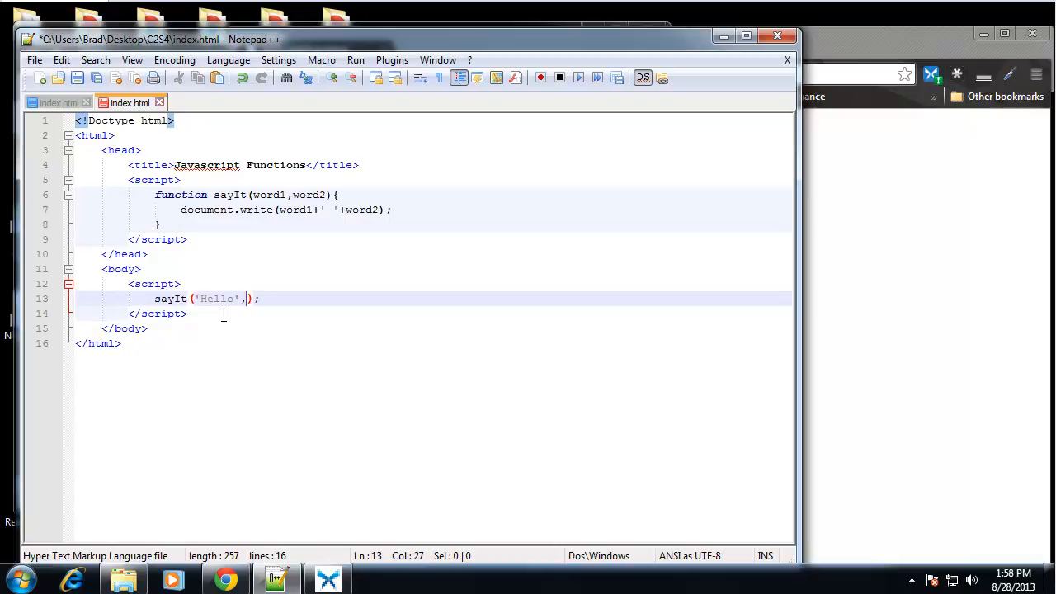
pyautogui.write("'World")
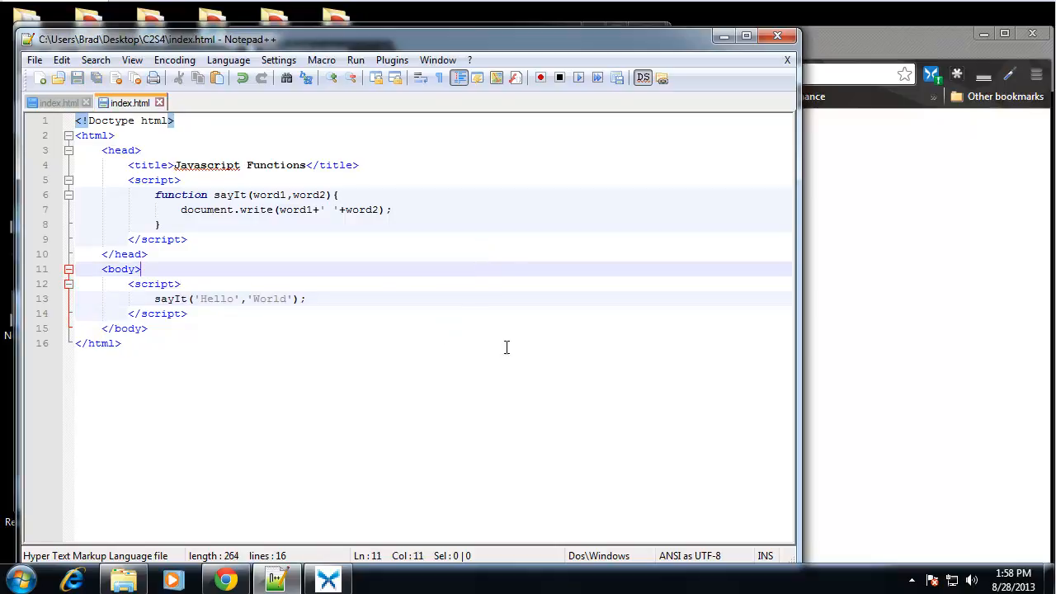
# Step: Delete the 'World' argument so sayIt is called with only 'Hello', then check the page shows Hello undefined
pyautogui.click(357, 59)
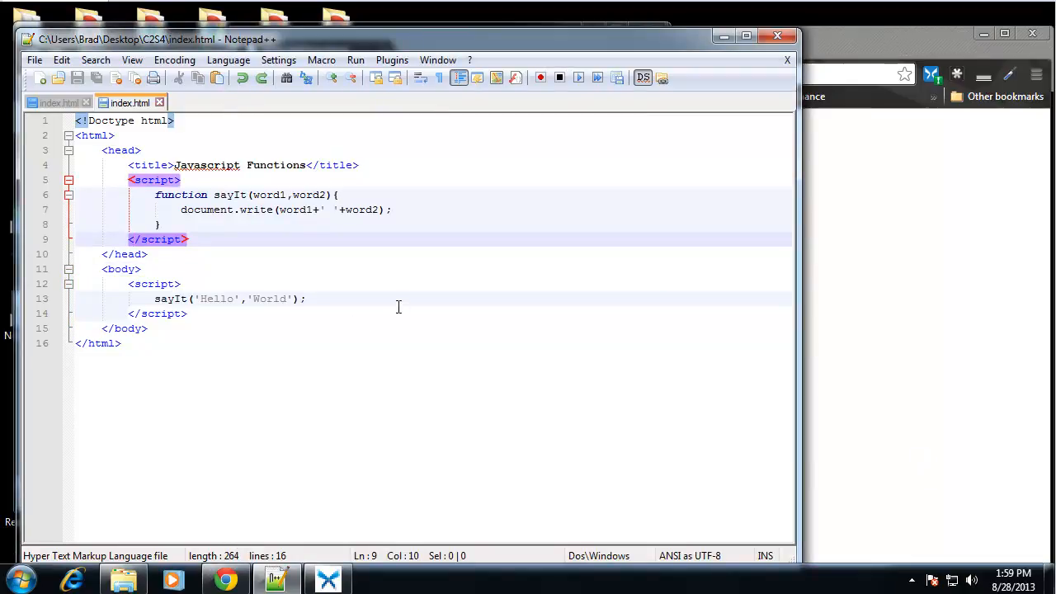
pyautogui.click(141, 269)
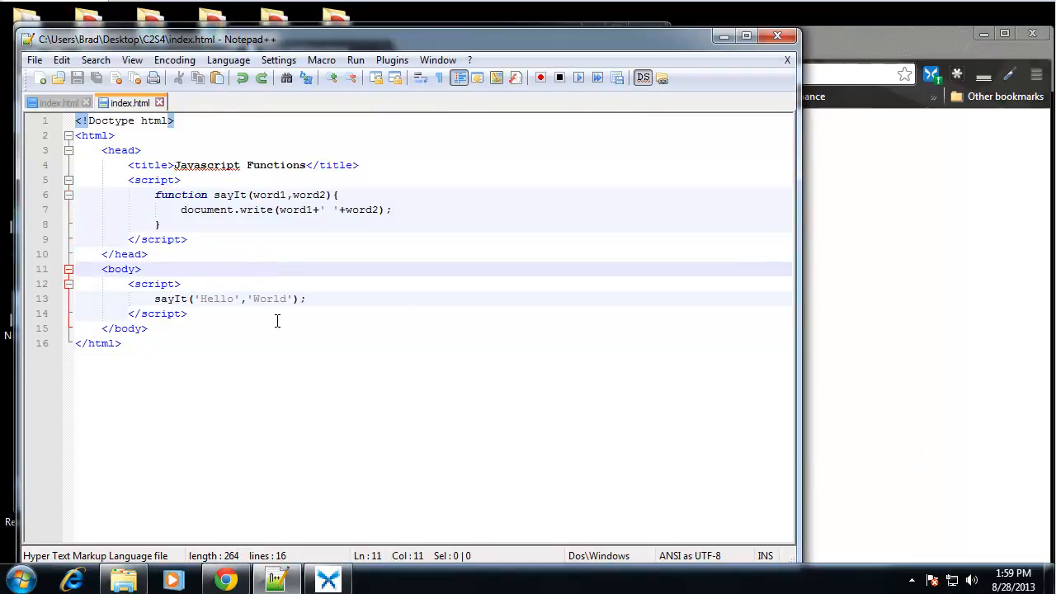
pyautogui.doubleClick(264, 299)
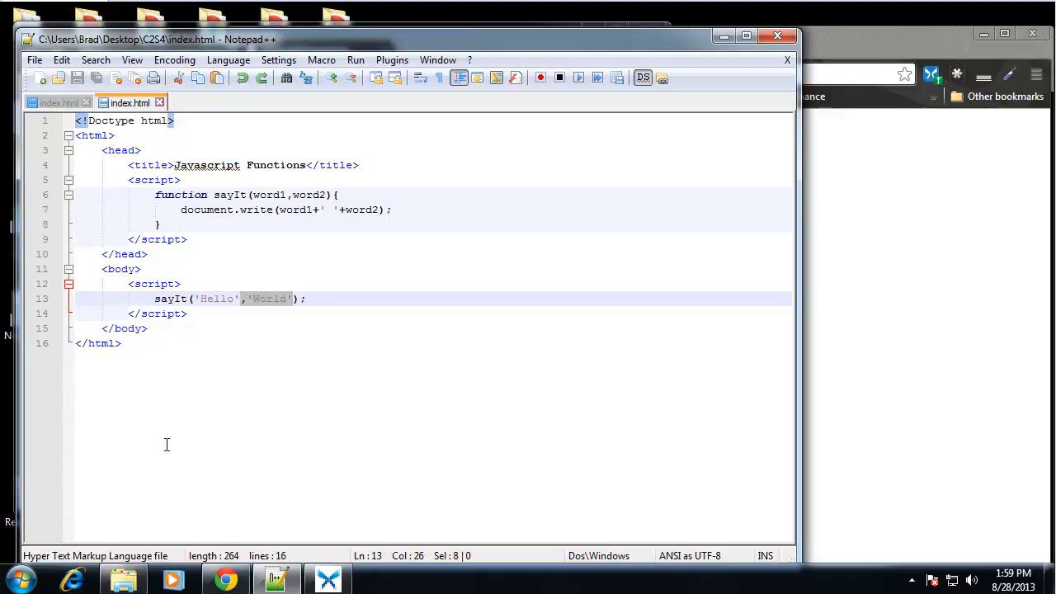
pyautogui.press('Delete')
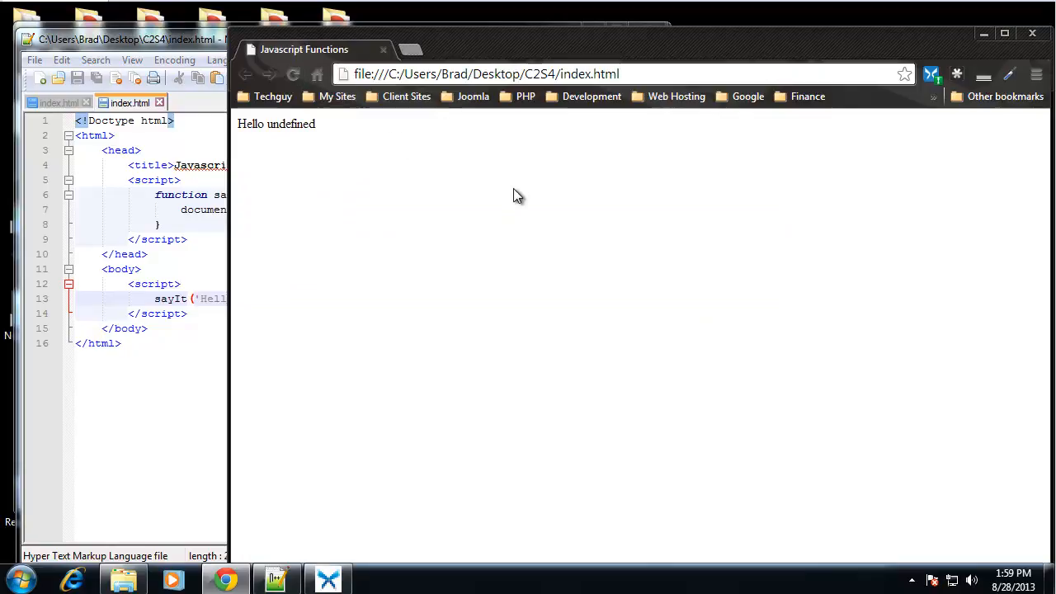
pyautogui.moveTo(274, 294)
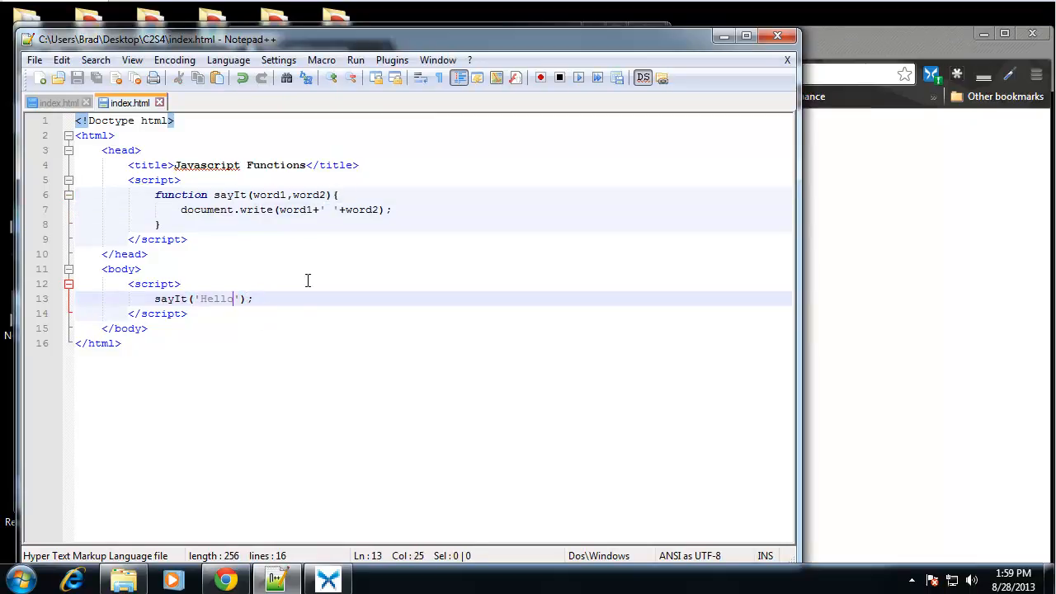
# Step: Give word2 a default value ='World' in the sayIt signature, save and retest in Chrome
pyautogui.click(100, 239)
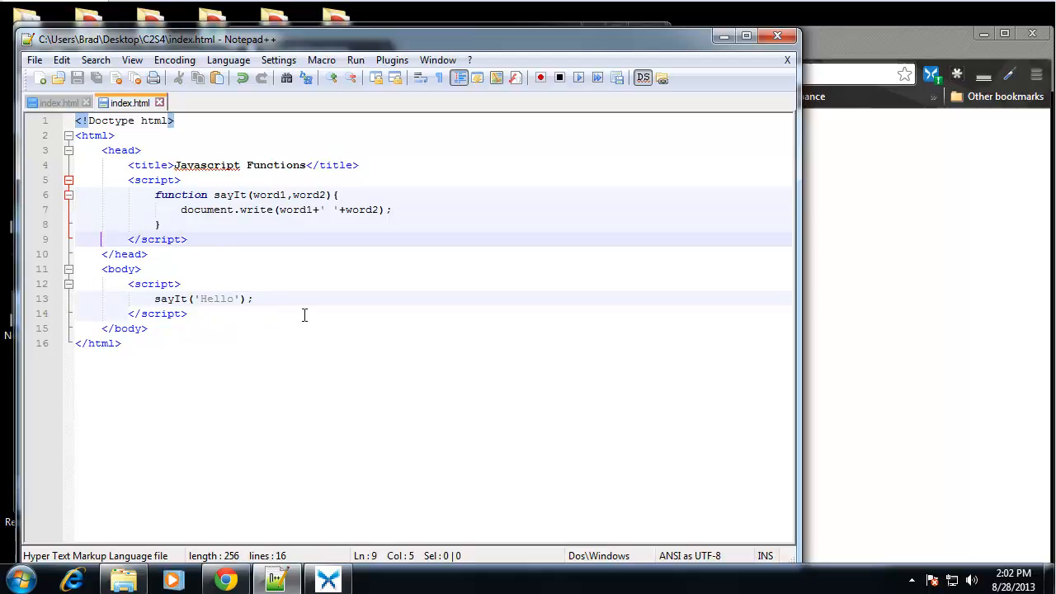
pyautogui.click(327, 195)
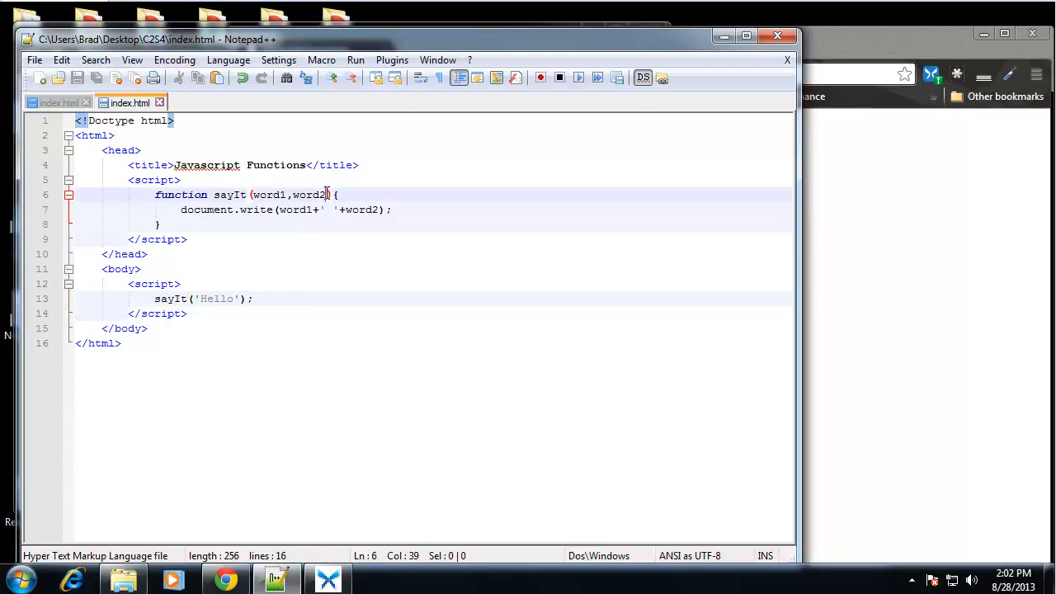
pyautogui.write('=')
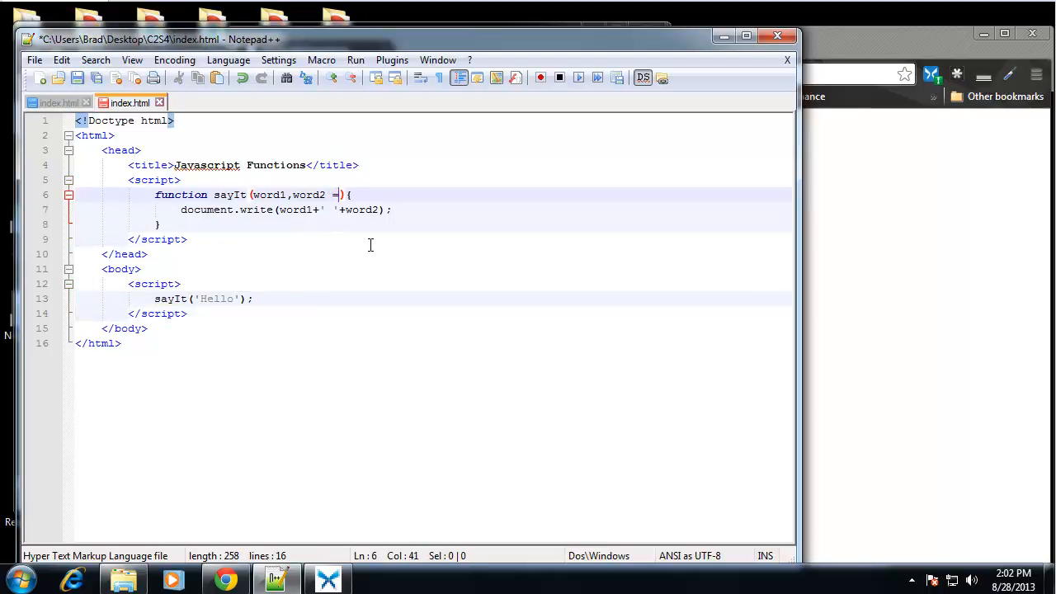
pyautogui.write("'")
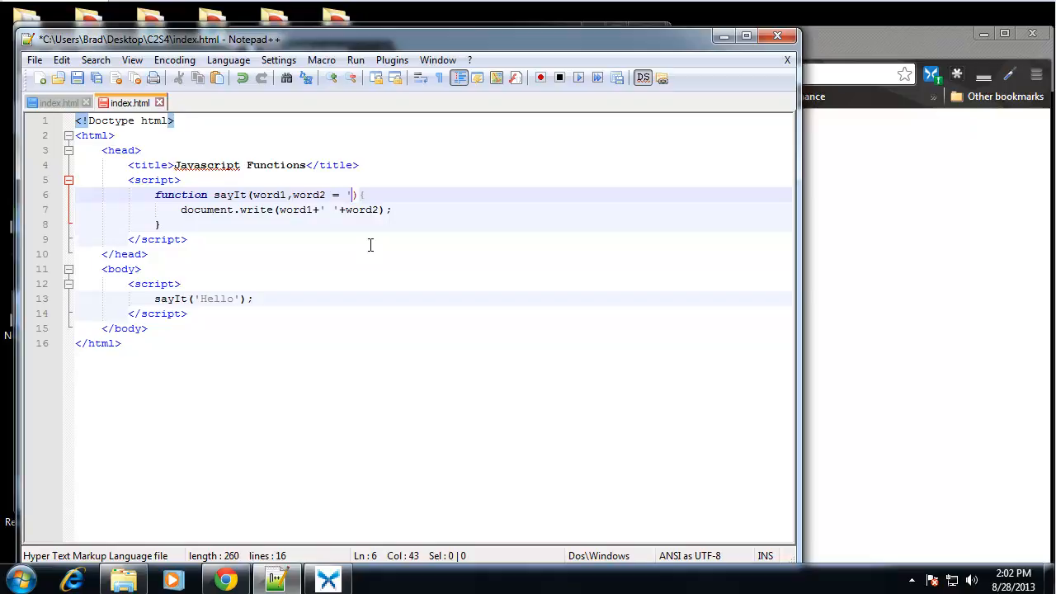
pyautogui.write('World')
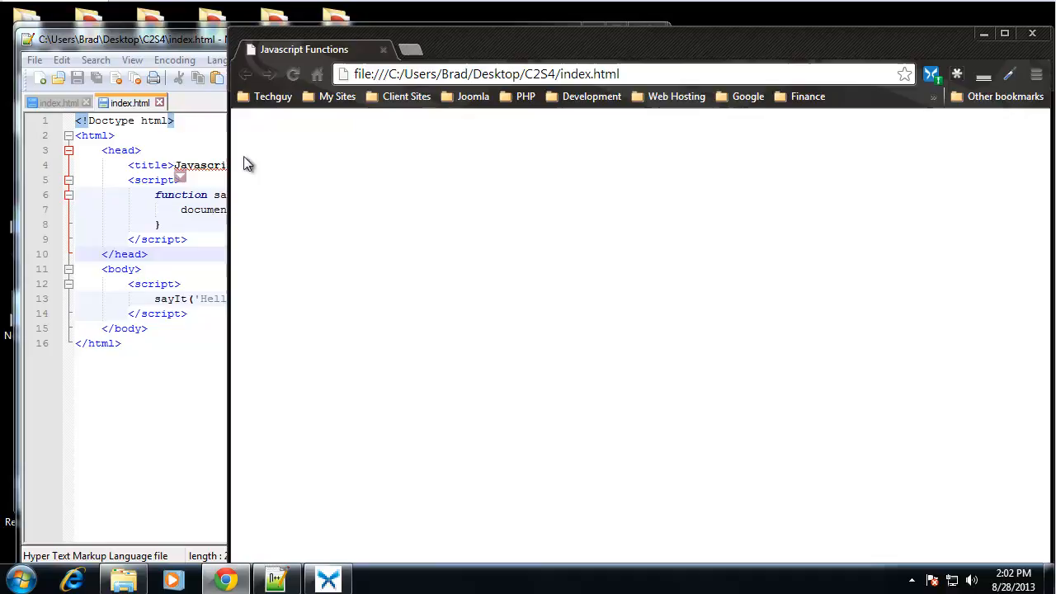
pyautogui.moveTo(280, 162)
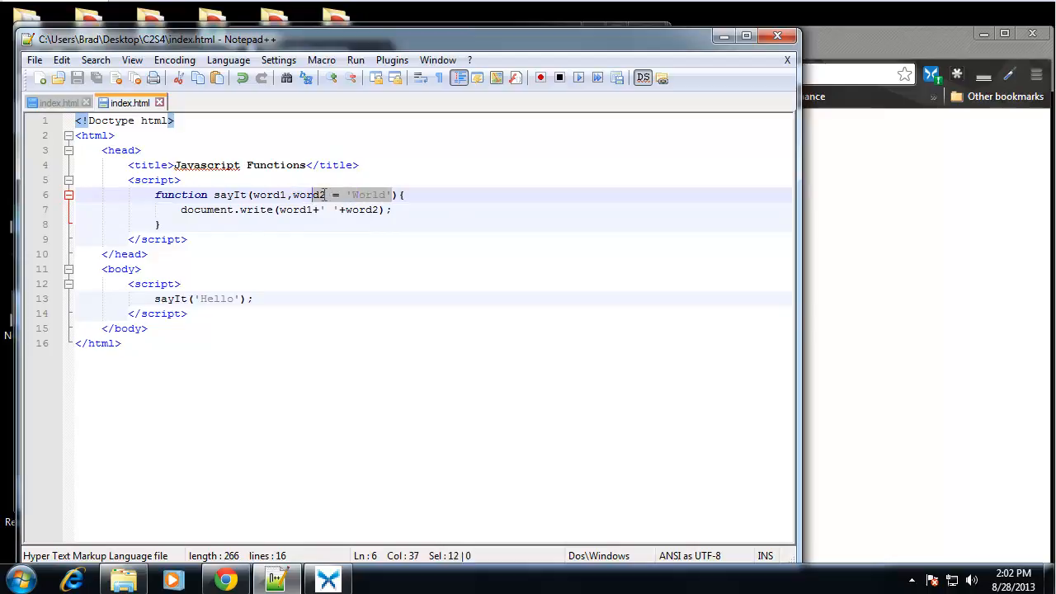
# Step: Replace the default with word2 = word2 || 'World'; in the function body and reload the page
pyautogui.press('Delete')
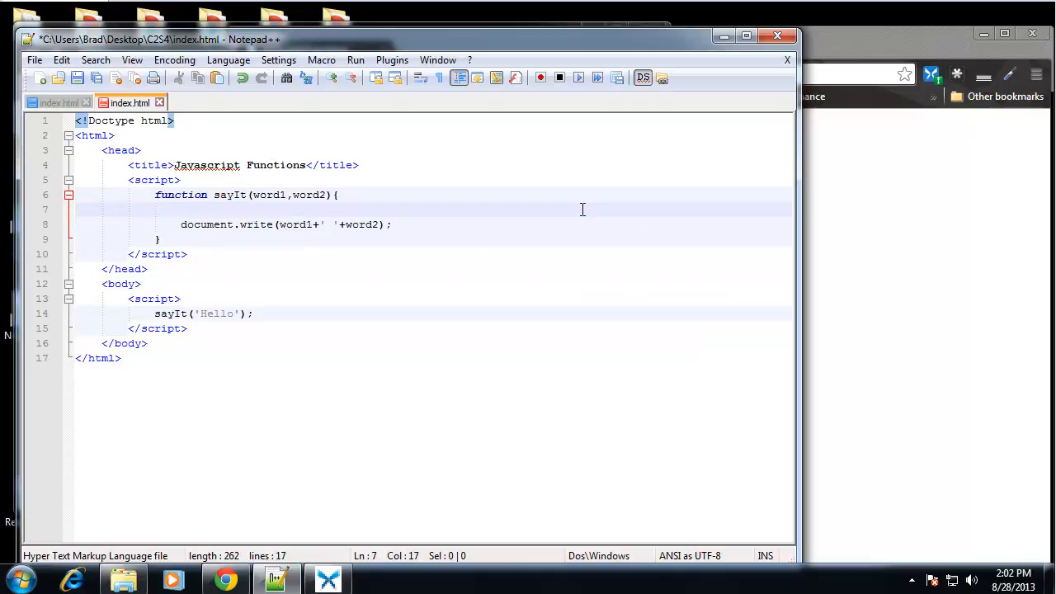
pyautogui.write('word2 =')
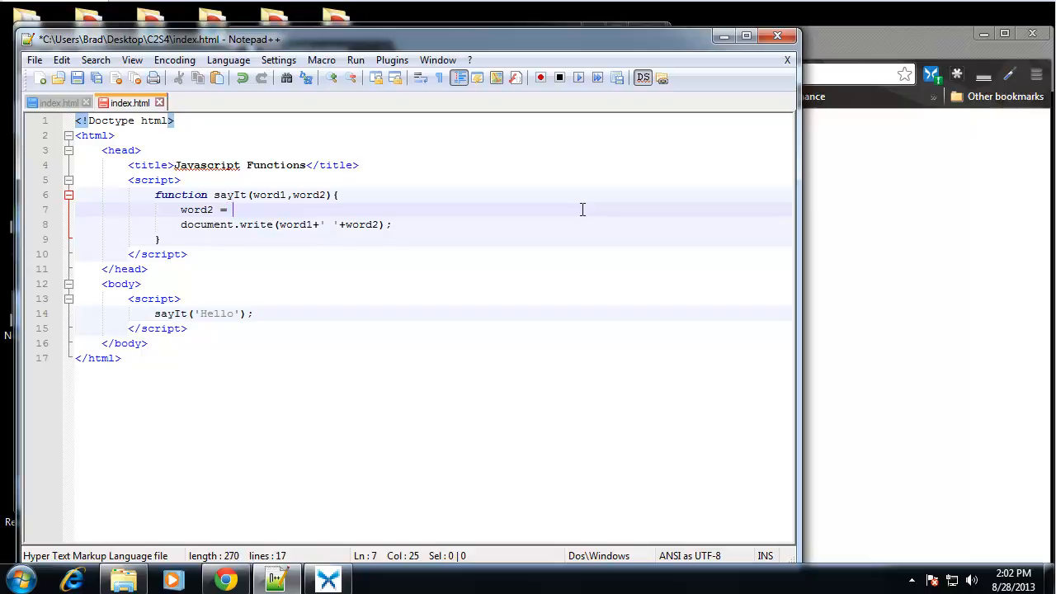
pyautogui.write('word2')
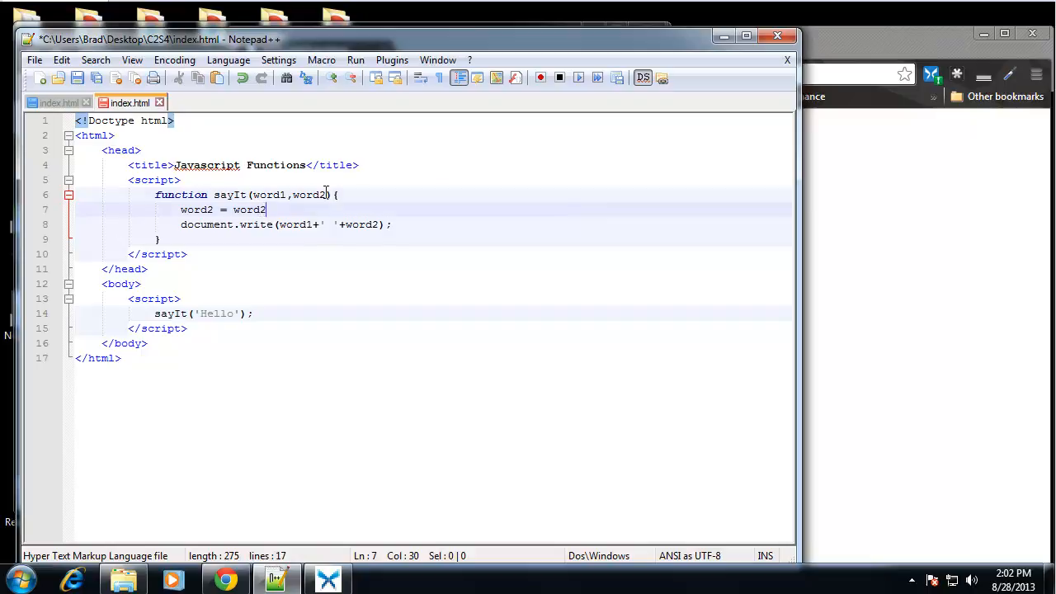
pyautogui.moveTo(288, 221)
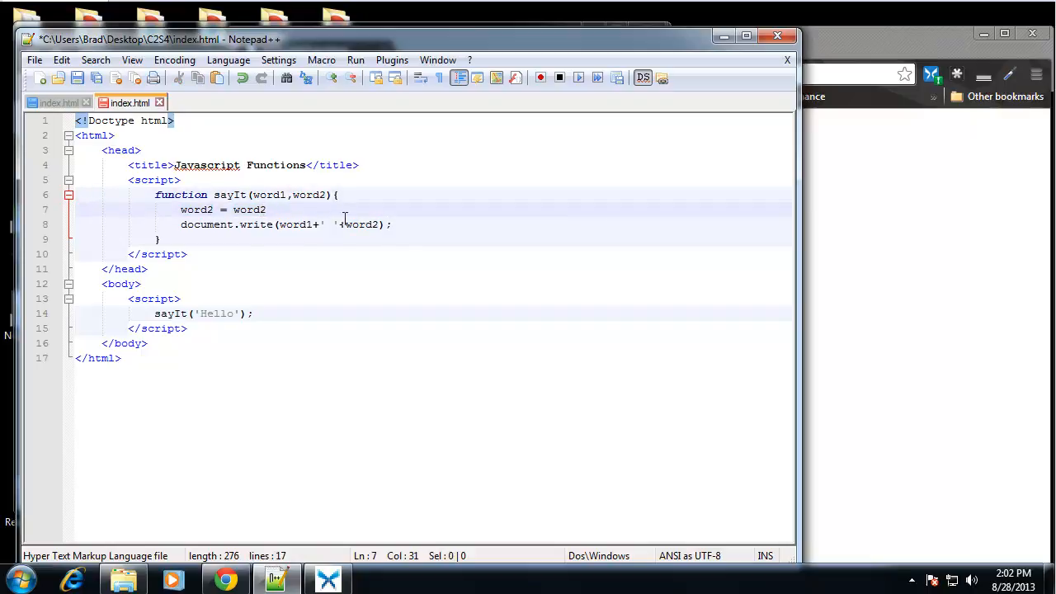
pyautogui.write('||')
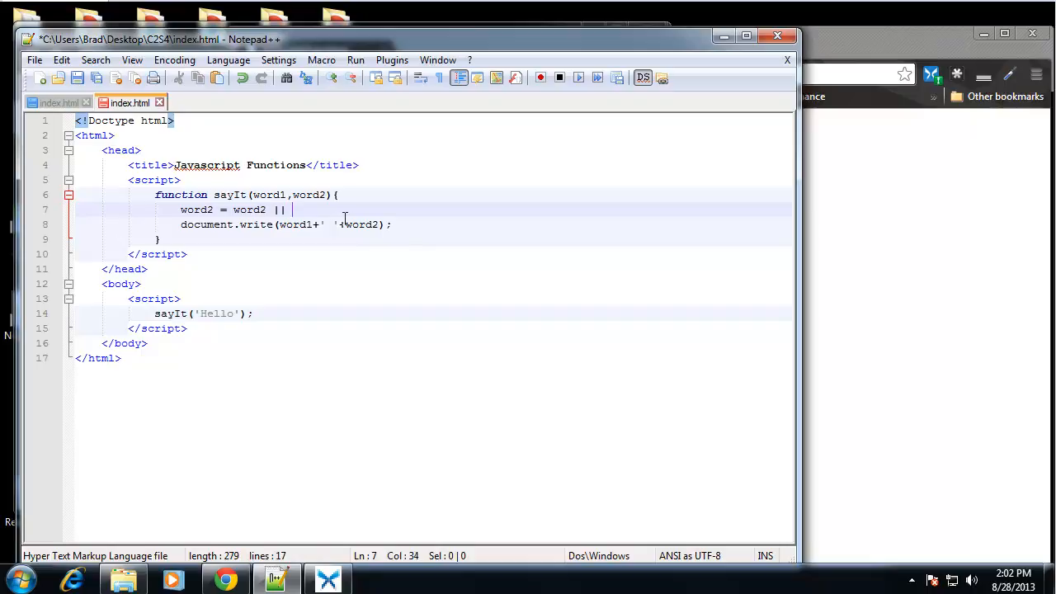
pyautogui.write("''")
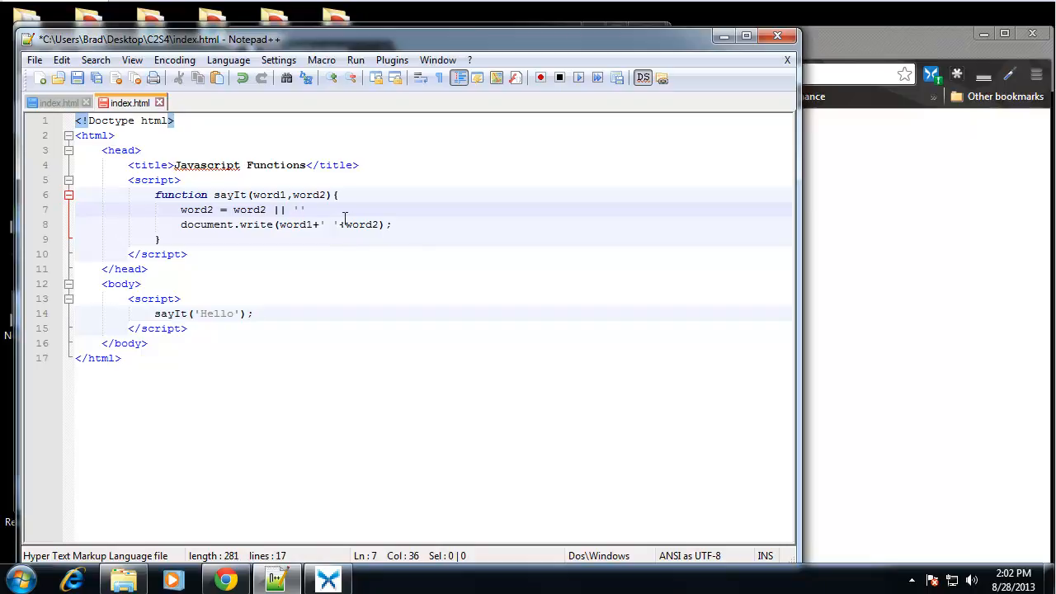
pyautogui.write('World')
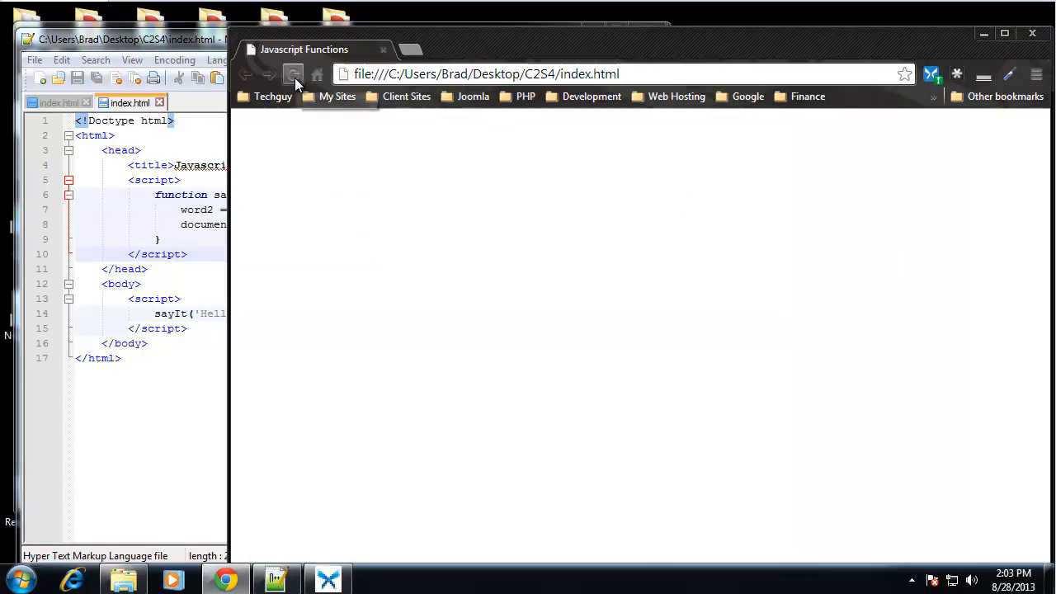
pyautogui.click(294, 74)
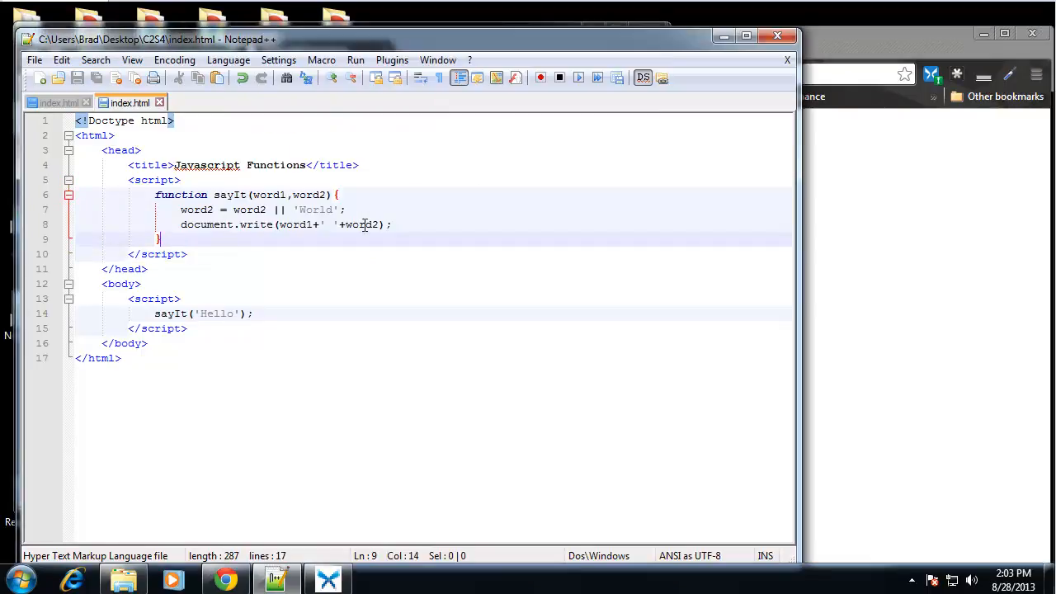
# Step: Start a second, empty-quoted argument after 'Hello' in the sayIt call
pyautogui.click(175, 314)
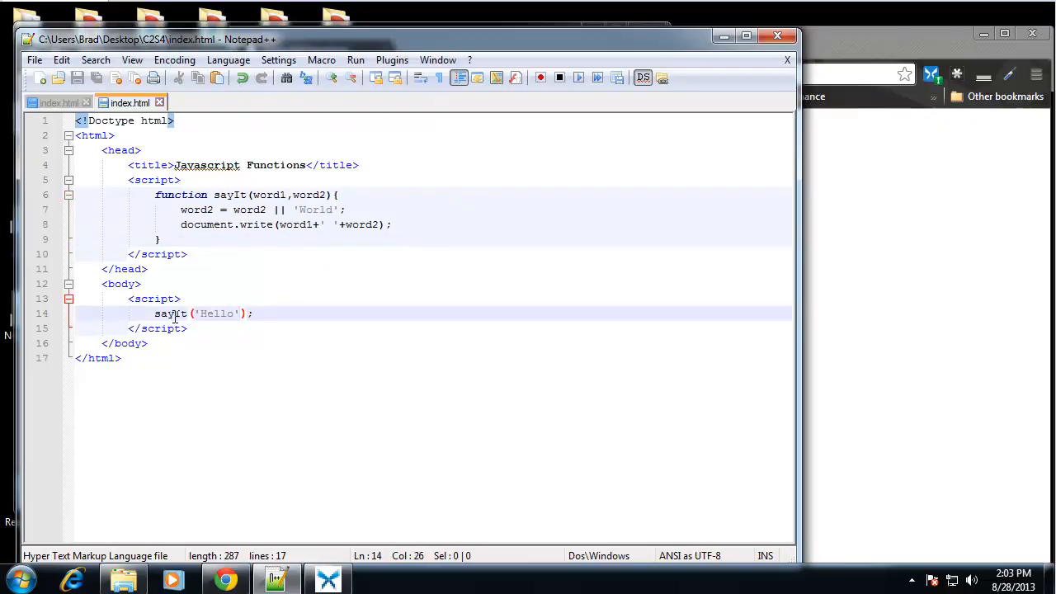
pyautogui.write(",''")
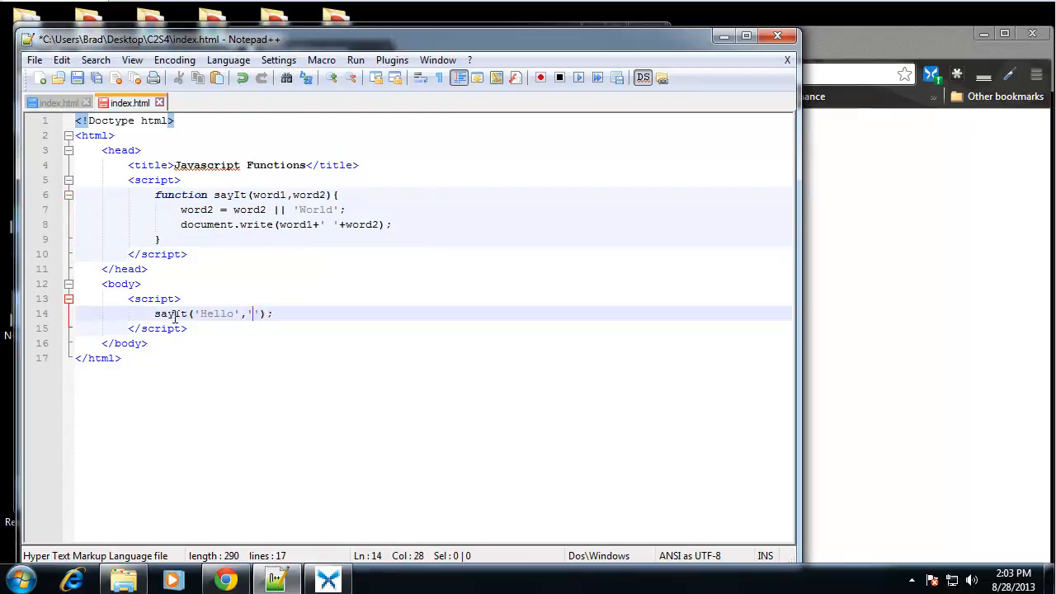
# Step: Pass 'Brad' as the second word to sayIt, check Chrome shows the result, and return to the code
pyautogui.write('Brad')
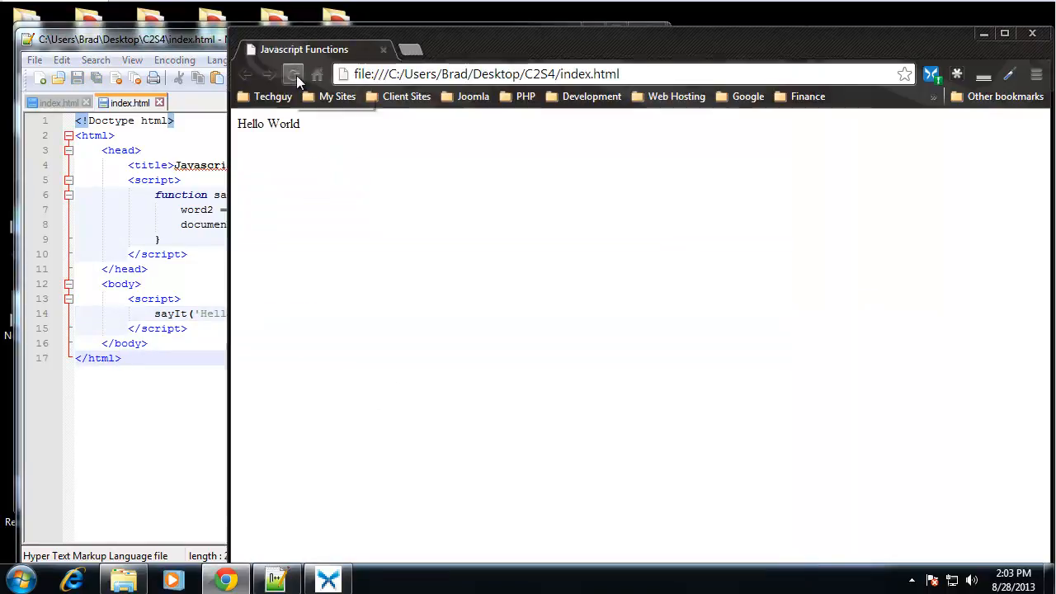
pyautogui.click(294, 74)
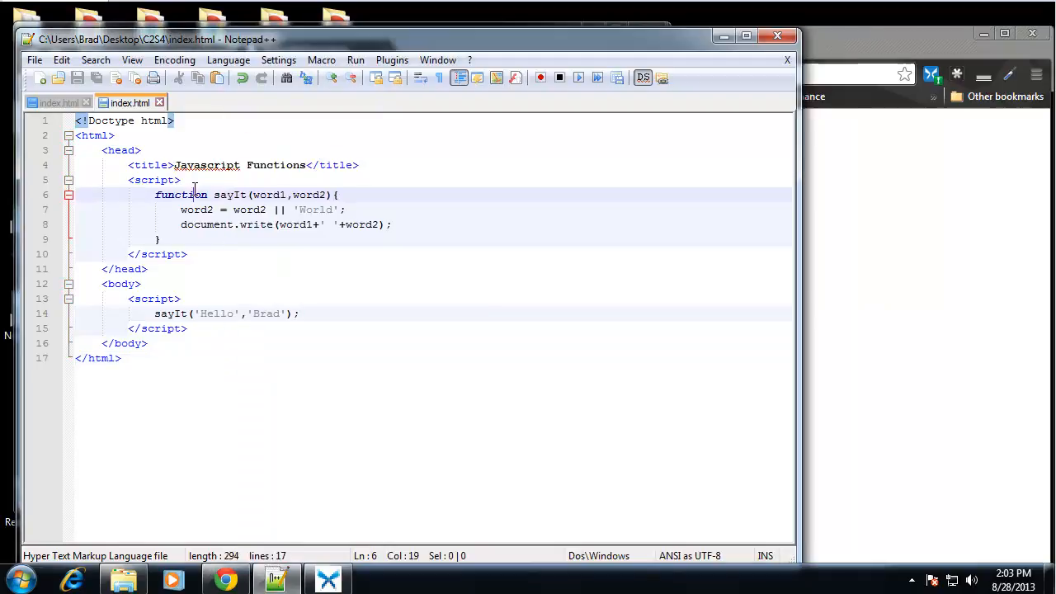
pyautogui.click(327, 313)
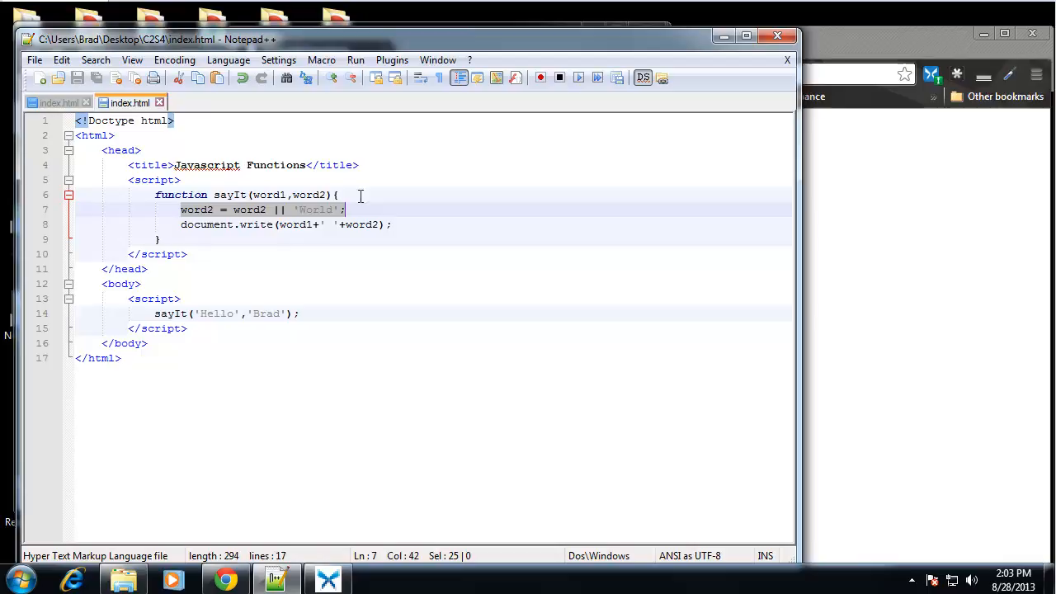
pyautogui.moveTo(232, 235)
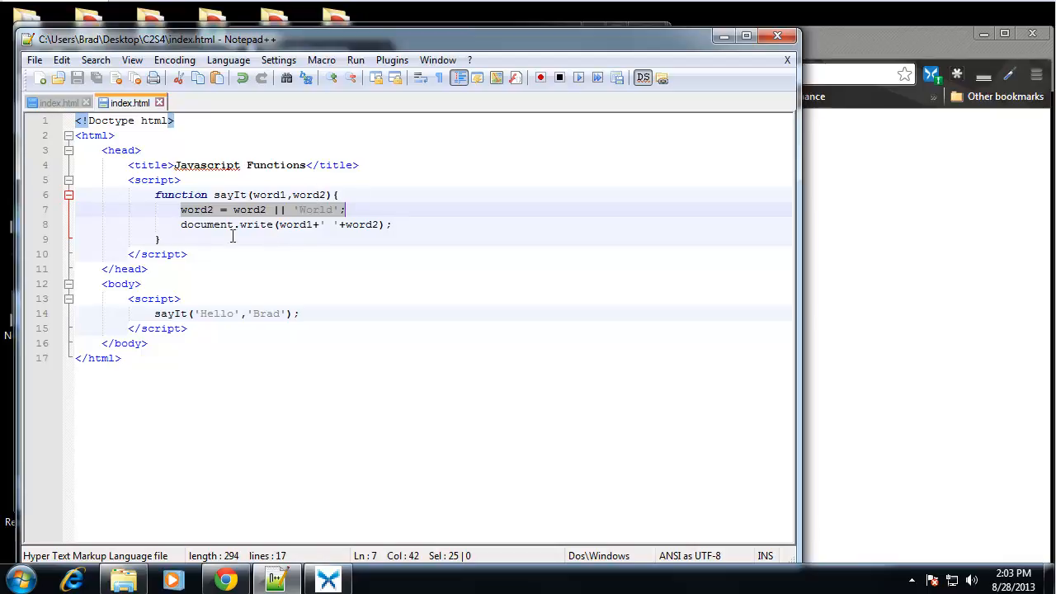
pyautogui.moveTo(301, 215)
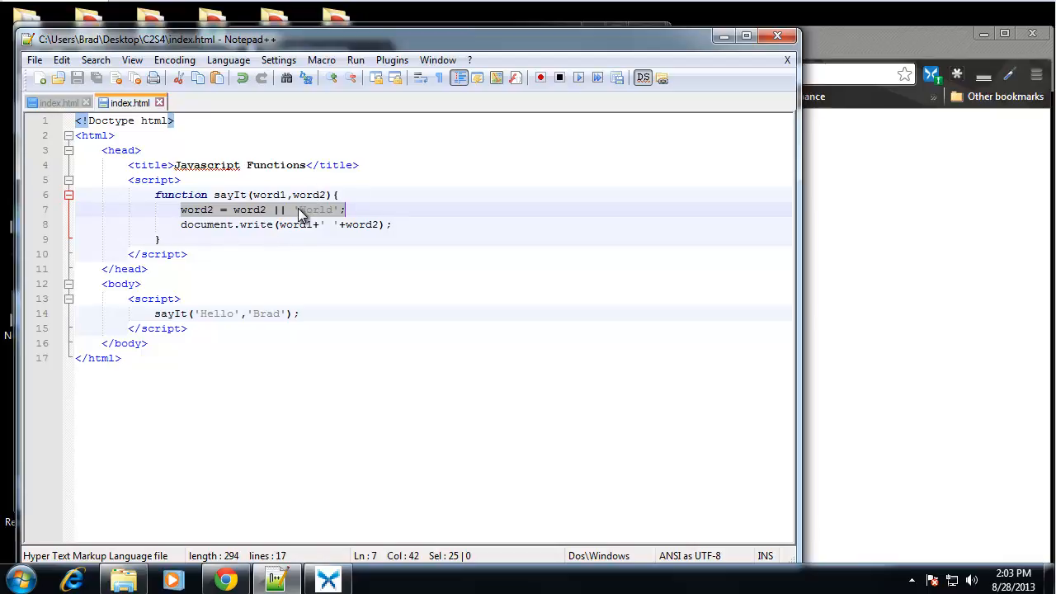
pyautogui.click(160, 240)
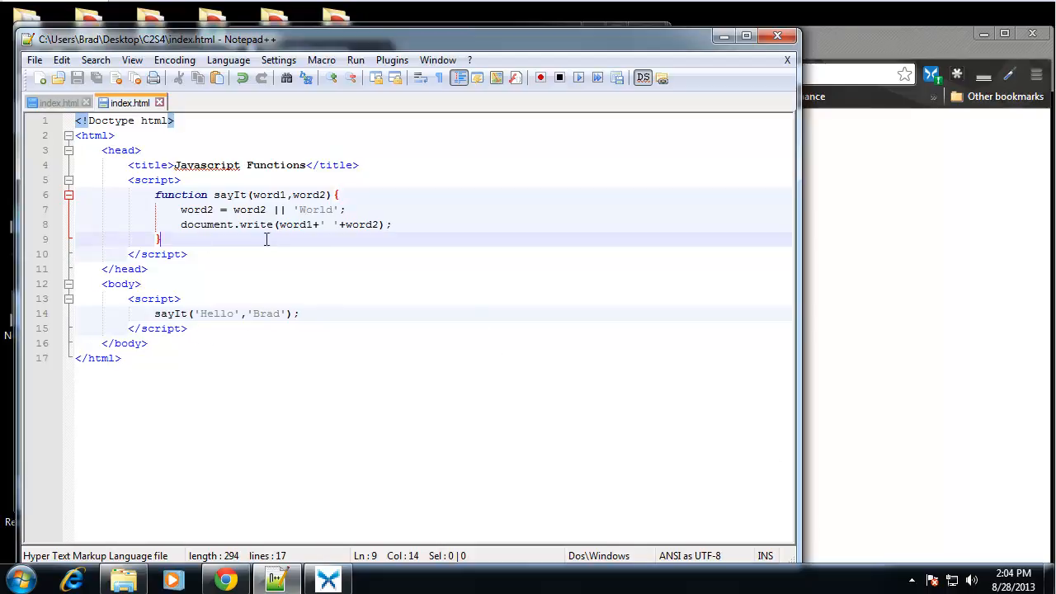
# Step: Replace the old function with add taking parameters num1 and num2
pyautogui.moveTo(181, 208); pyautogui.dragTo(393, 225)
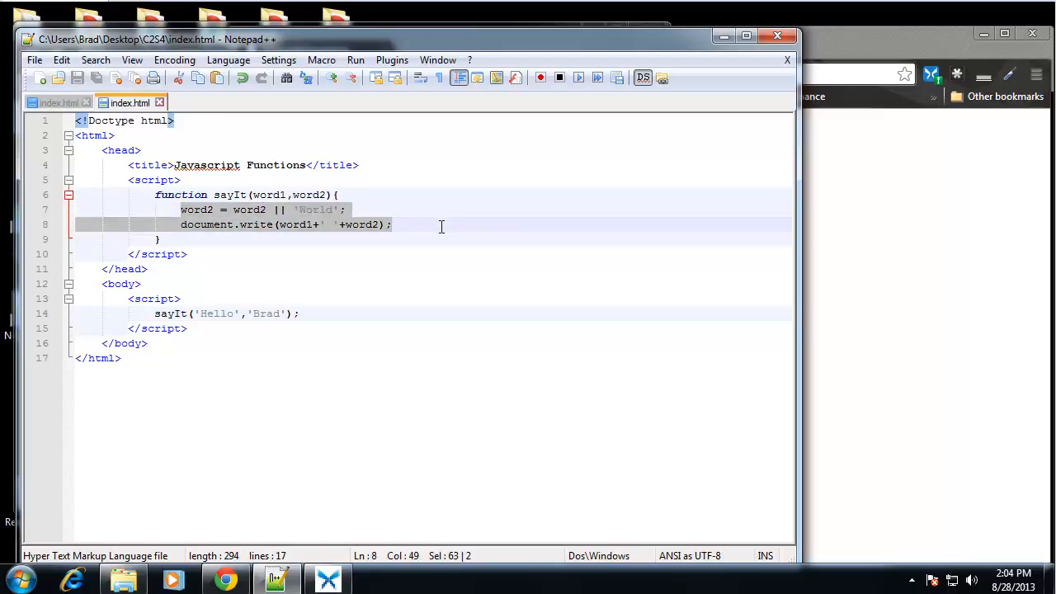
pyautogui.press('Delete')
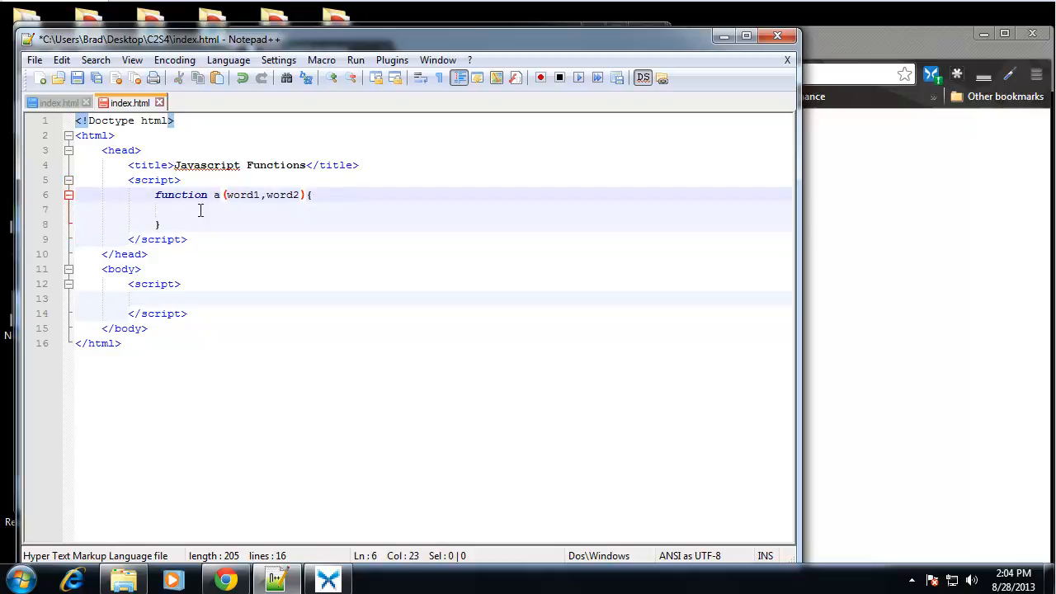
pyautogui.write('dd')
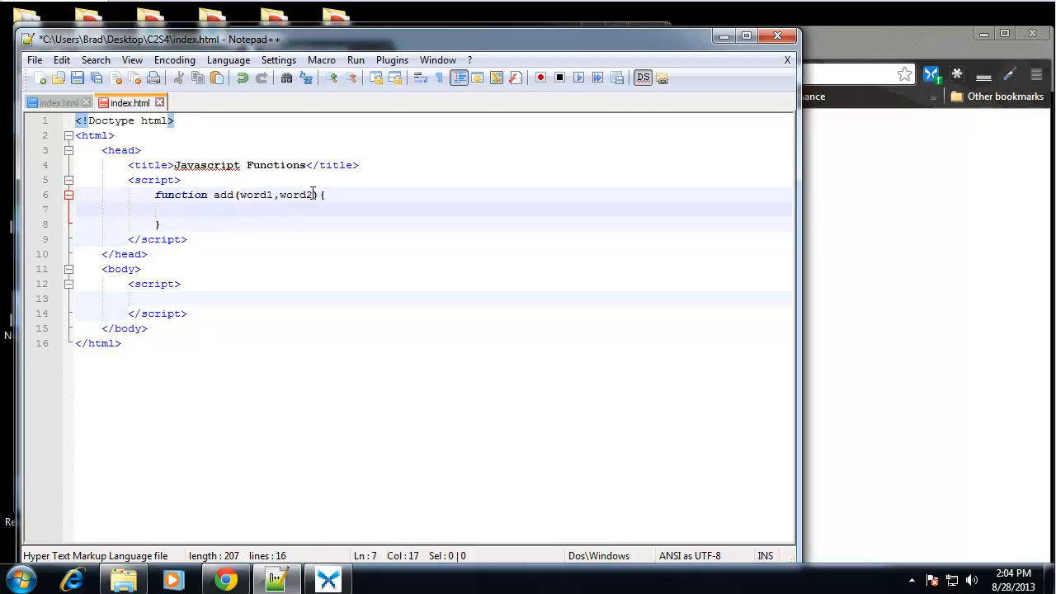
pyautogui.doubleClick(256, 195)
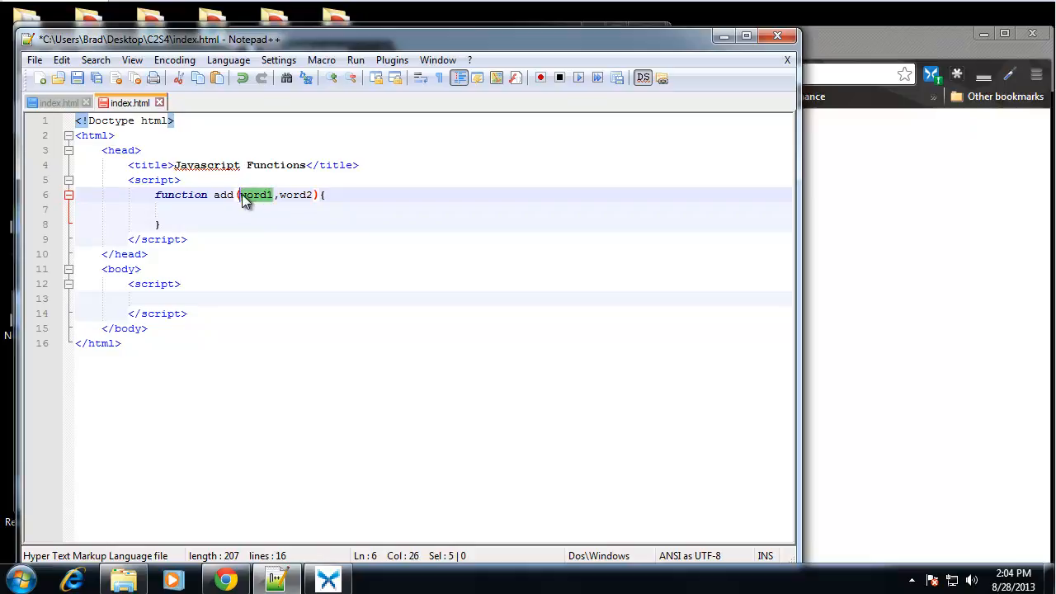
pyautogui.write('n')
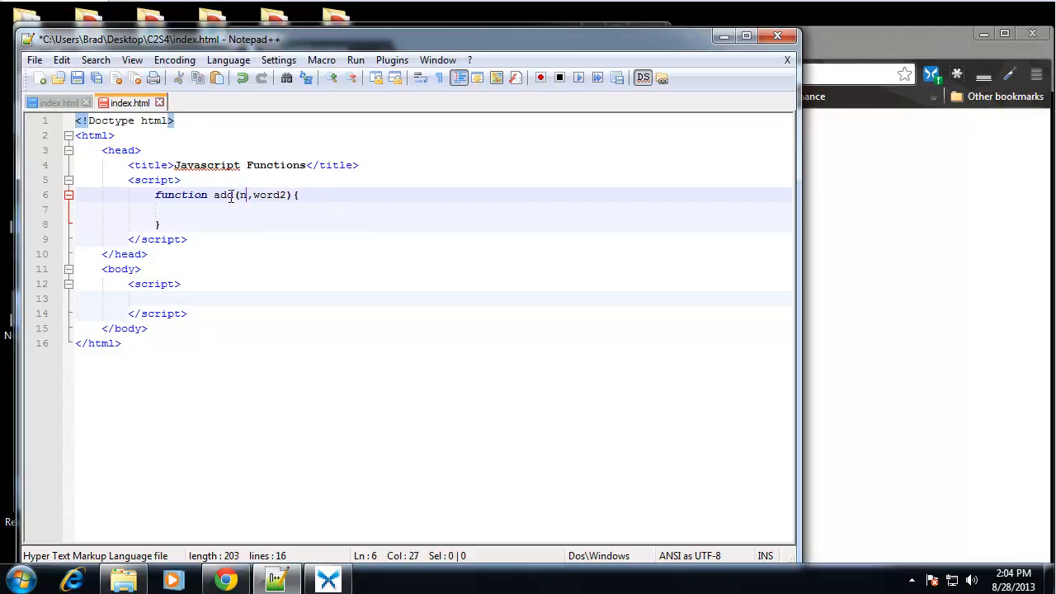
pyautogui.write('um1')
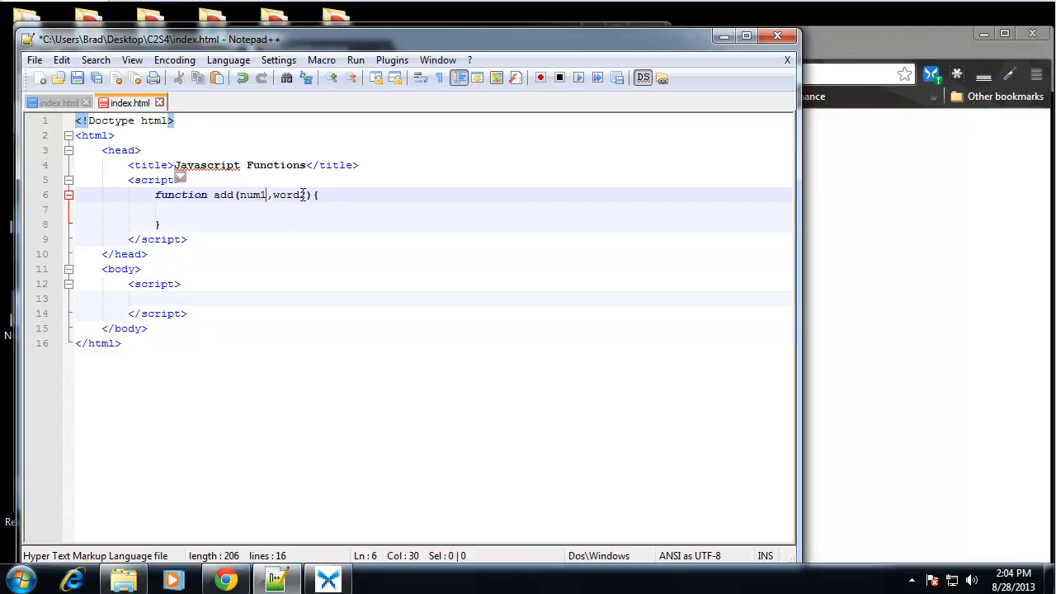
pyautogui.write('num2')
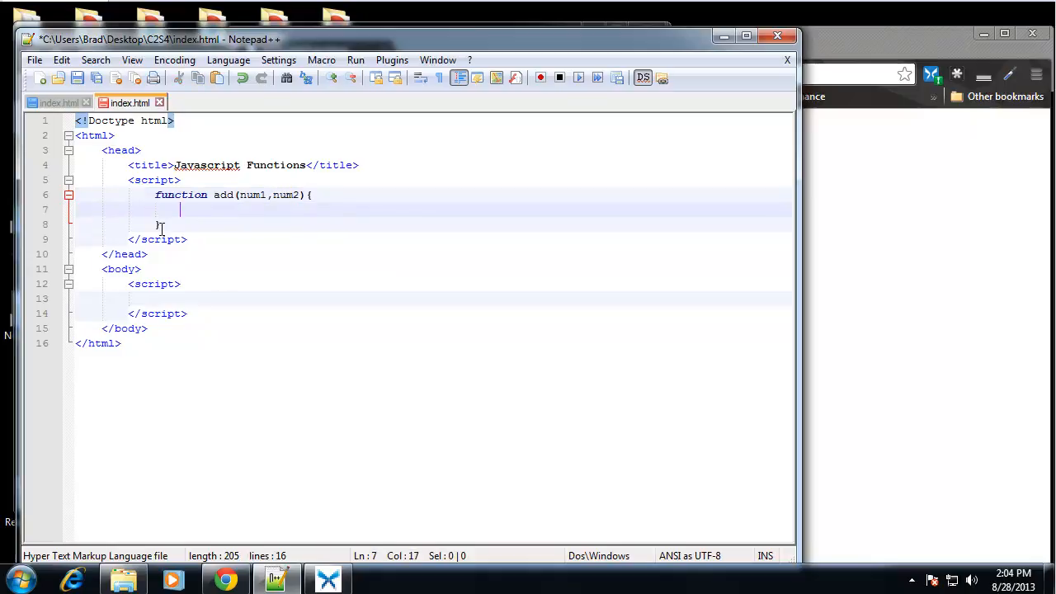
pyautogui.moveTo(325, 268)
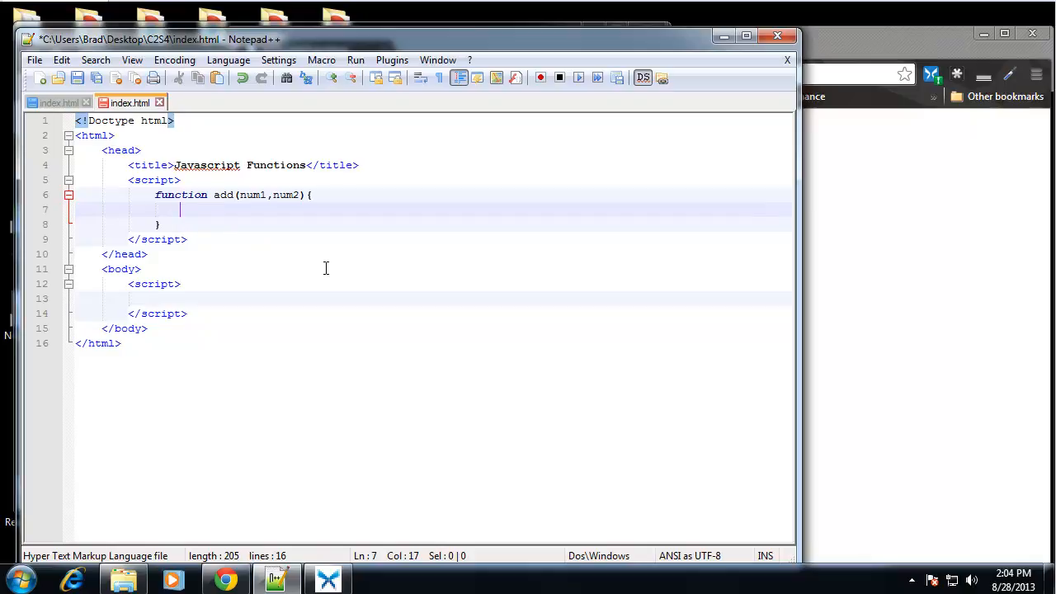
# Step: Give add the body sum = num1 + num2;
pyautogui.write('x')
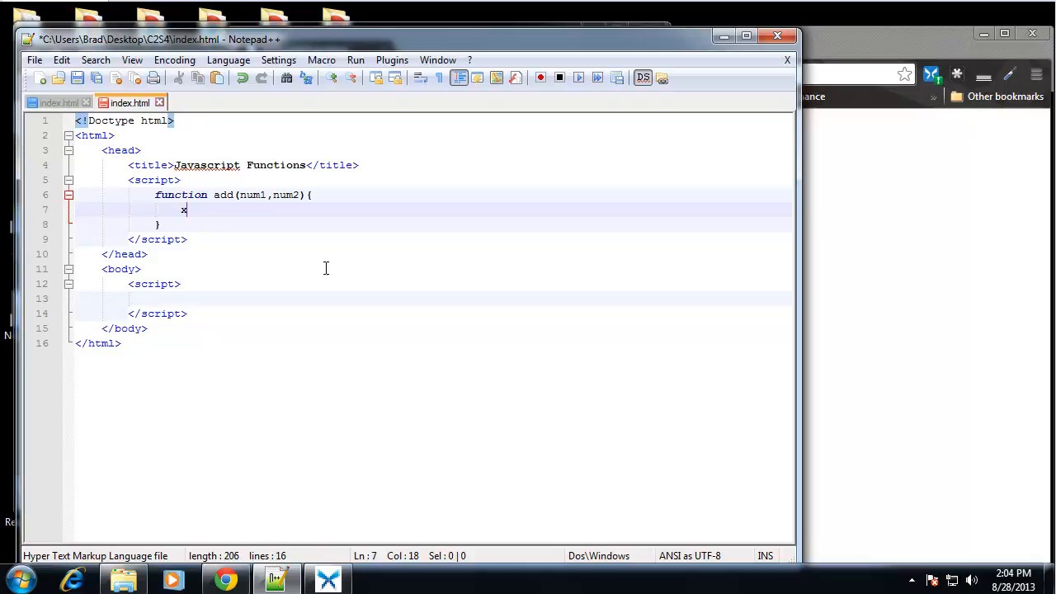
pyautogui.write('sum =')
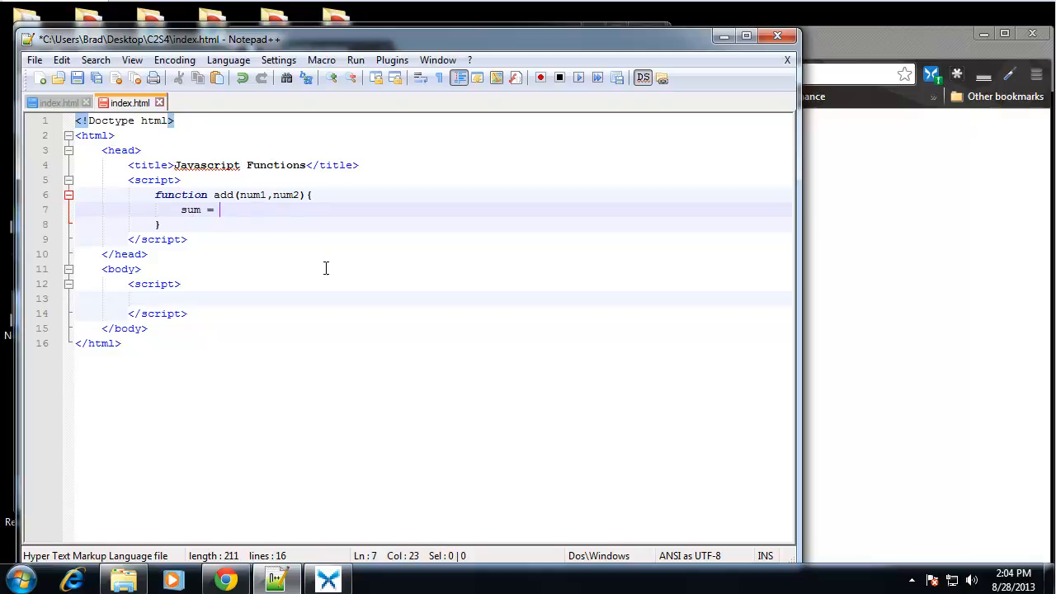
pyautogui.write('num1')
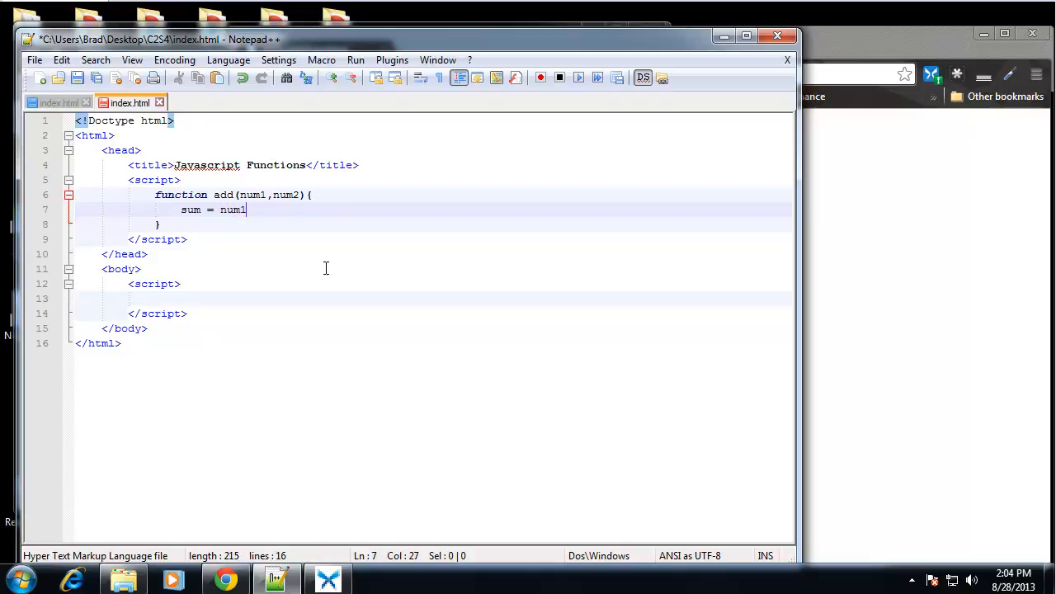
pyautogui.write('+ nu')
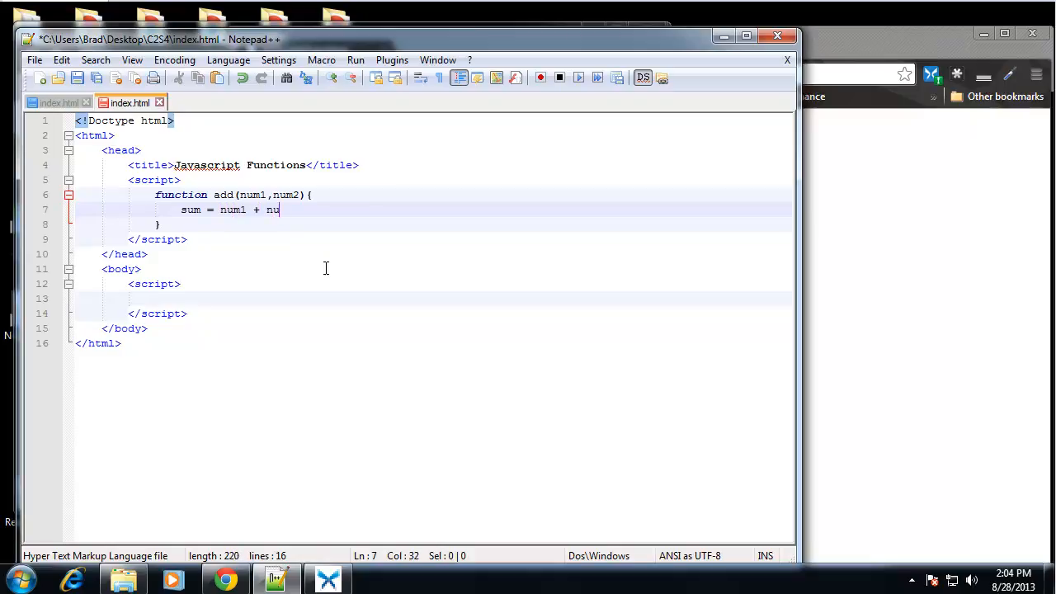
pyautogui.write('m2;')
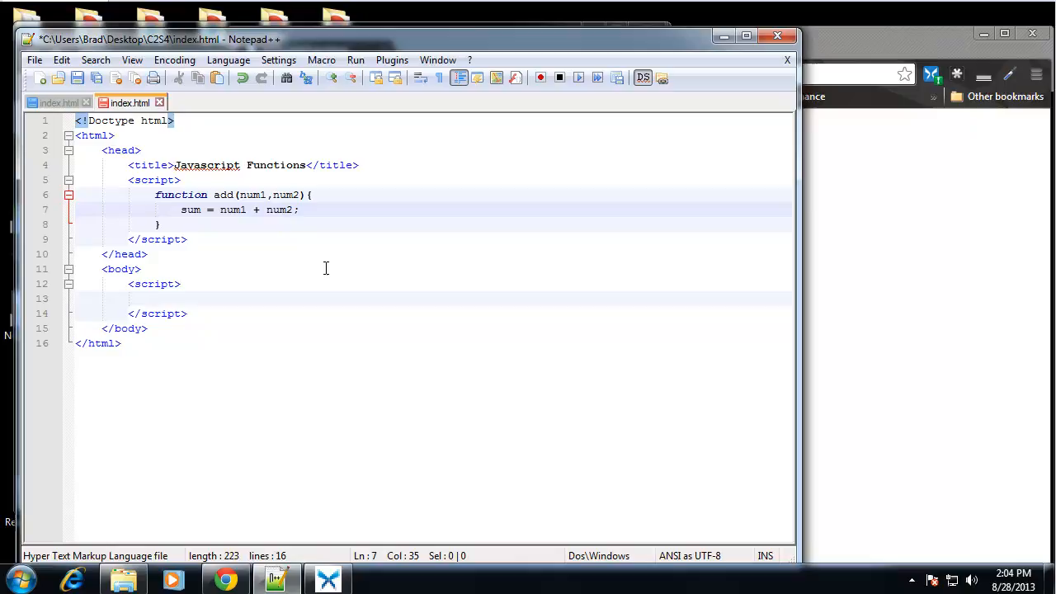
# Step: Call add(5,5); inside the body script
pyautogui.click(322, 299)
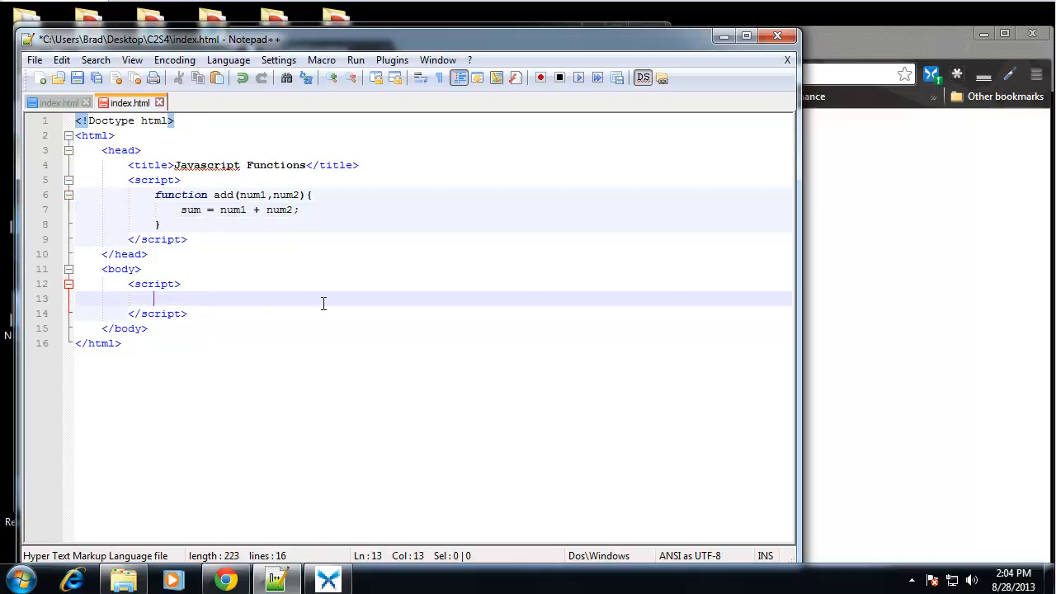
pyautogui.write('add')
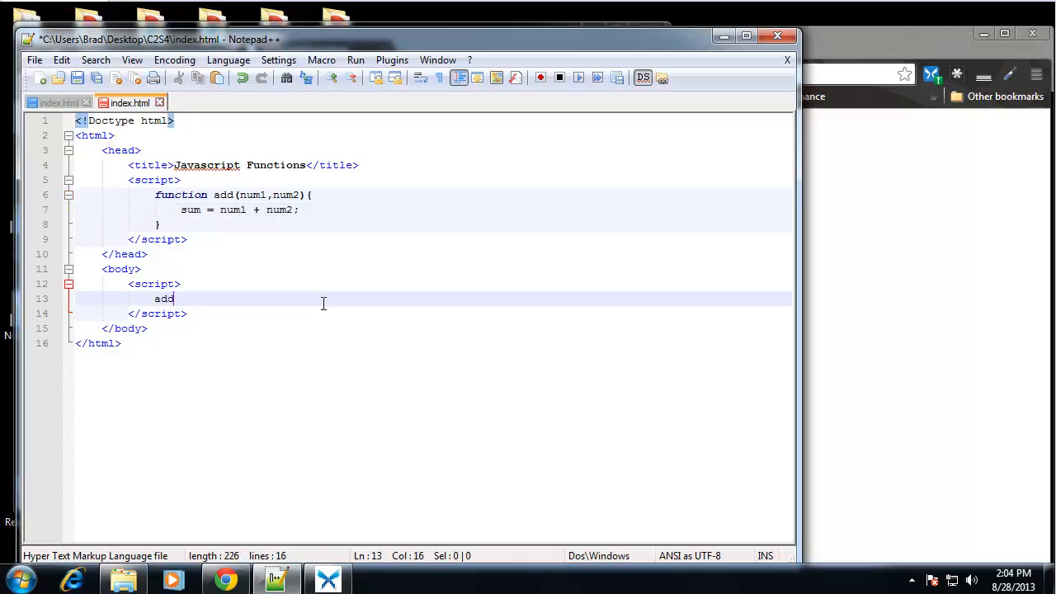
pyautogui.write('();')
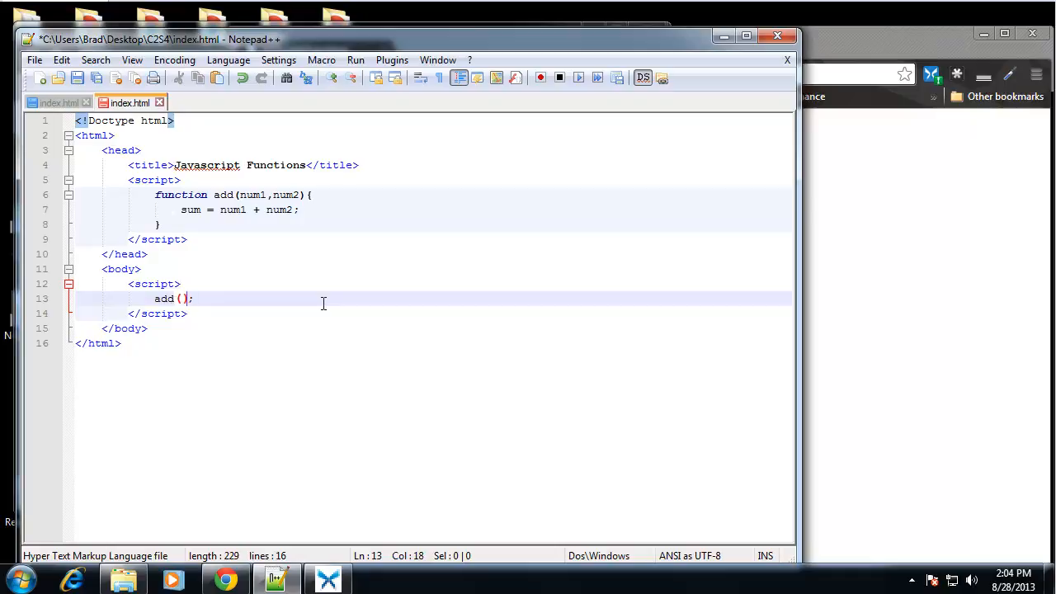
pyautogui.write('5,5')
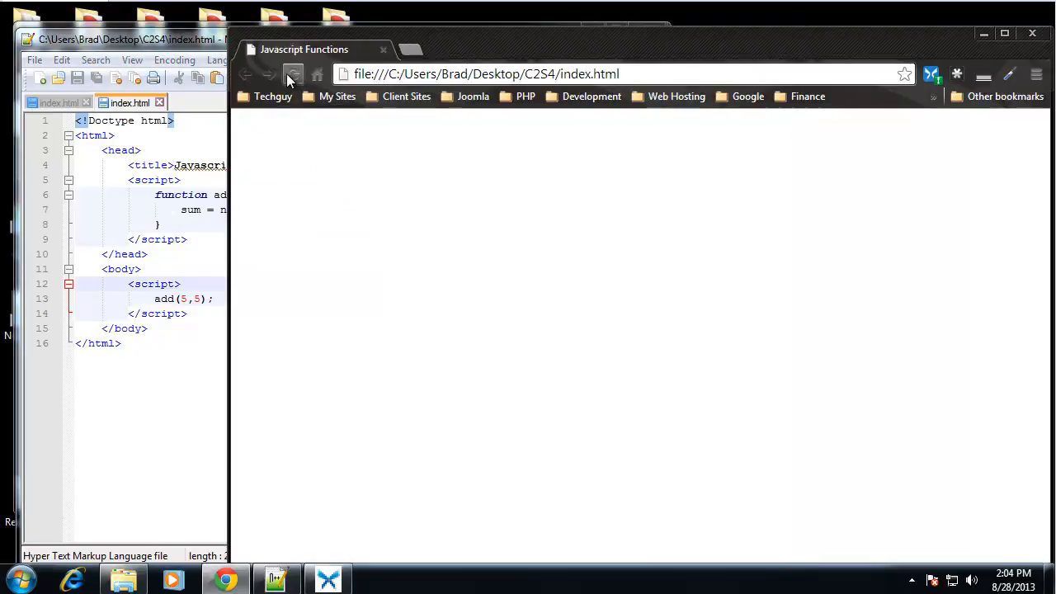
pyautogui.moveTo(277, 271)
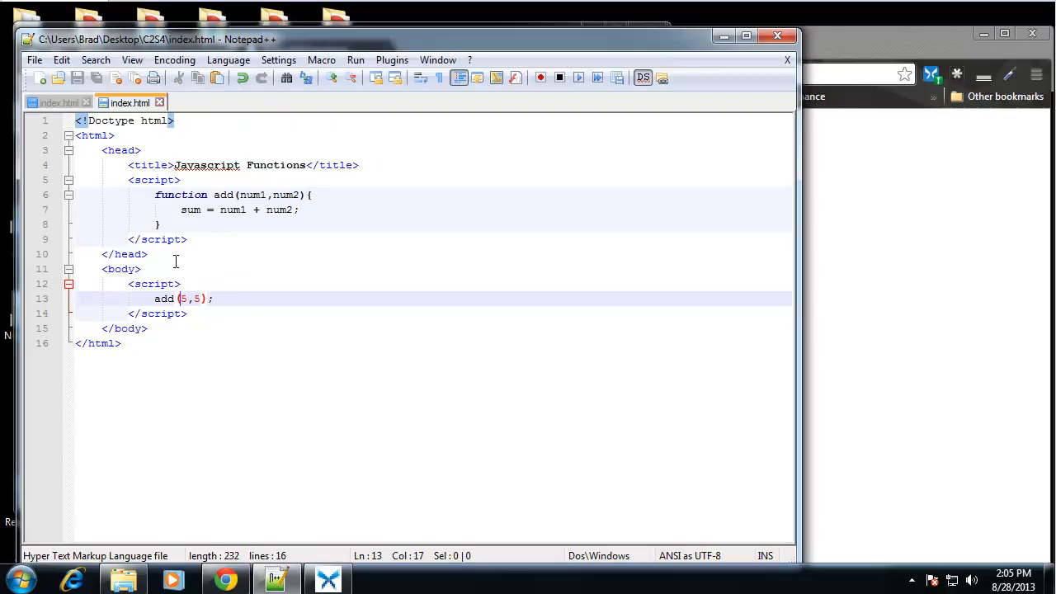
# Step: Add a return sum; line after the sum calculation in add
pyautogui.click(299, 209)
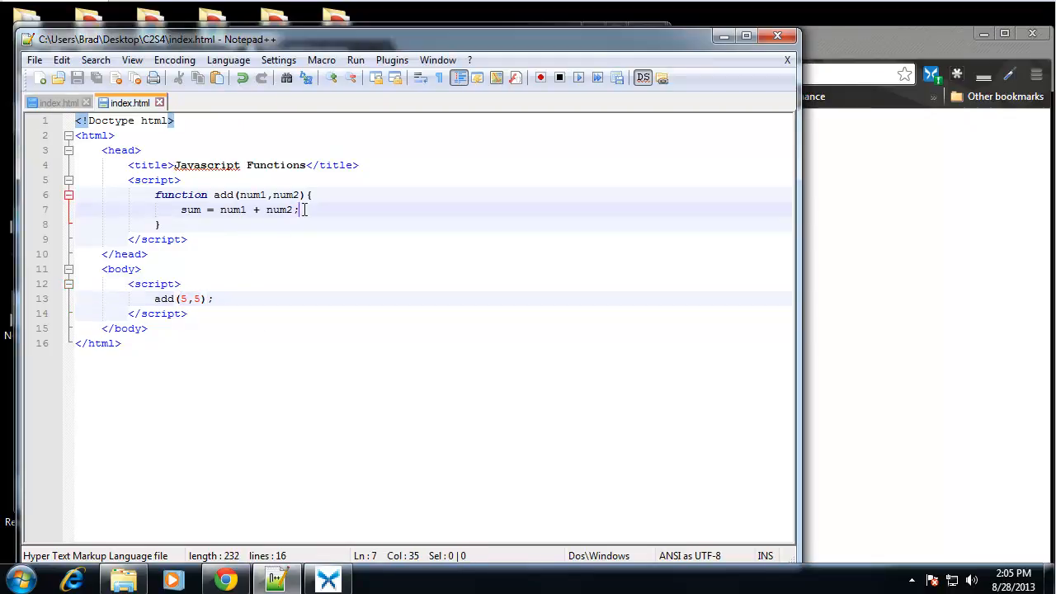
pyautogui.moveTo(236, 268)
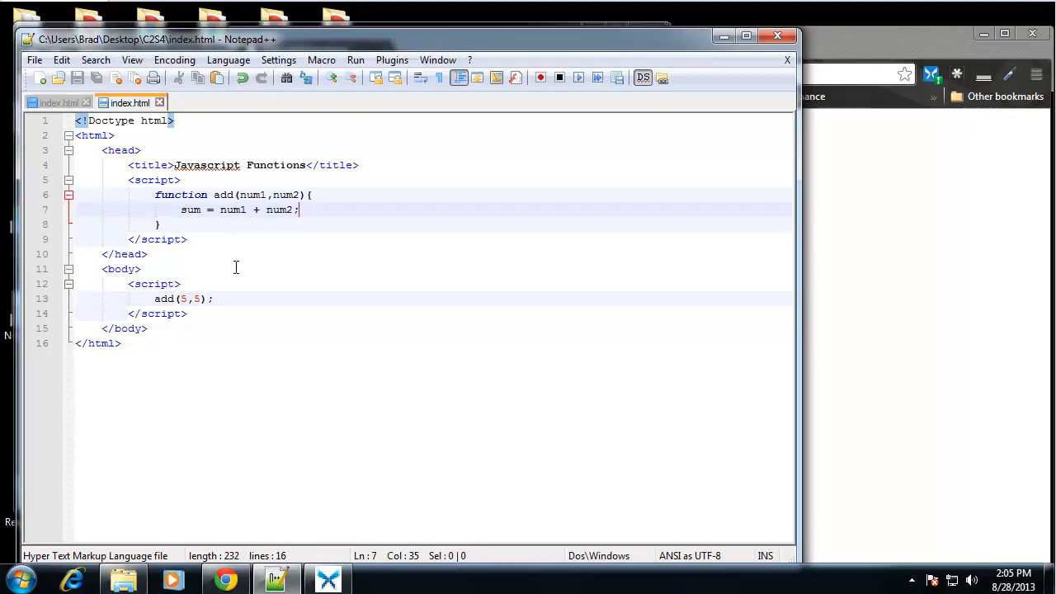
pyautogui.press('Enter')
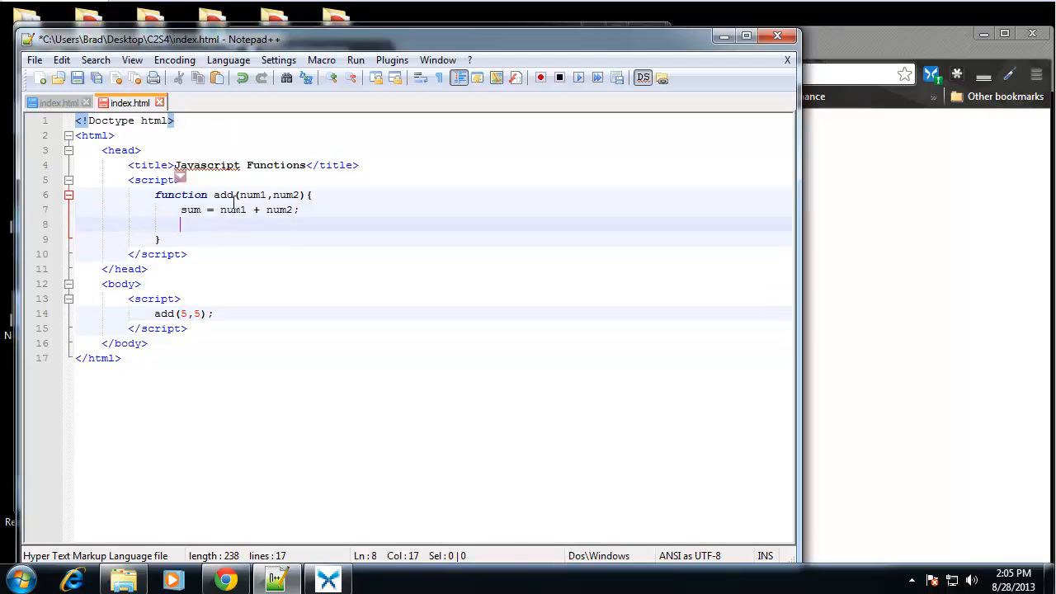
pyautogui.doubleClick(190, 209)
pyautogui.write('ret')
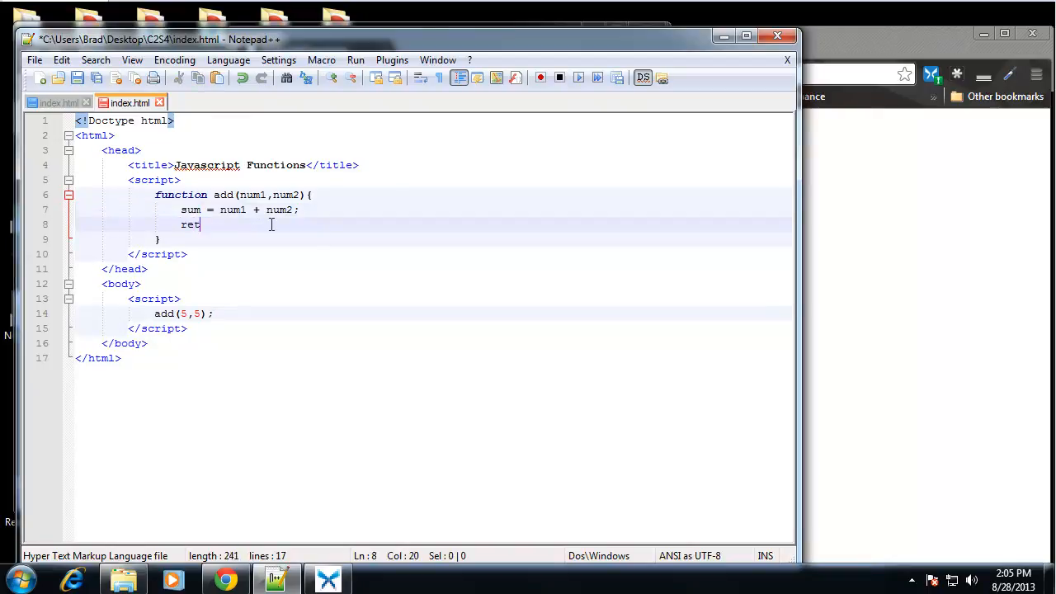
pyautogui.write('urn sum;')
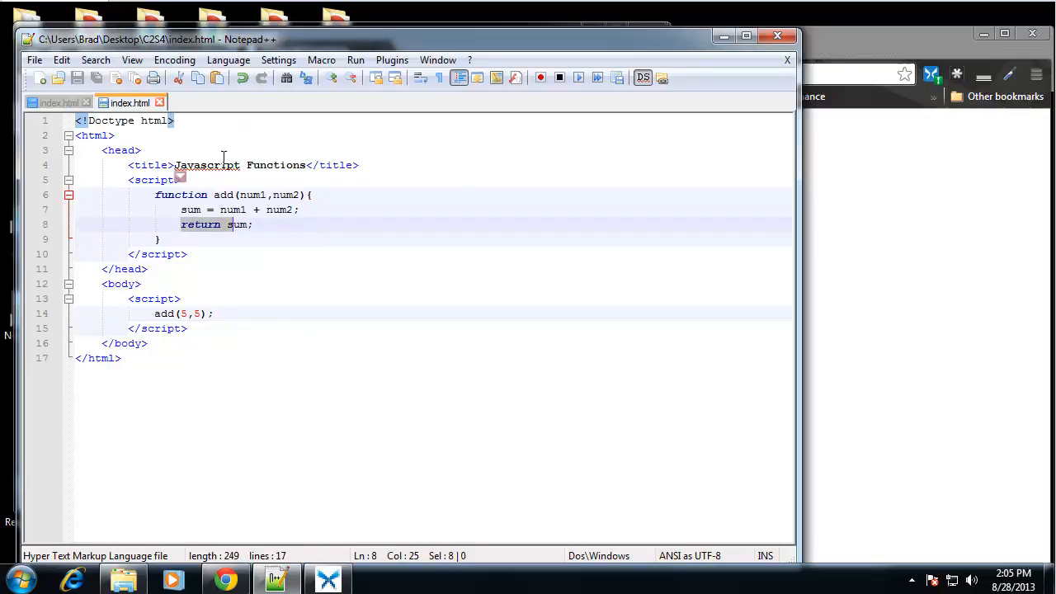
pyautogui.click(155, 314)
pyautogui.write('d')
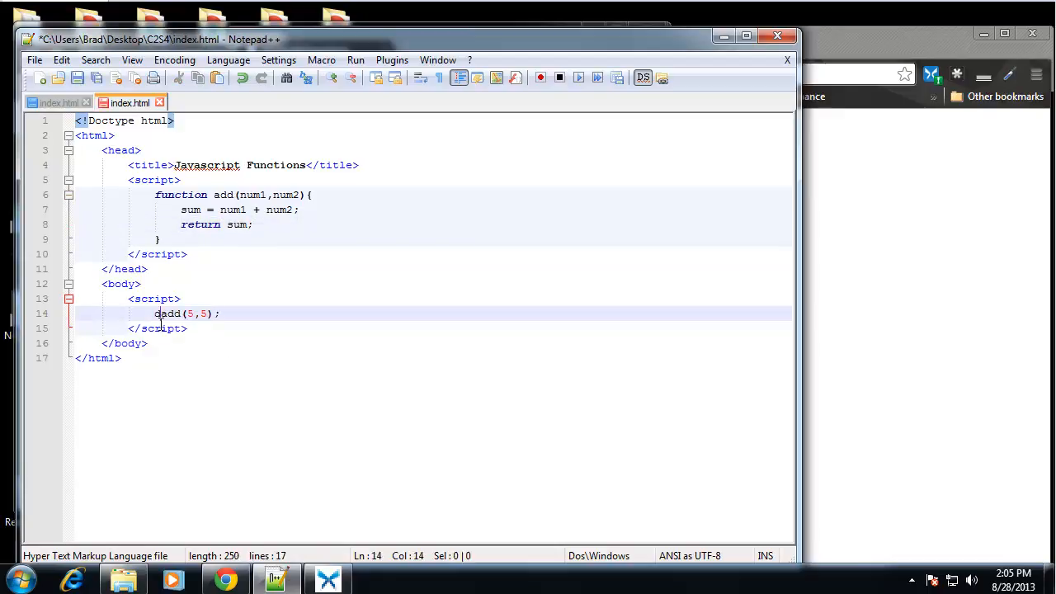
# Step: Wrap the add(5,5) call in document.write(...) so its result prints
pyautogui.write('ocument.write(')
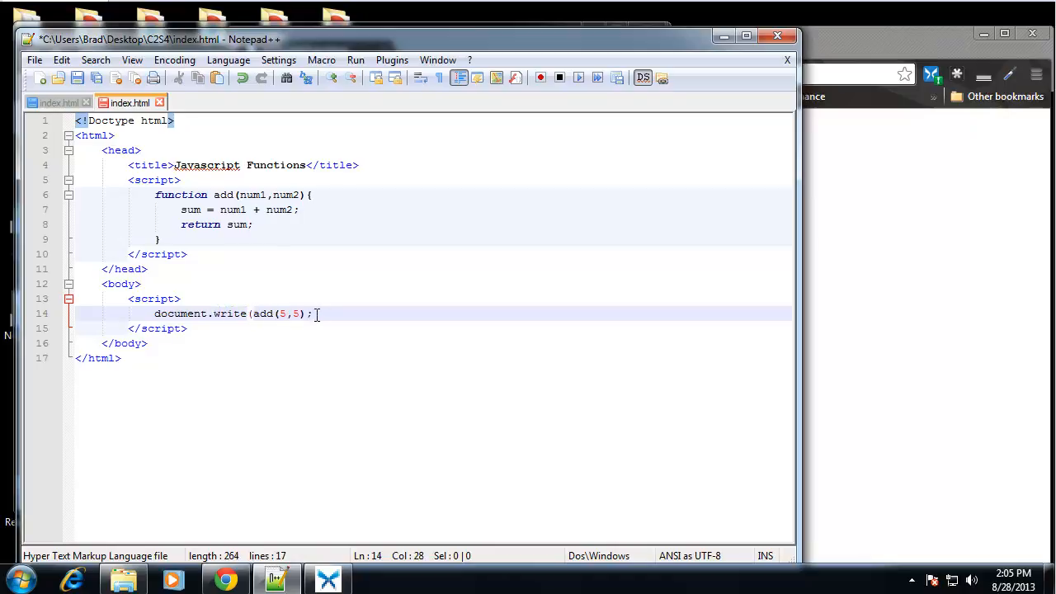
pyautogui.write(')')
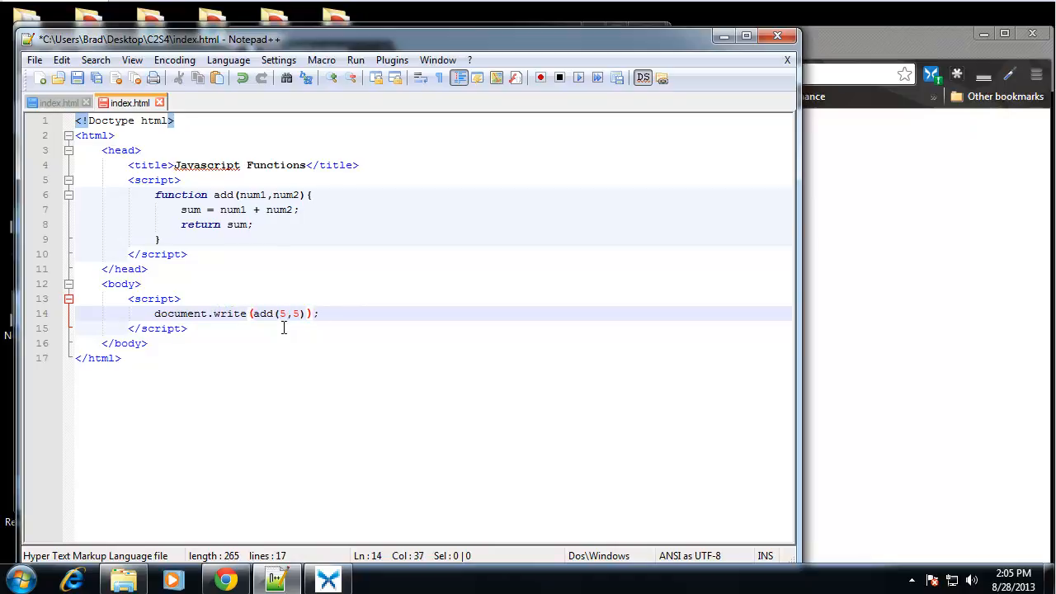
pyautogui.click(353, 314)
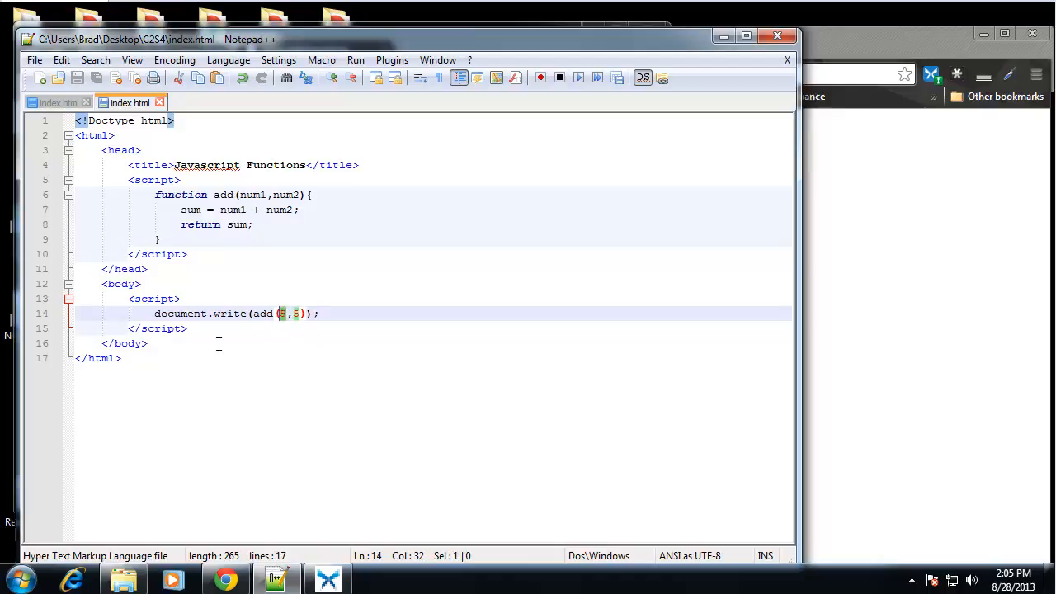
# Step: Change the arguments to the quoted strings '5','5' and save the file
pyautogui.write("''")
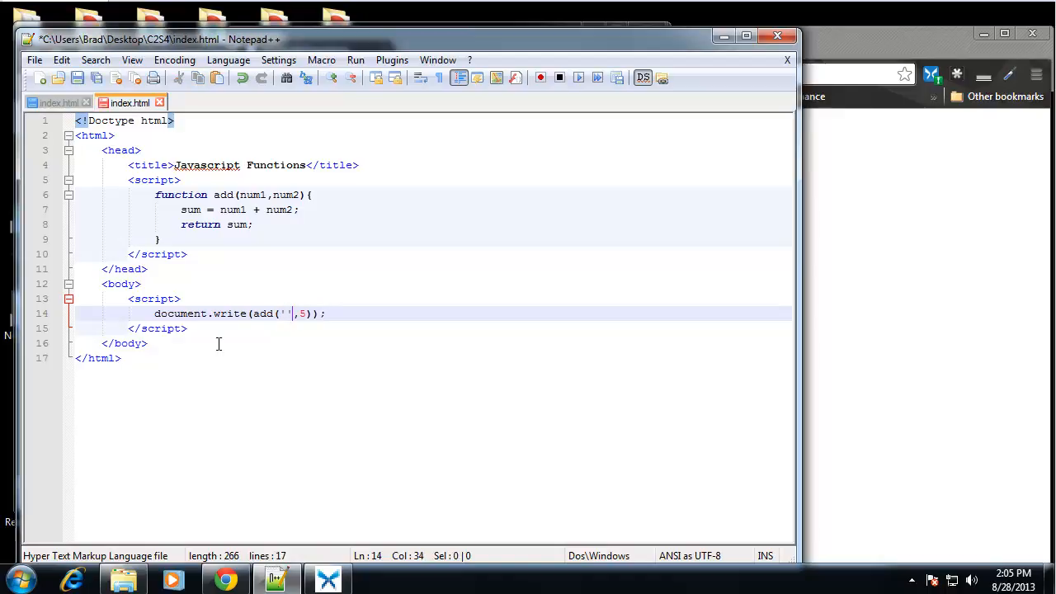
pyautogui.write('5')
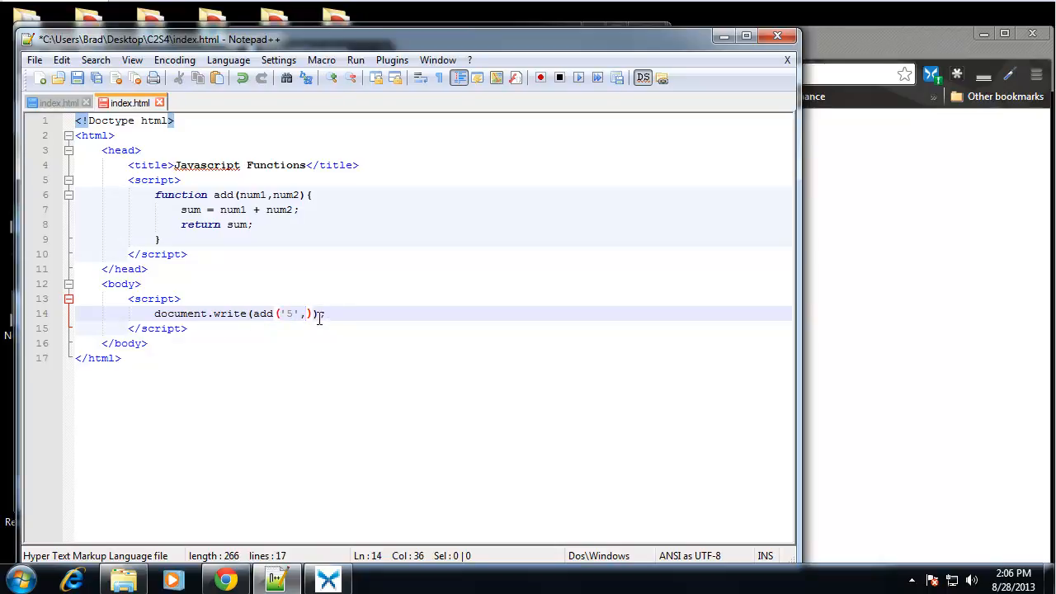
pyautogui.write("'5'")
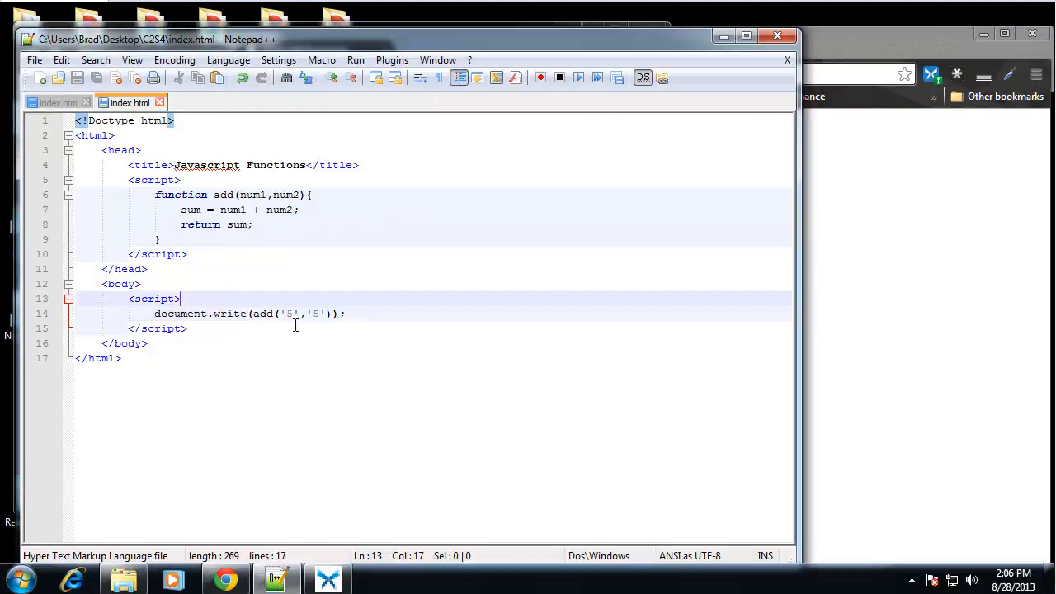
pyautogui.moveTo(337, 300)
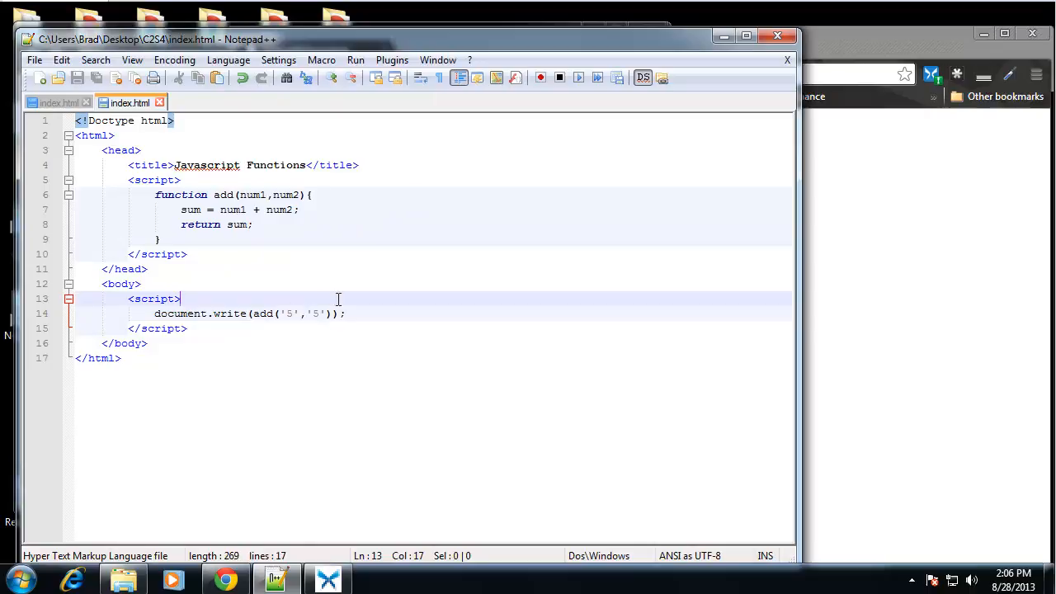
pyautogui.moveTo(313, 365)
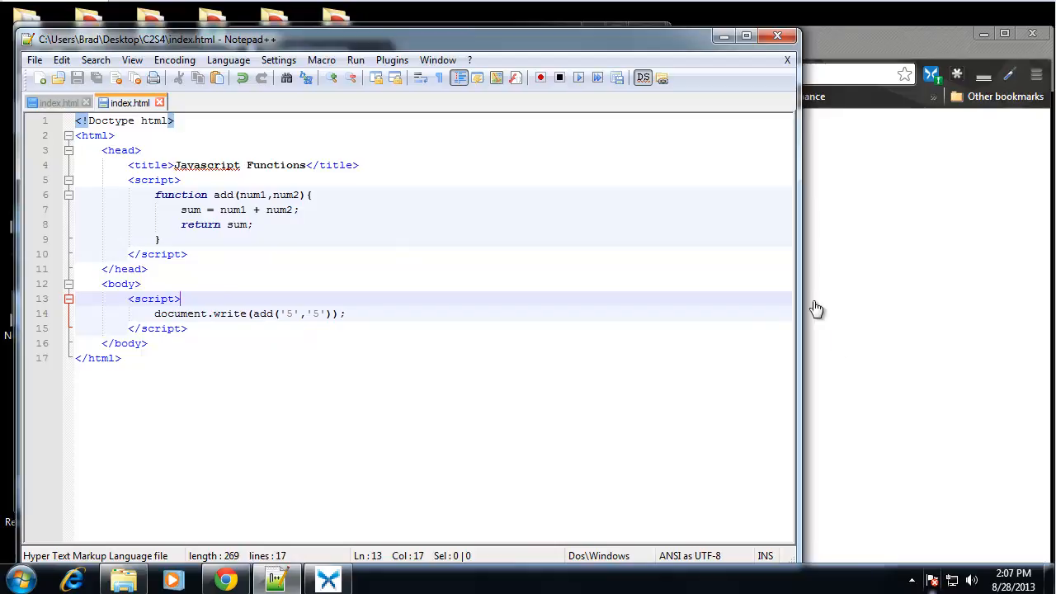
pyautogui.moveTo(247, 205)
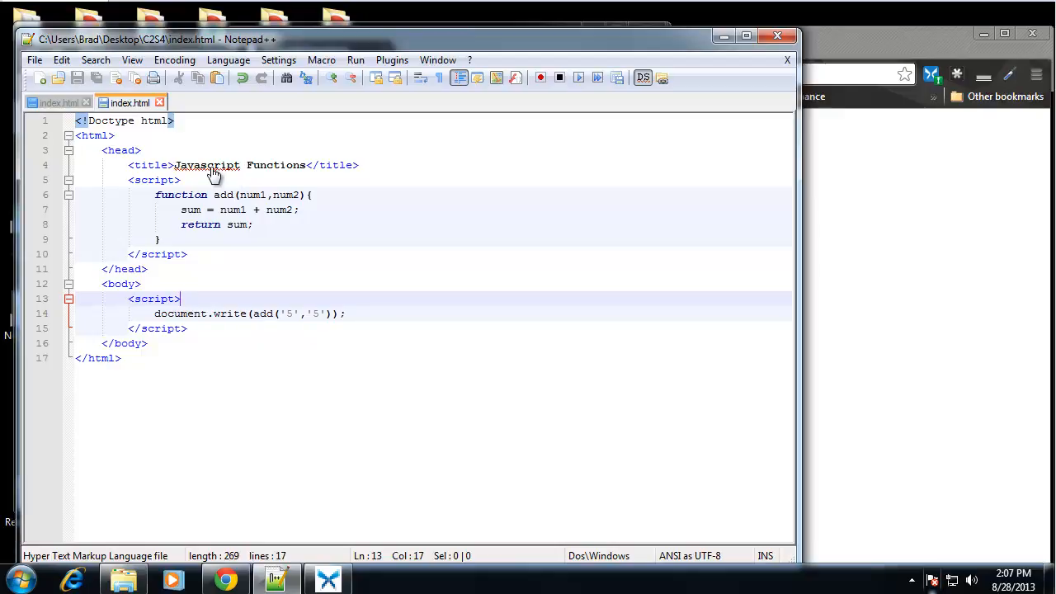
pyautogui.moveTo(283, 332)
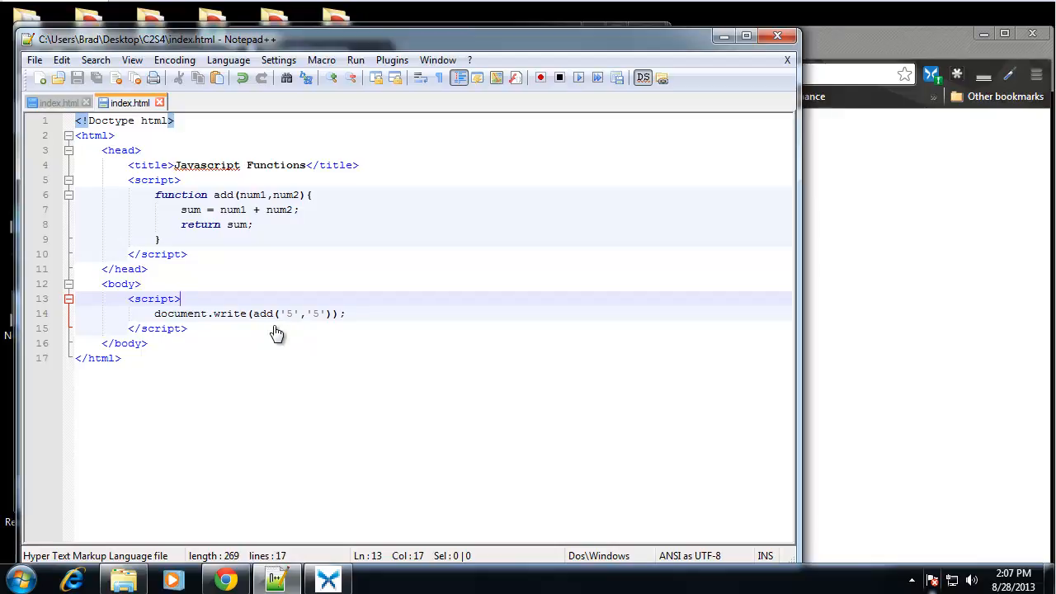
pyautogui.moveTo(272, 330)
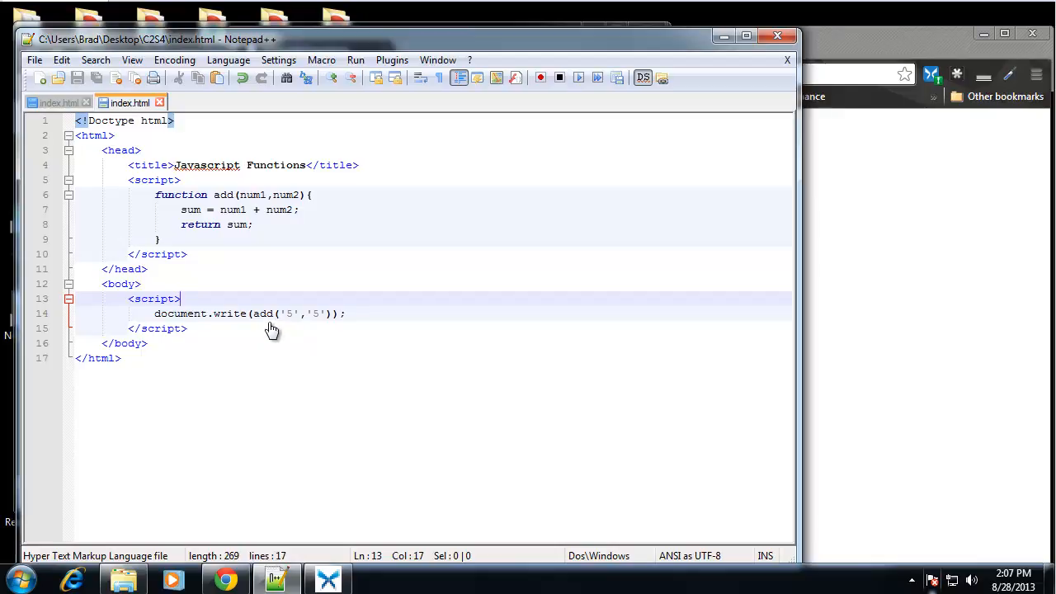
pyautogui.moveTo(489, 317)
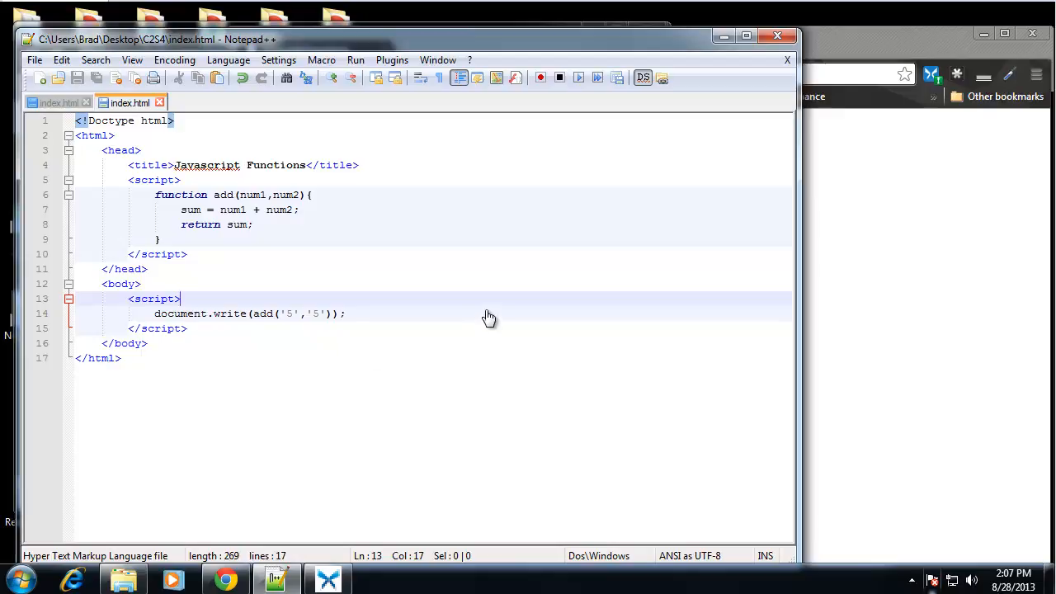